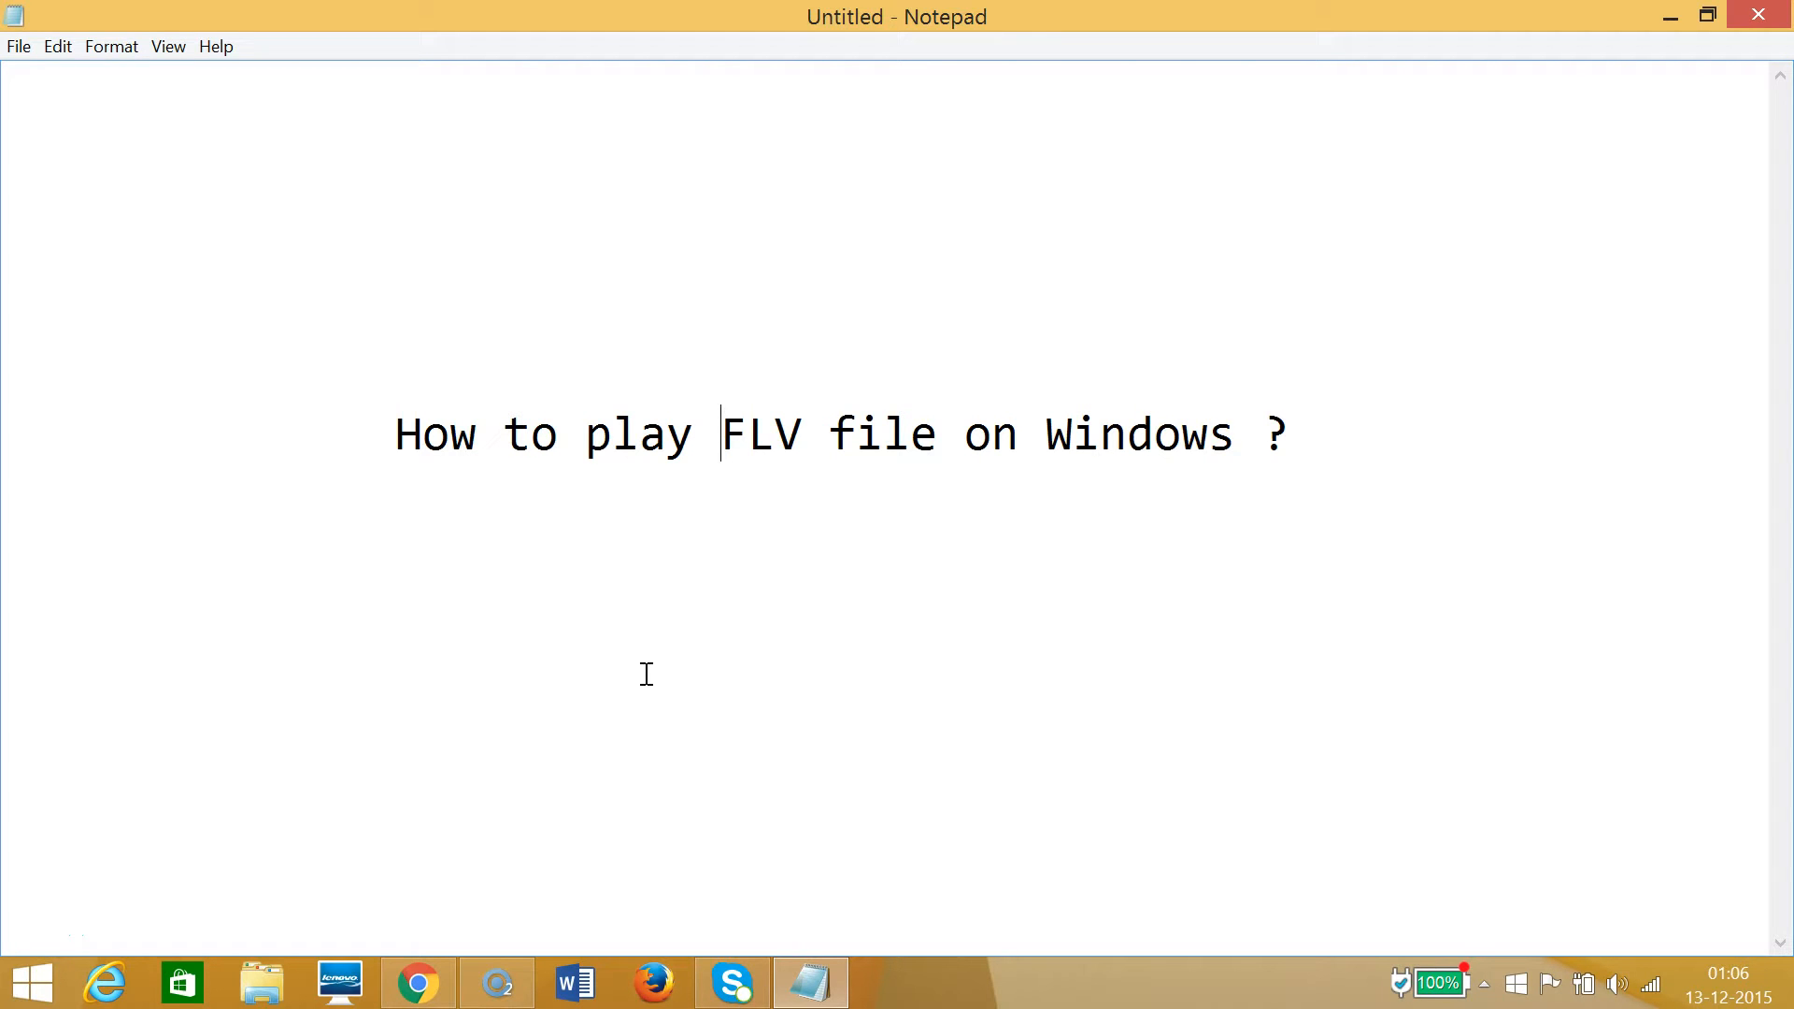
pyautogui.moveTo(1639, 54)
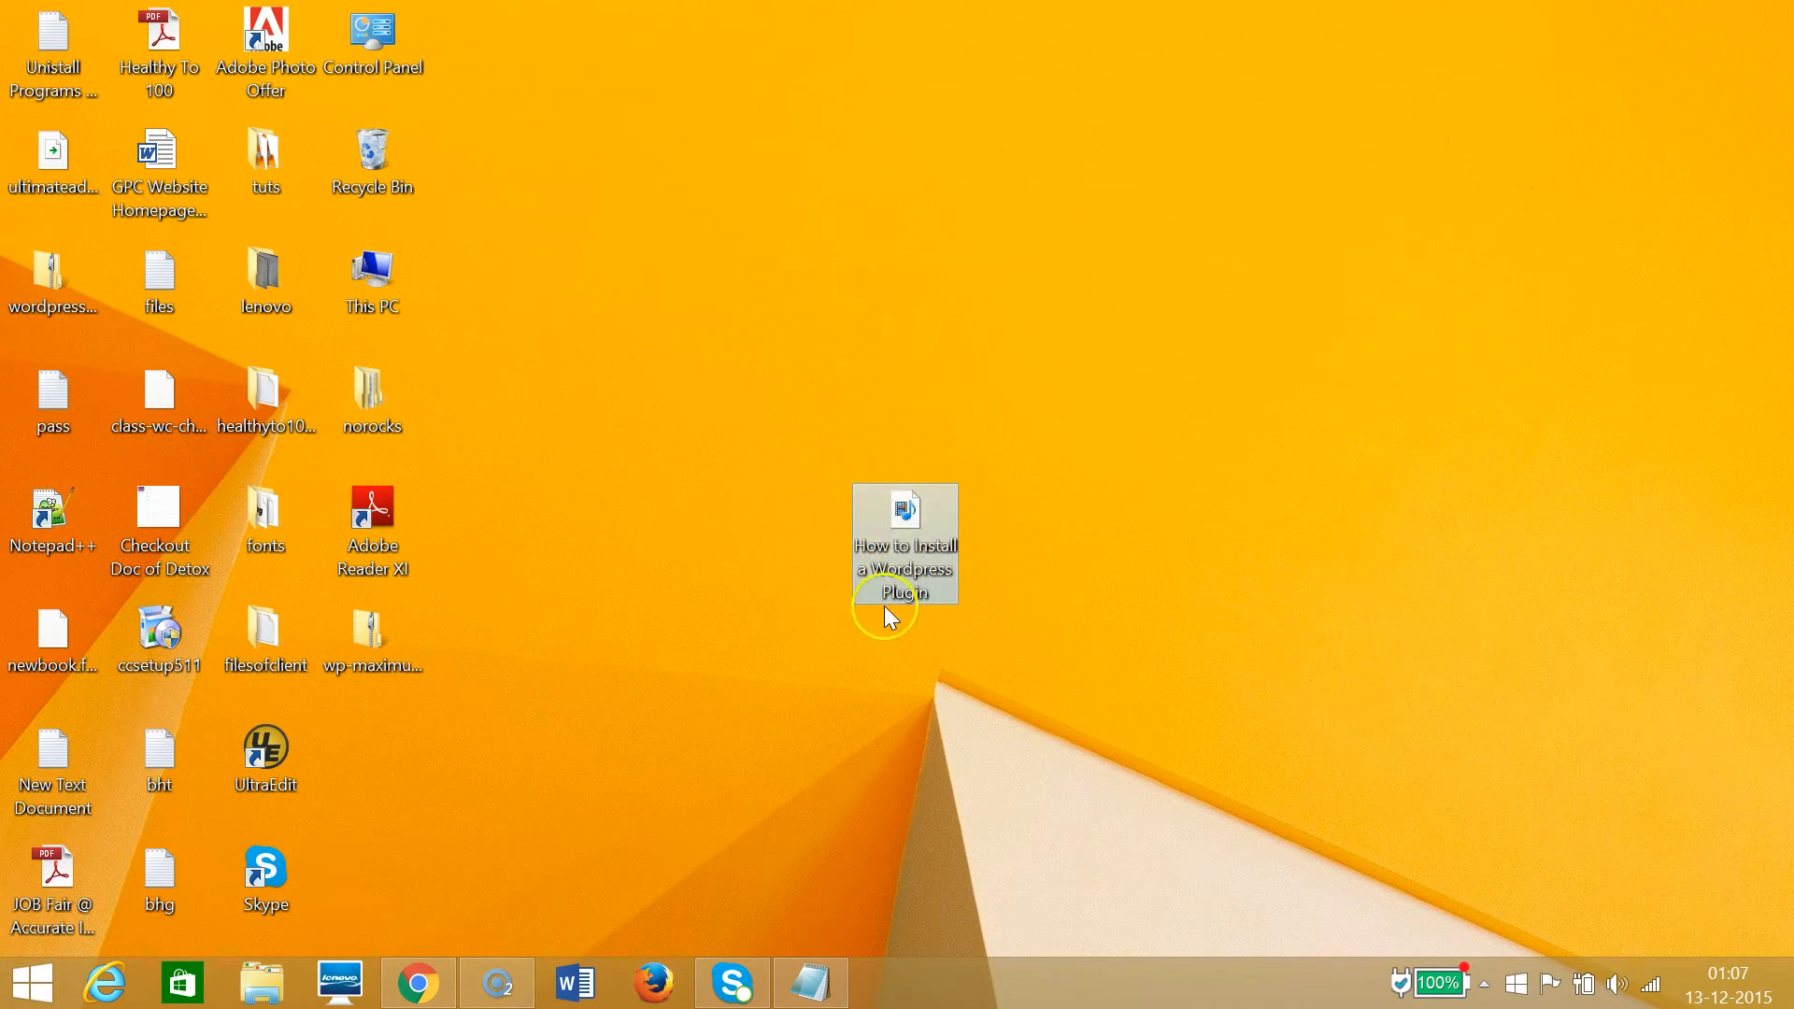
pyautogui.moveTo(905, 538)
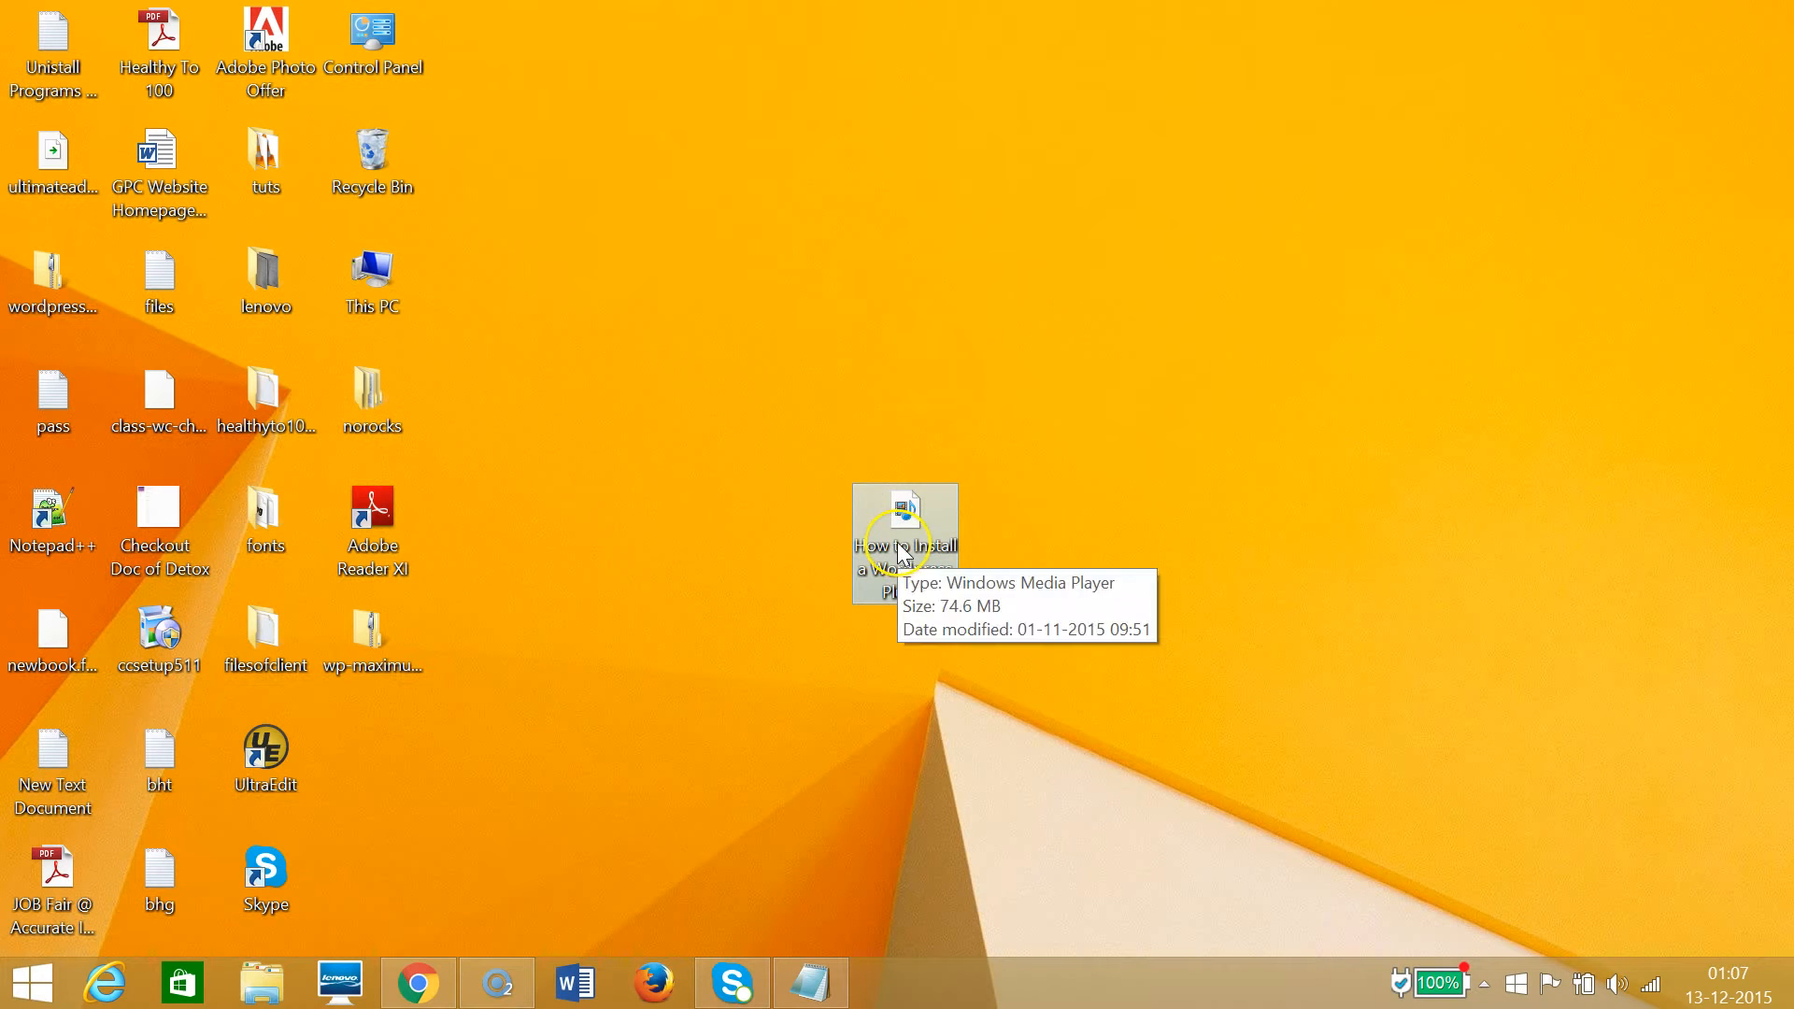
# Decline Windows Media Player's unrecognised-extension prompt for the FLV file and close the player.
pyautogui.doubleClick(904, 508)
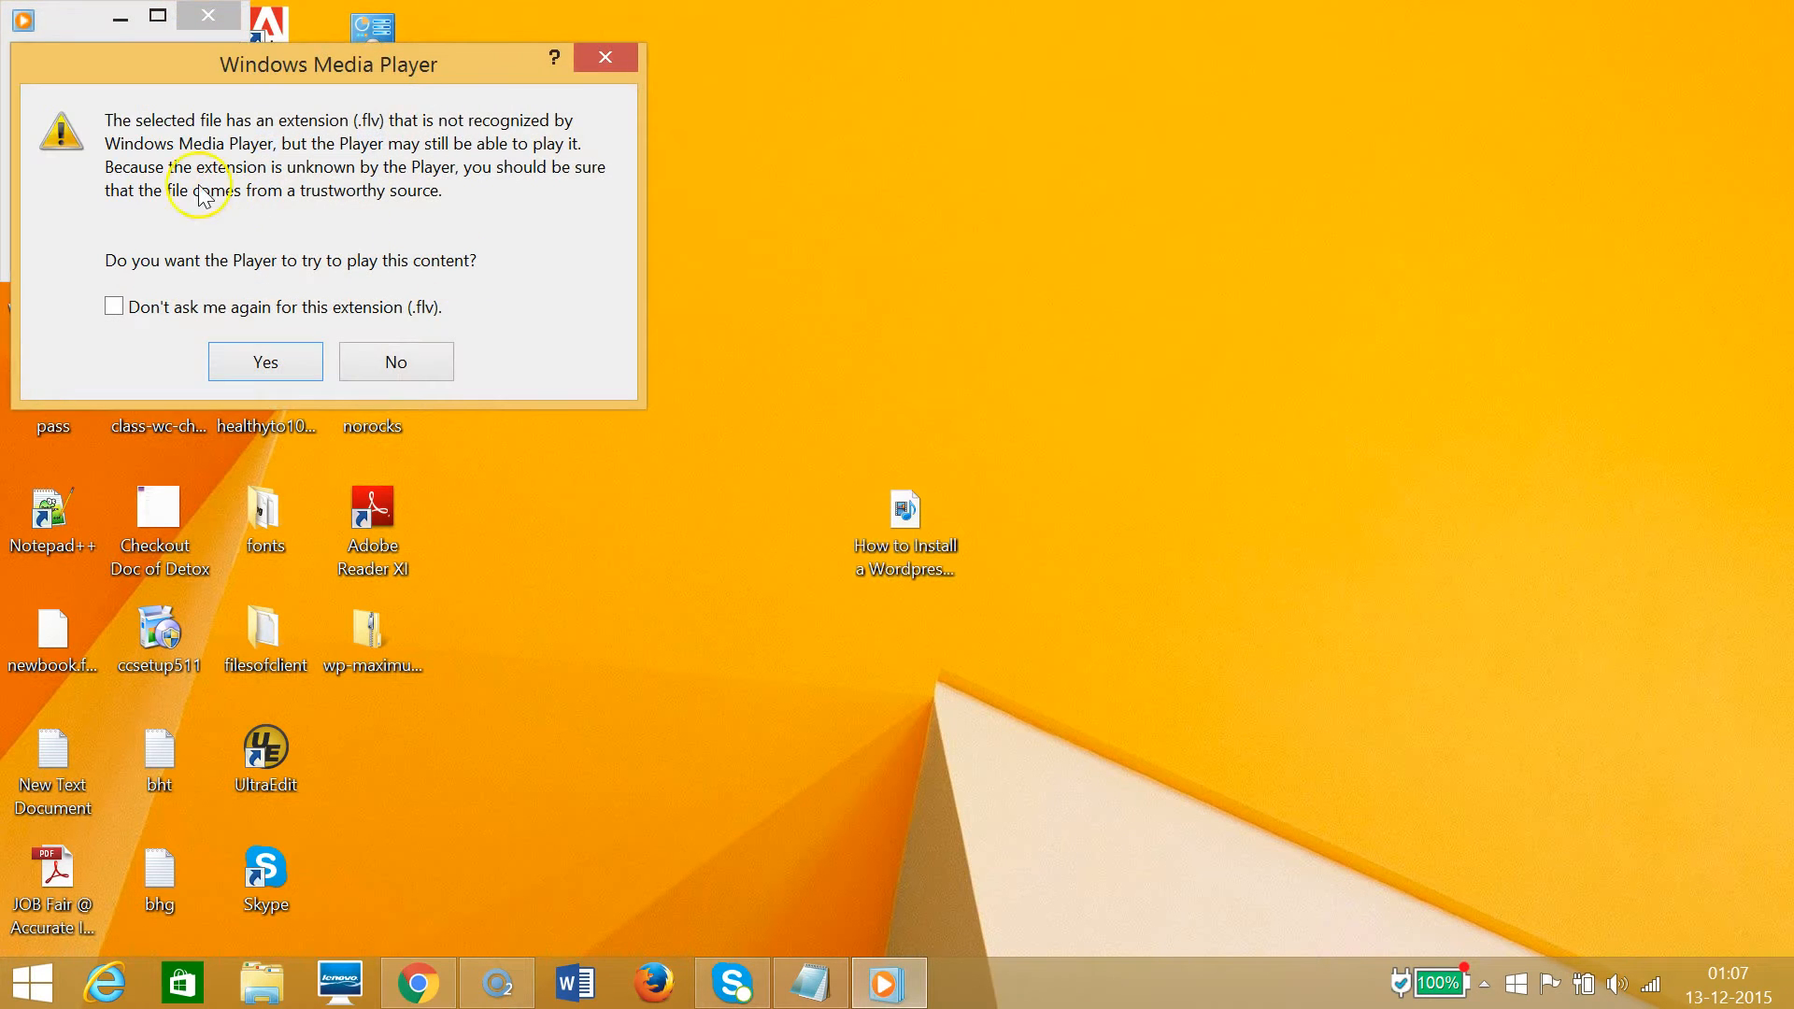
pyautogui.moveTo(273, 140)
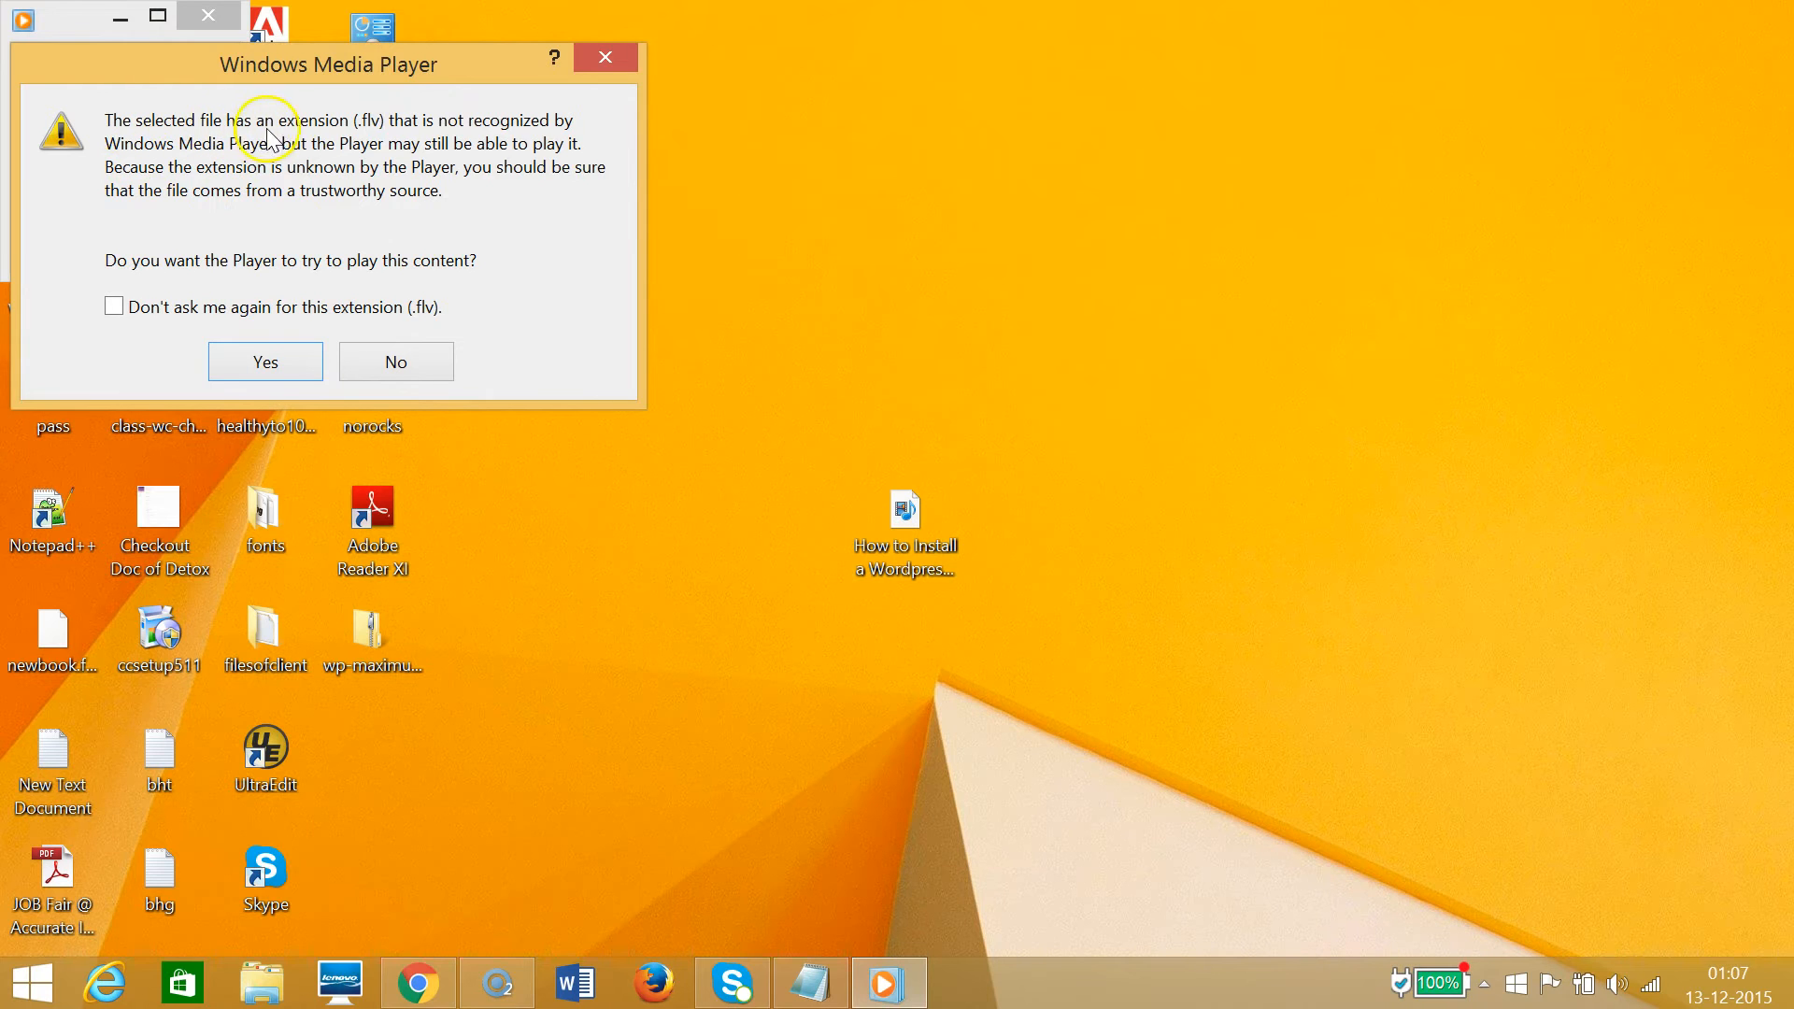
pyautogui.moveTo(409, 141)
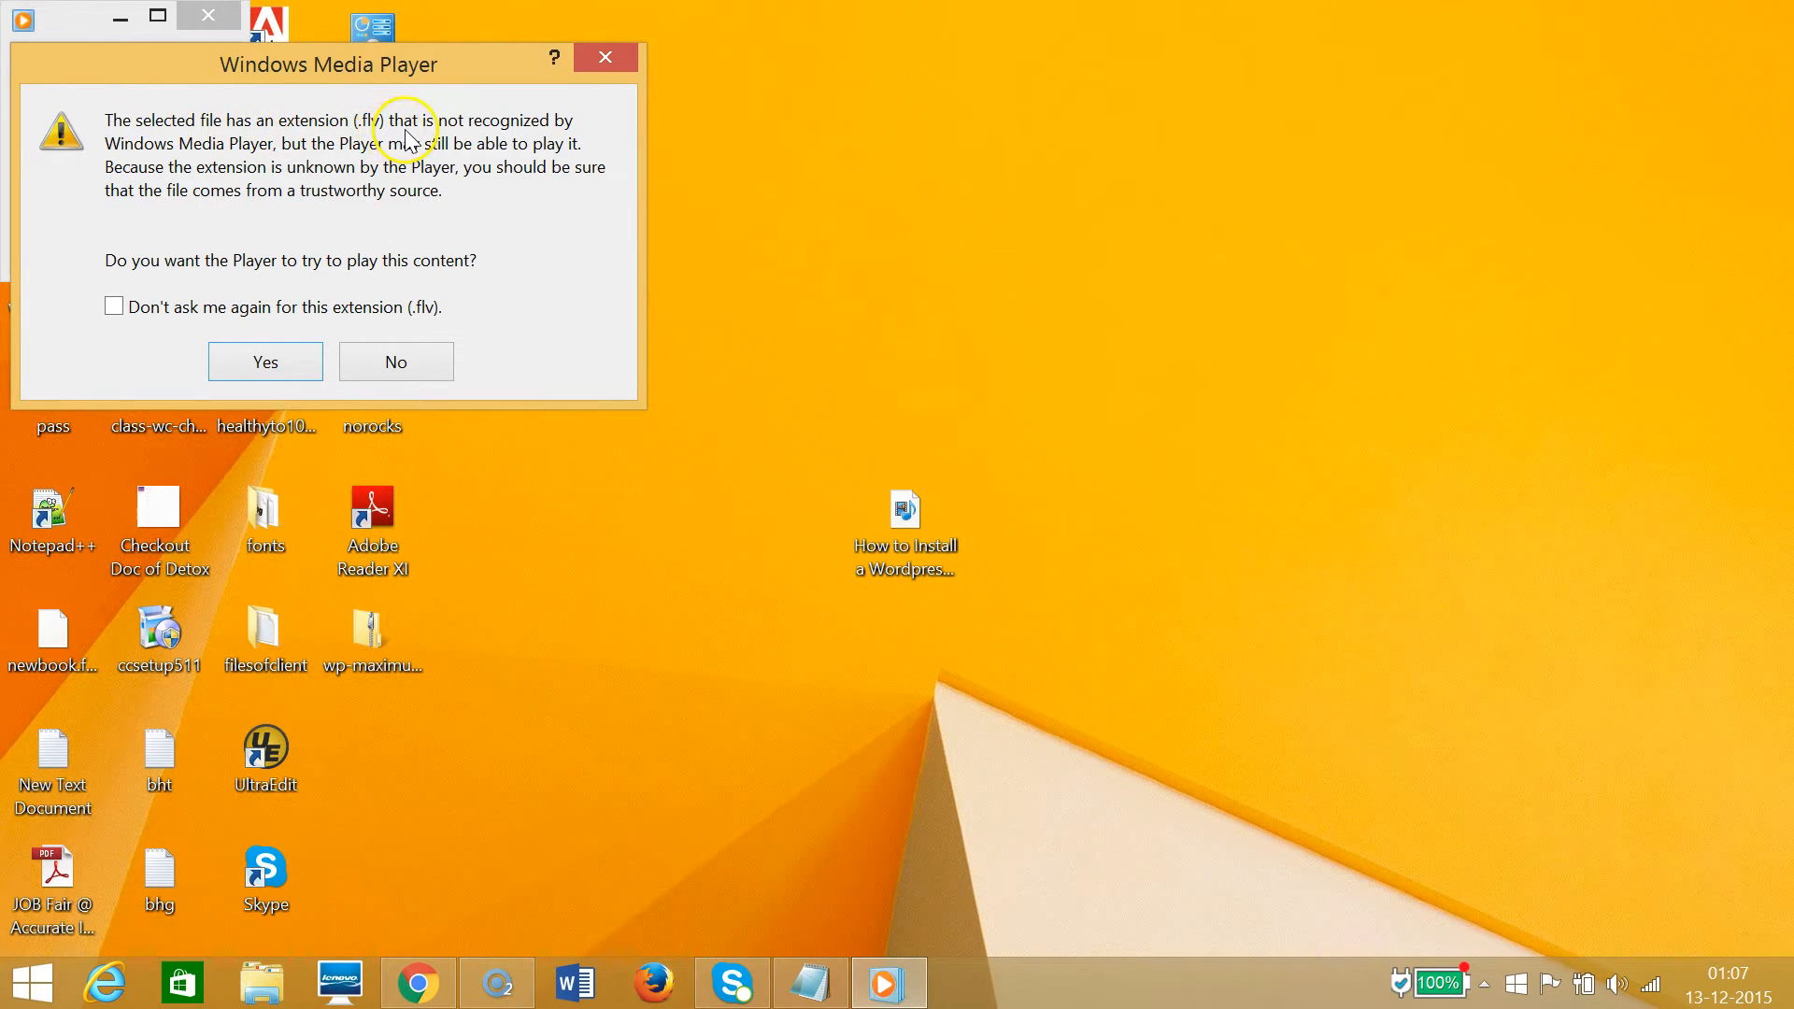
pyautogui.moveTo(241, 150)
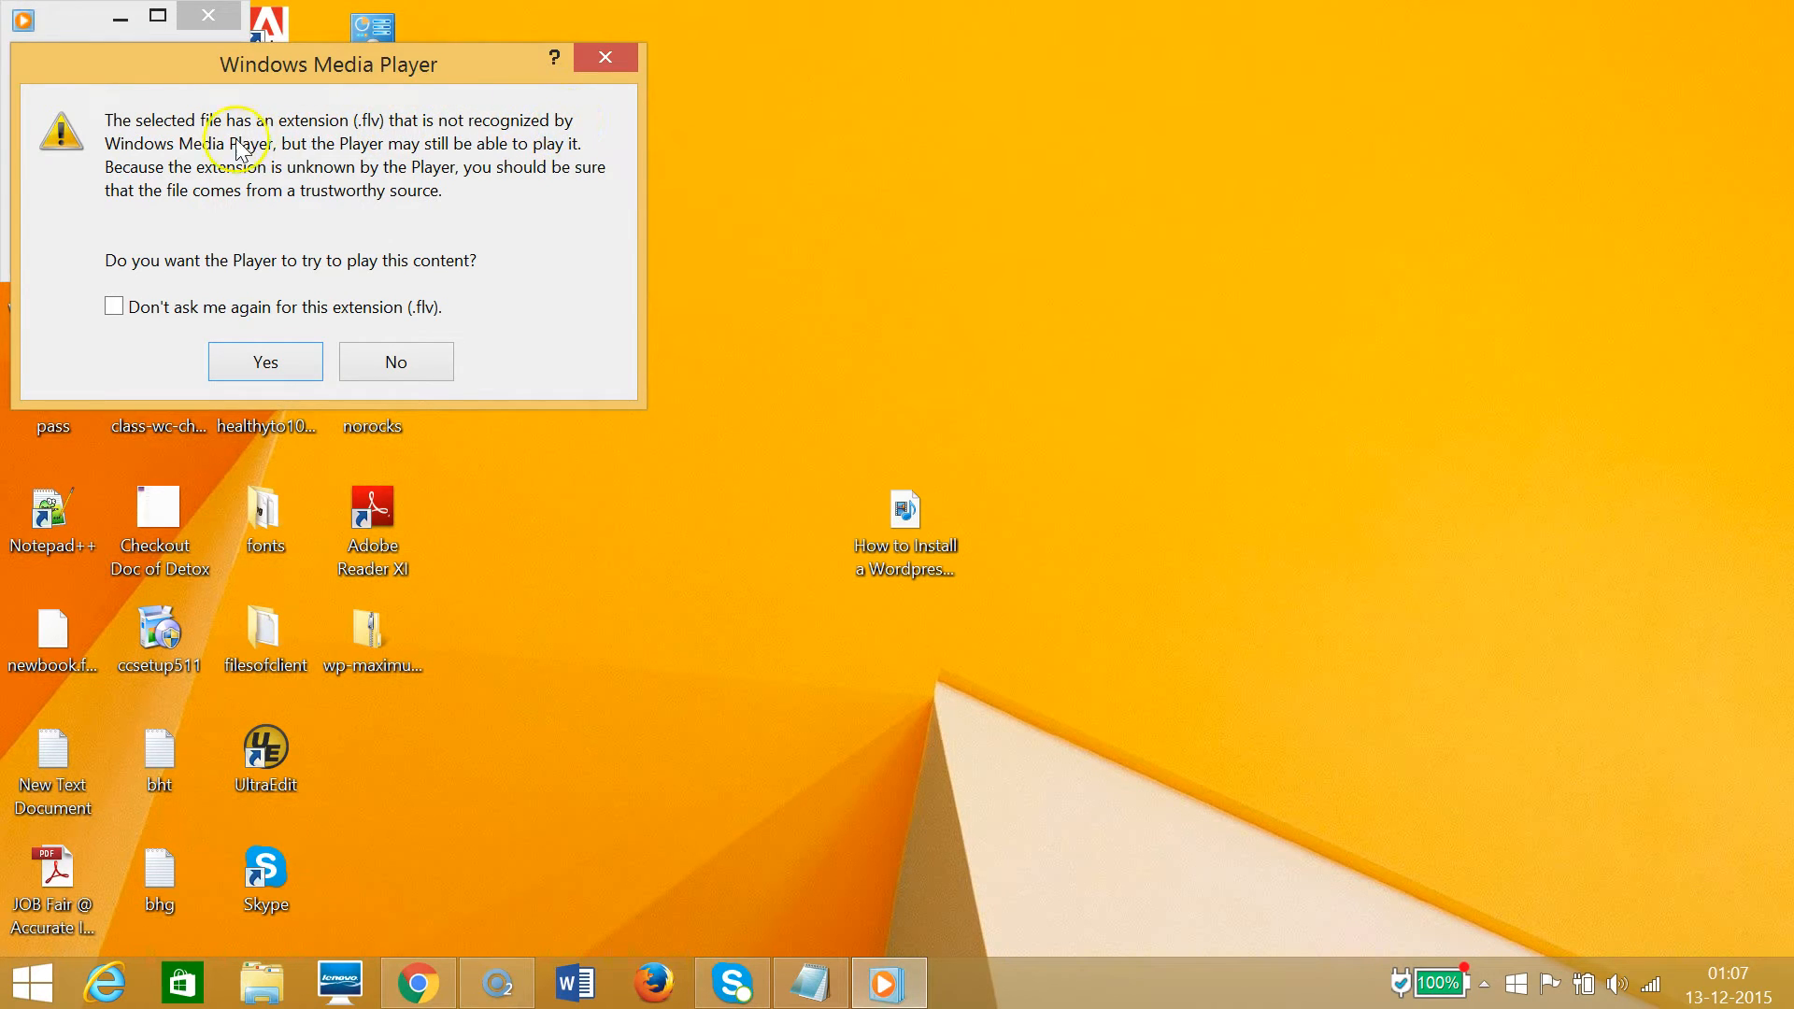
pyautogui.moveTo(290, 161)
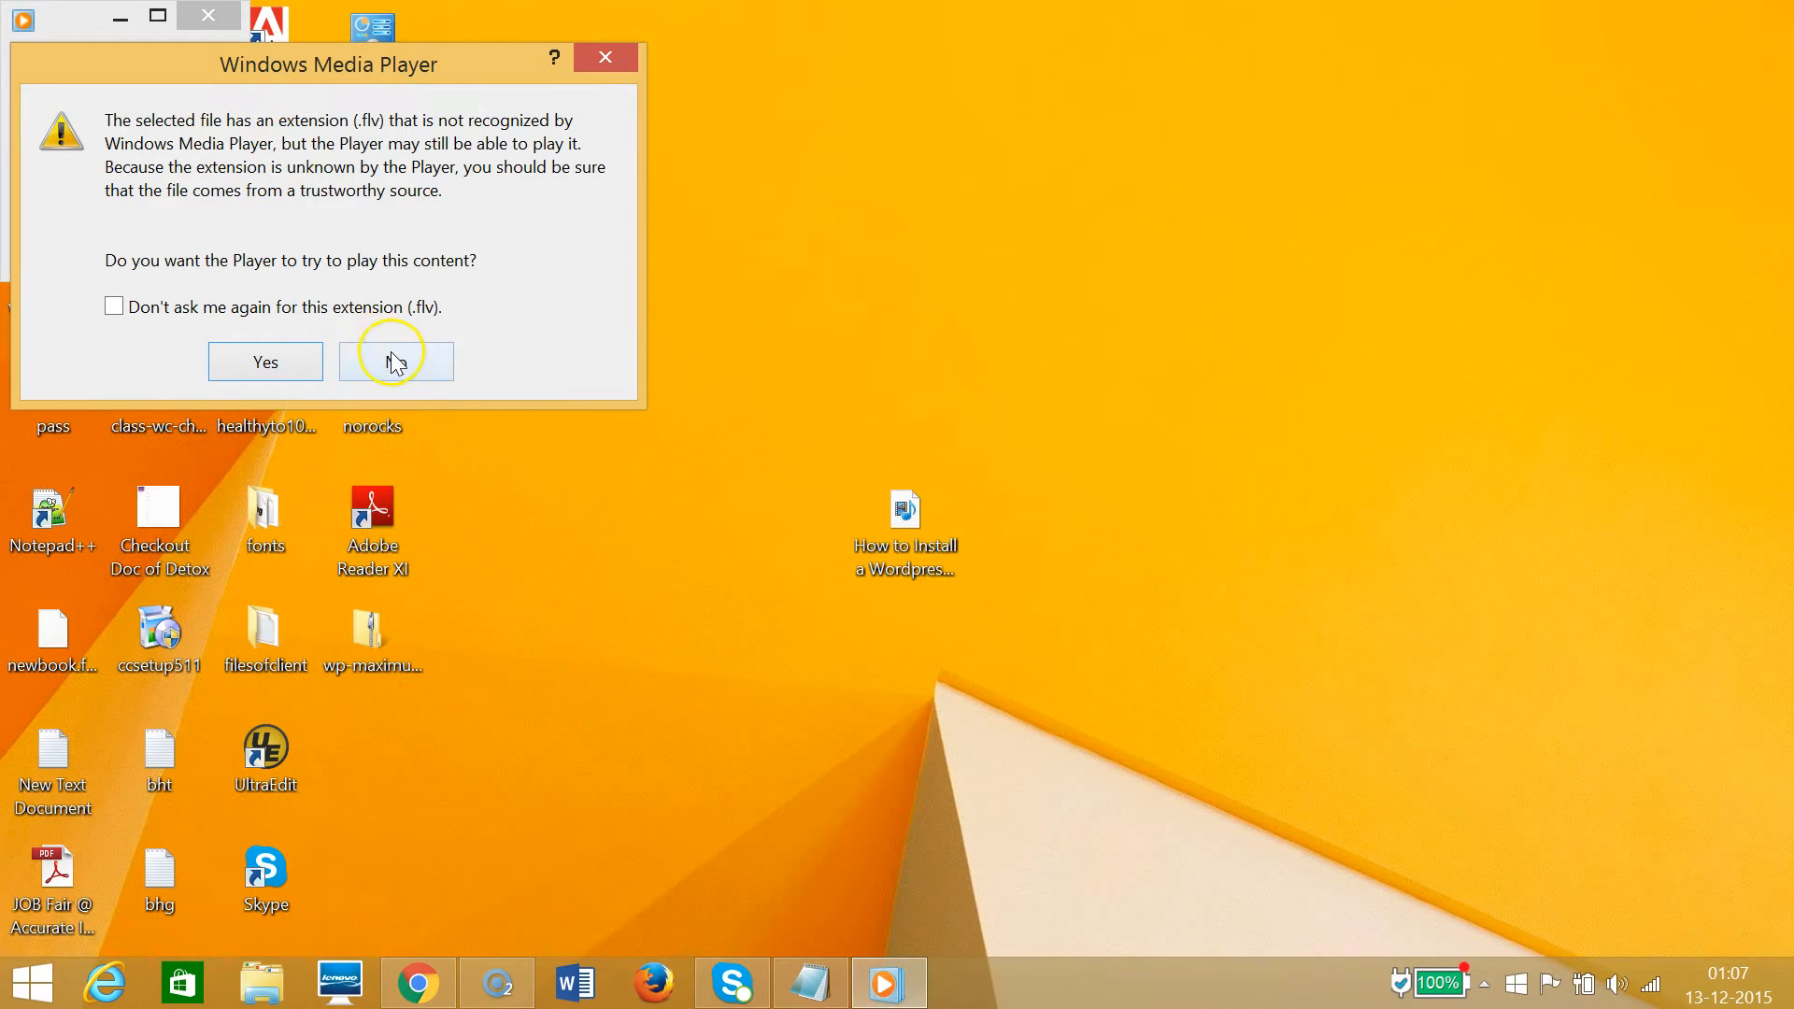
pyautogui.click(396, 361)
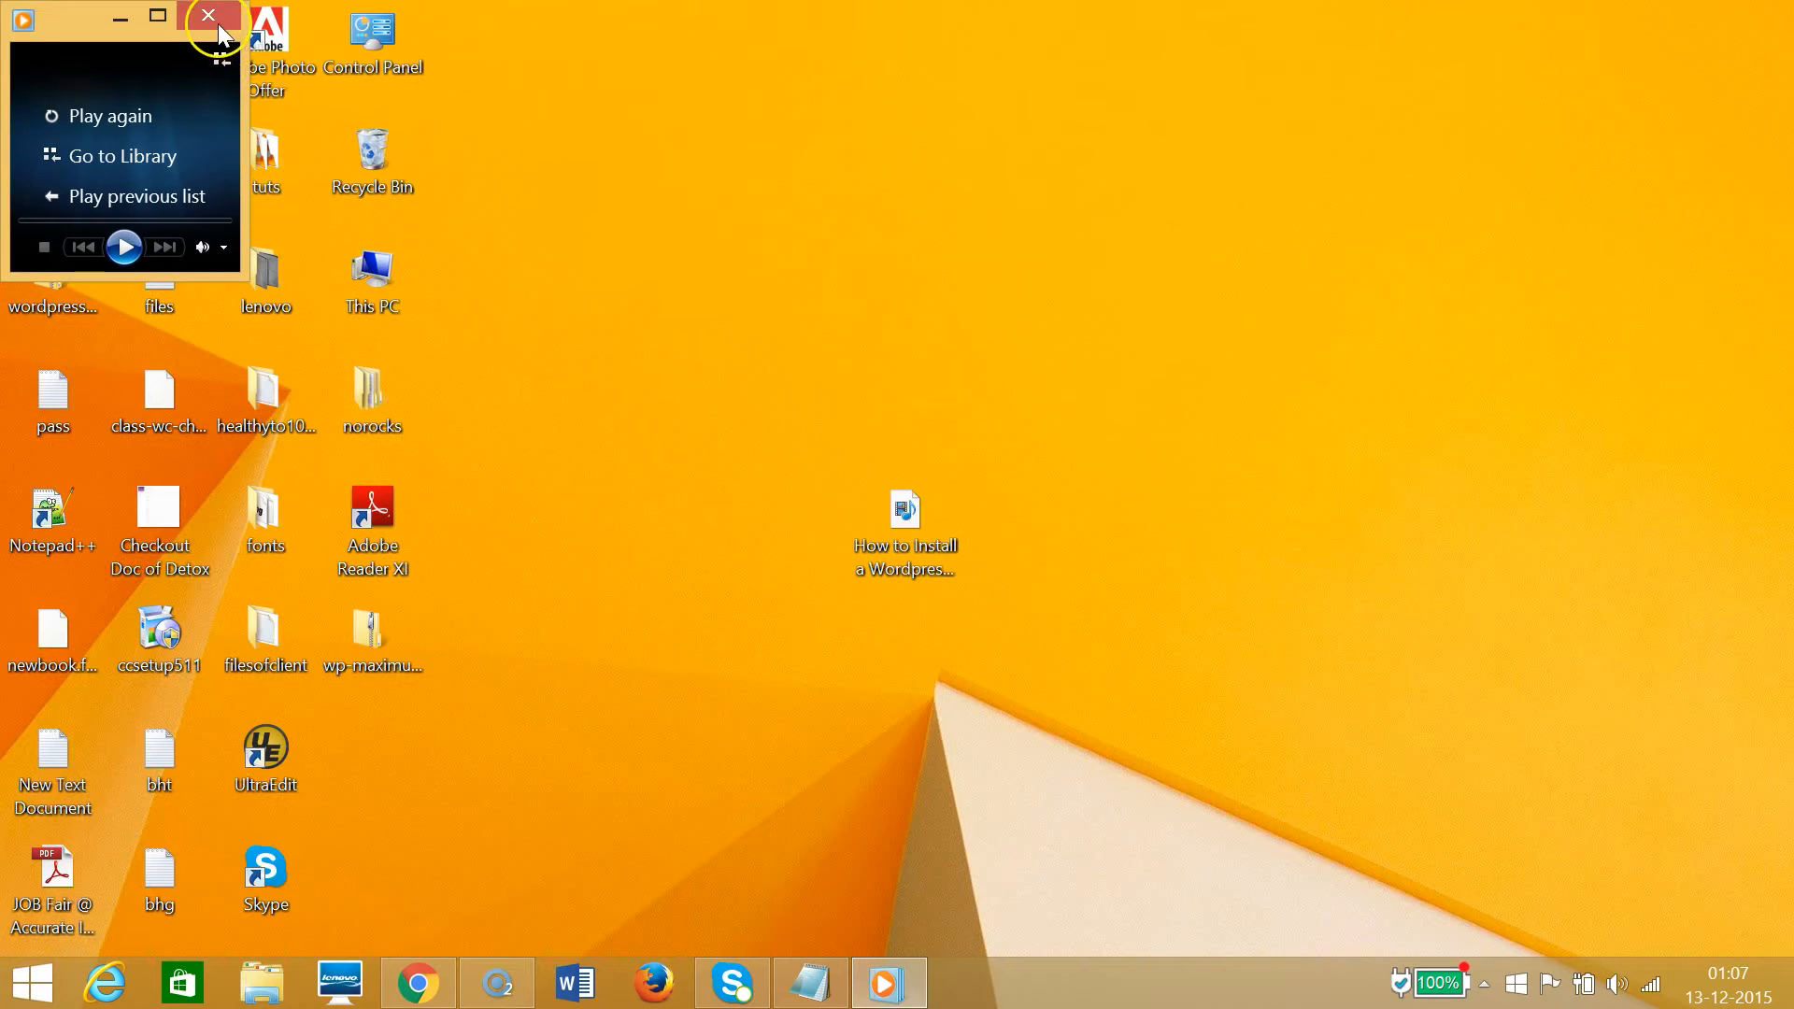
pyautogui.click(208, 17)
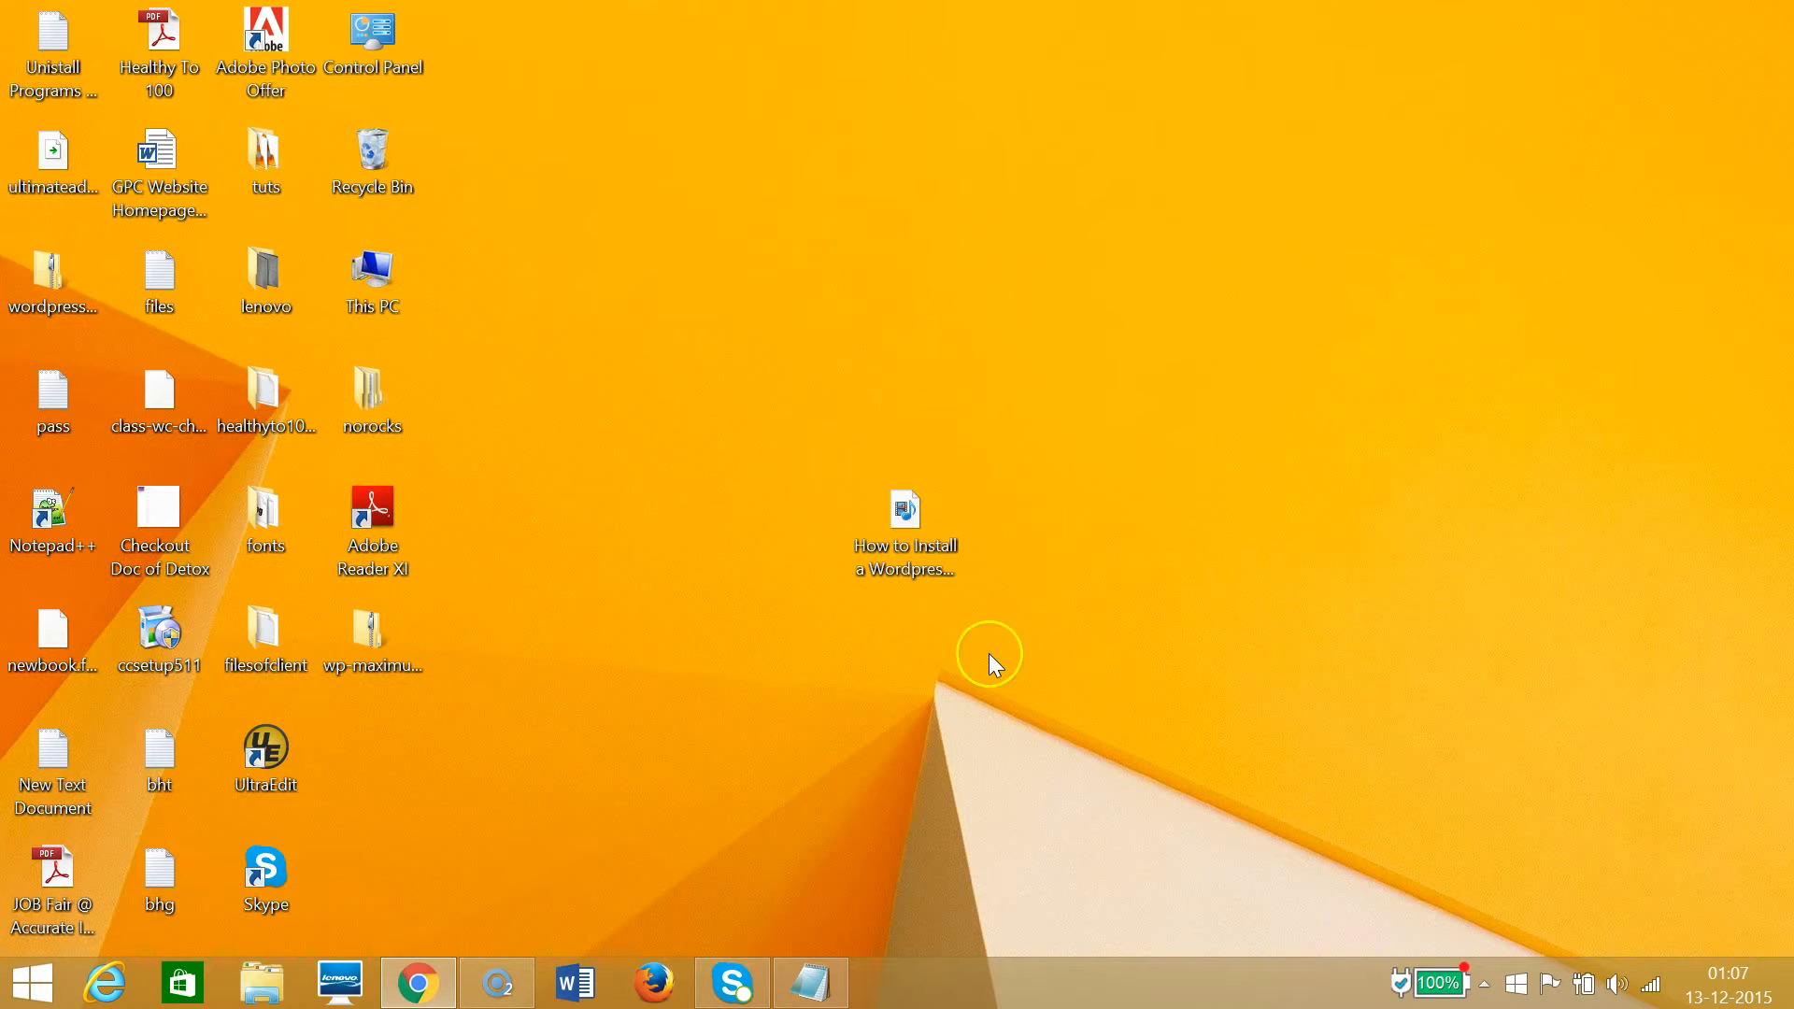
pyautogui.moveTo(830, 664)
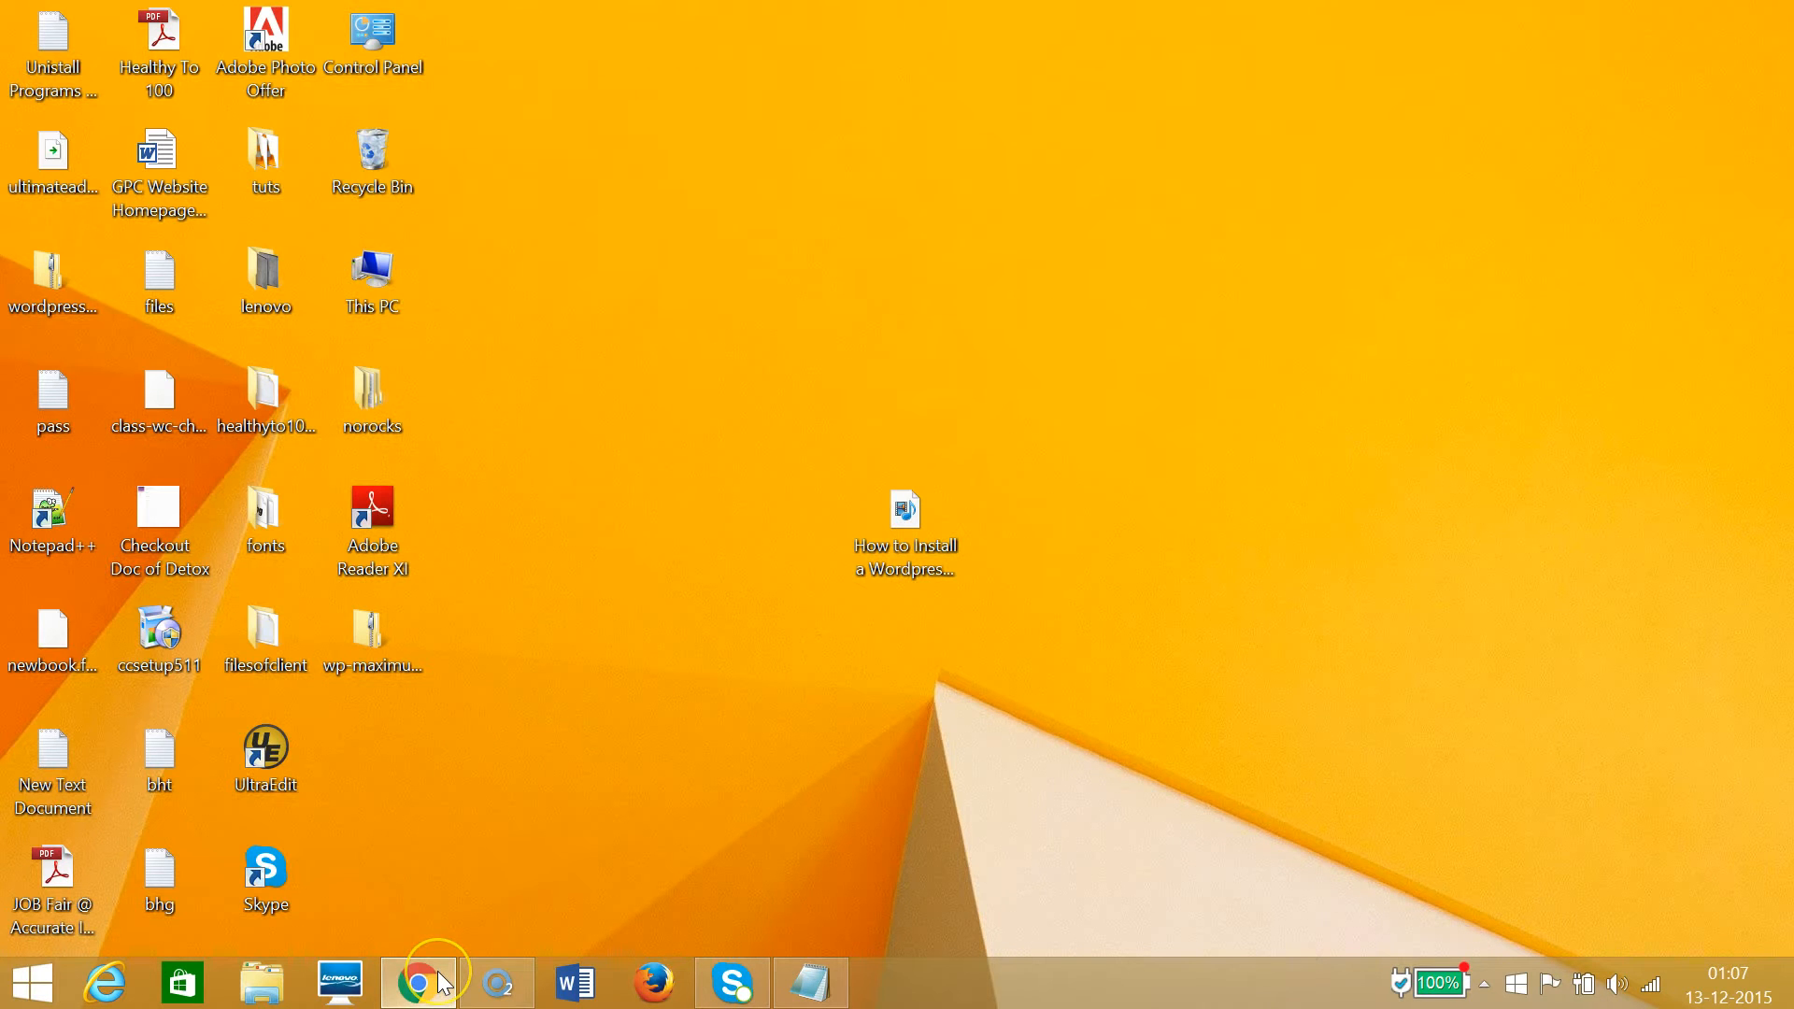
# Switch to Chrome on videolan.org and start the VLC 2.2.1 Windows download.
pyautogui.click(419, 981)
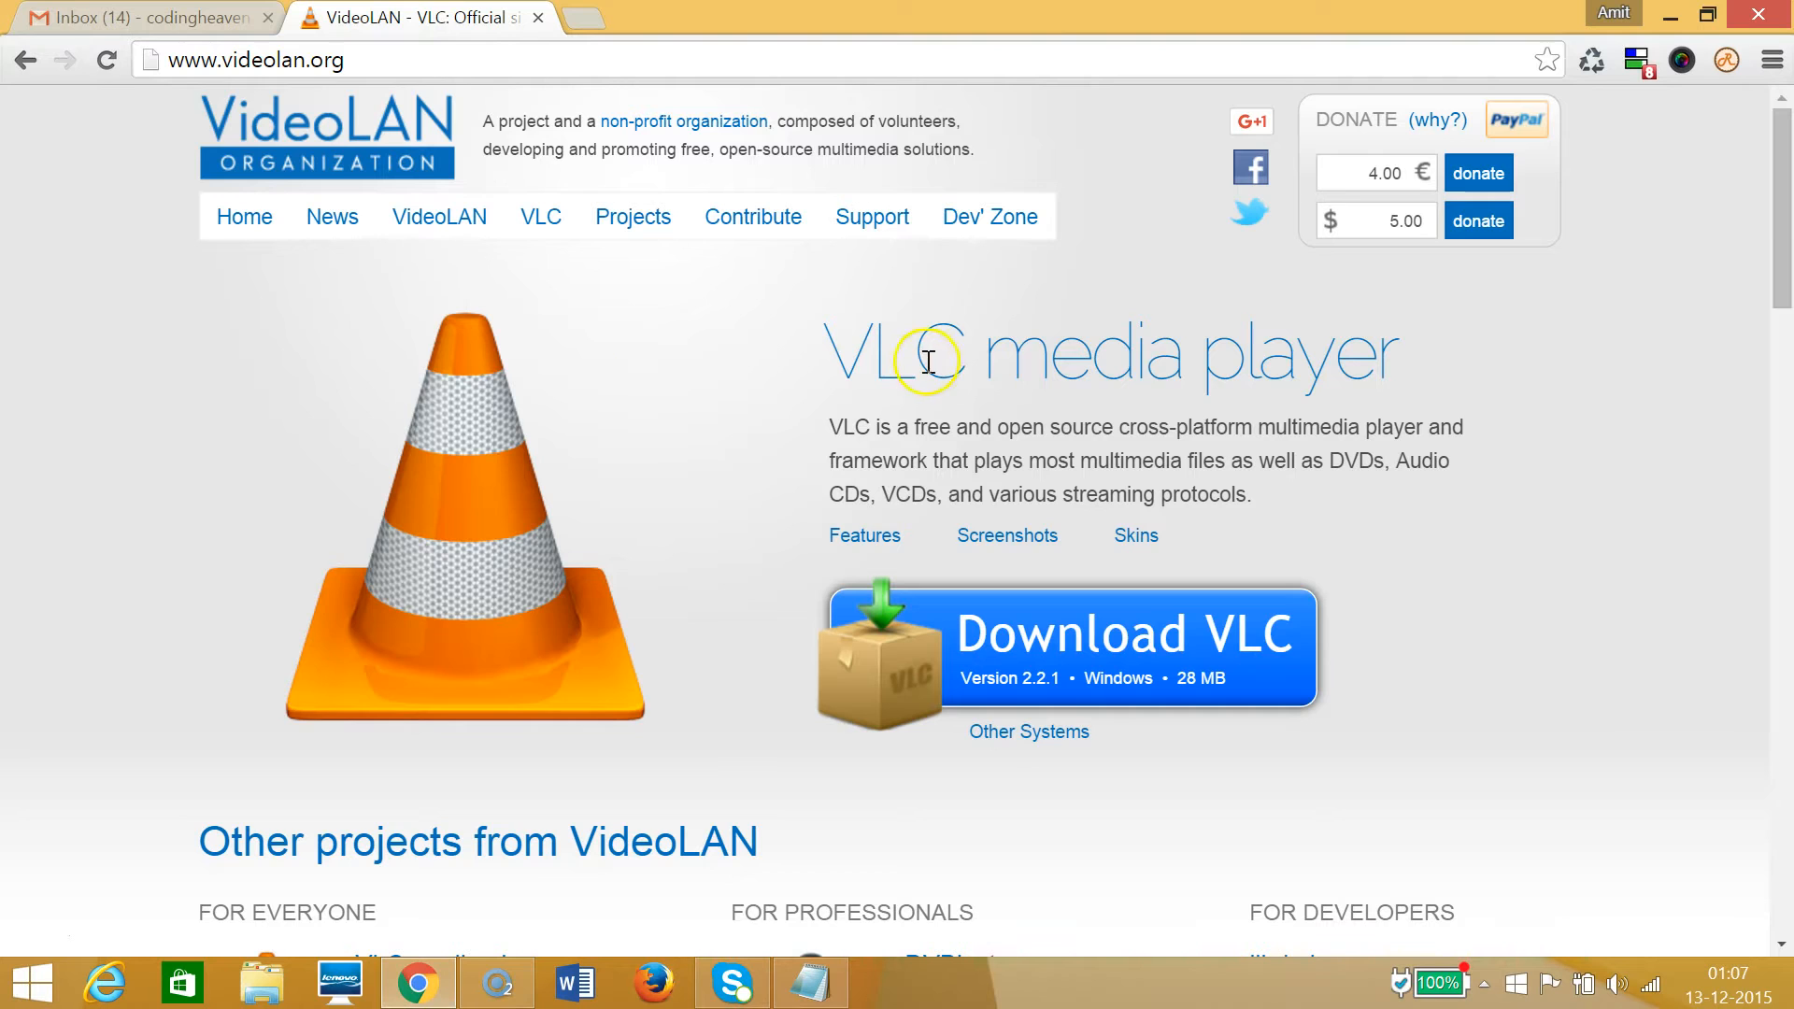
pyautogui.moveTo(1019, 355)
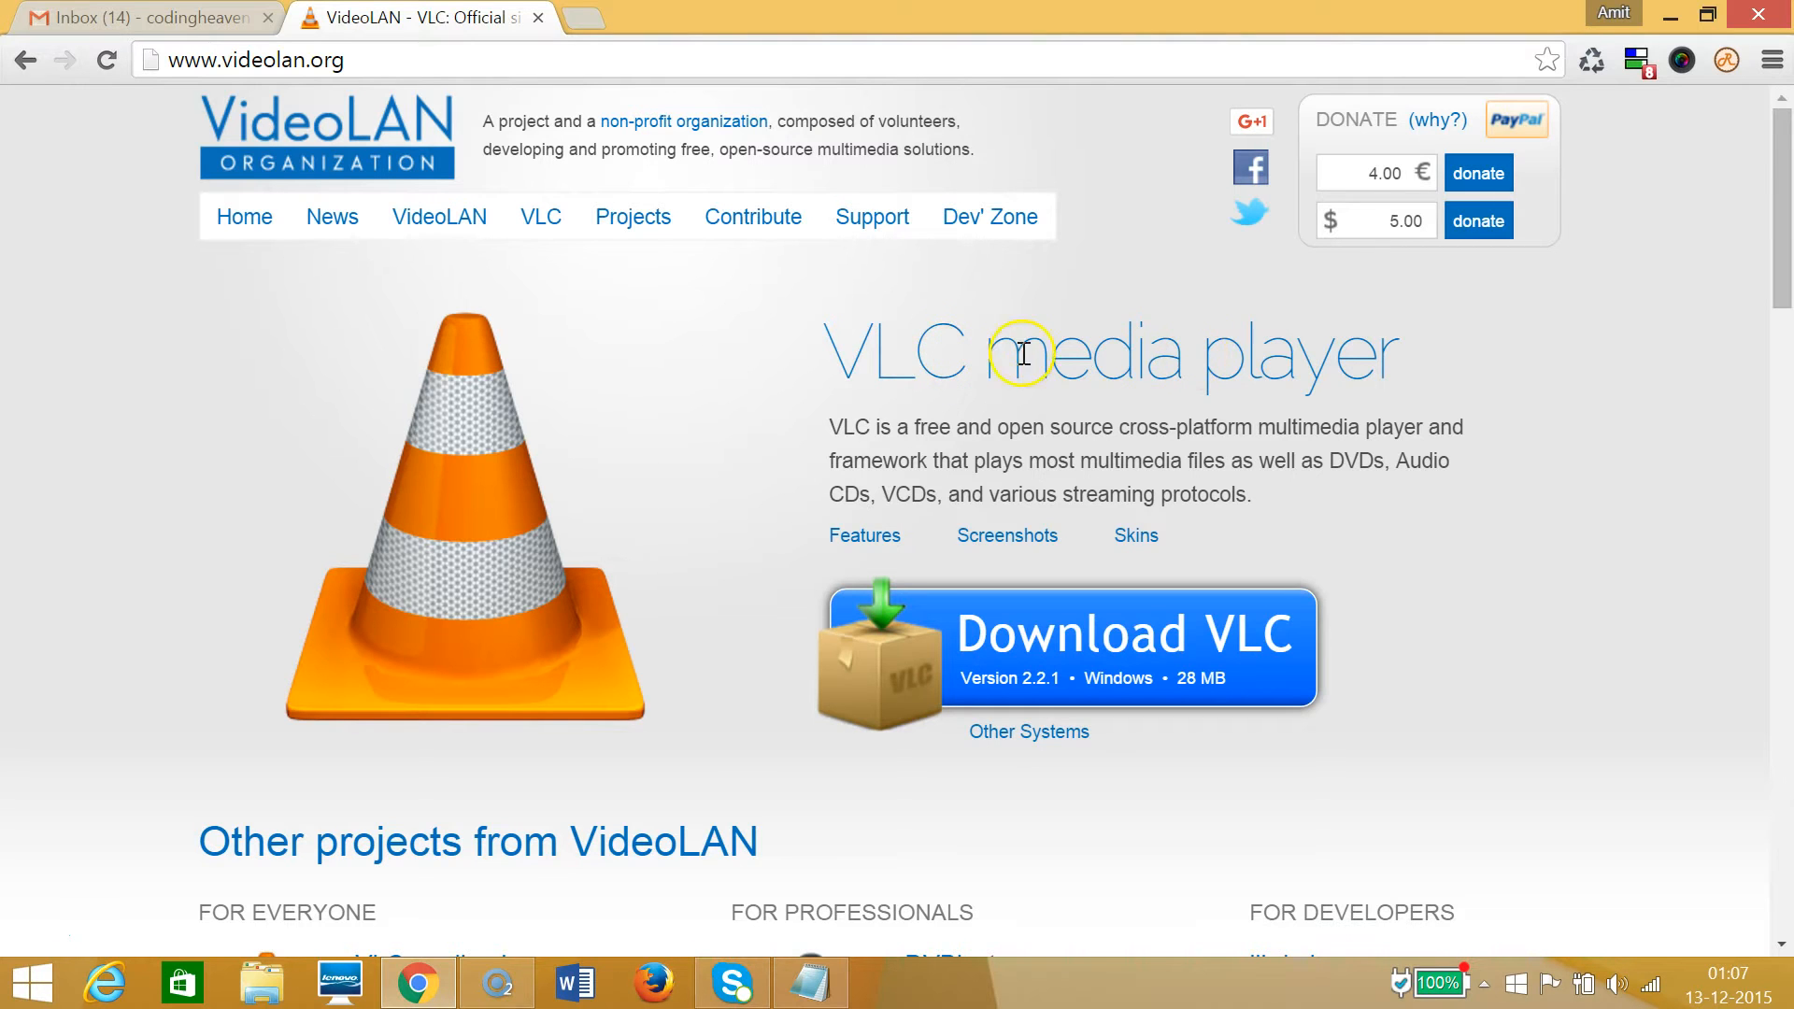
pyautogui.moveTo(1028, 355)
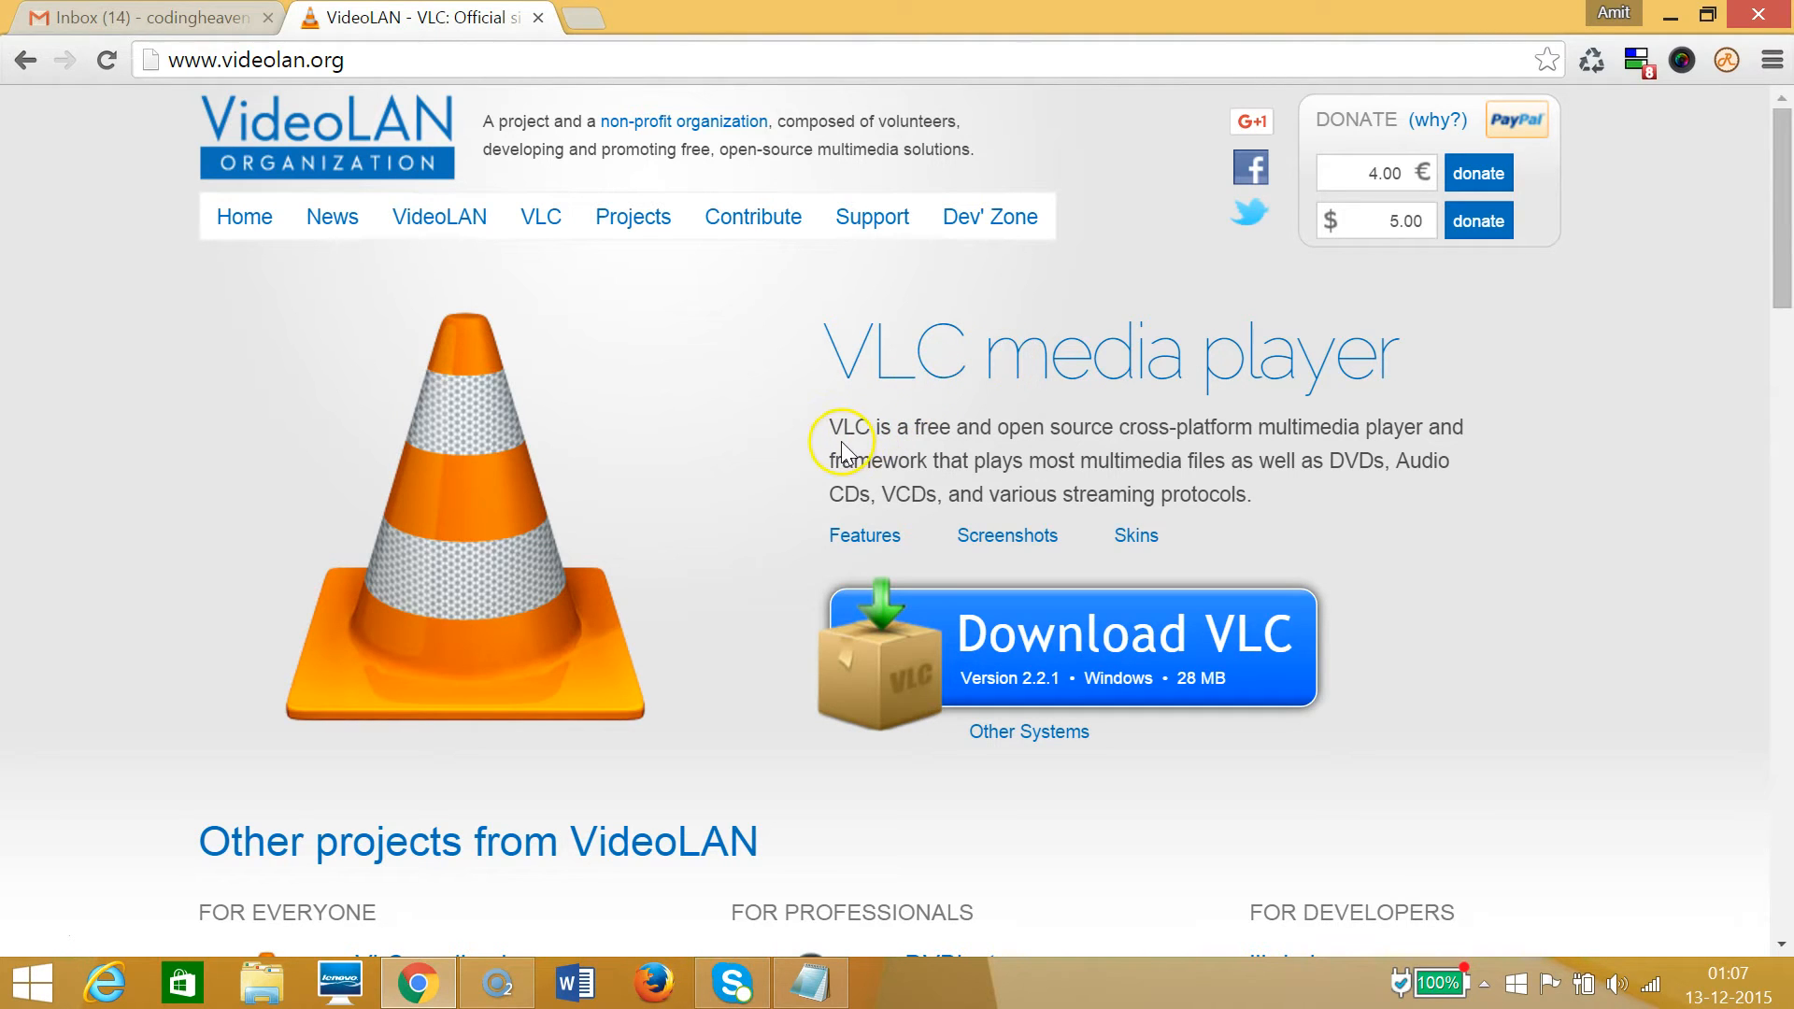
pyautogui.moveTo(940, 368)
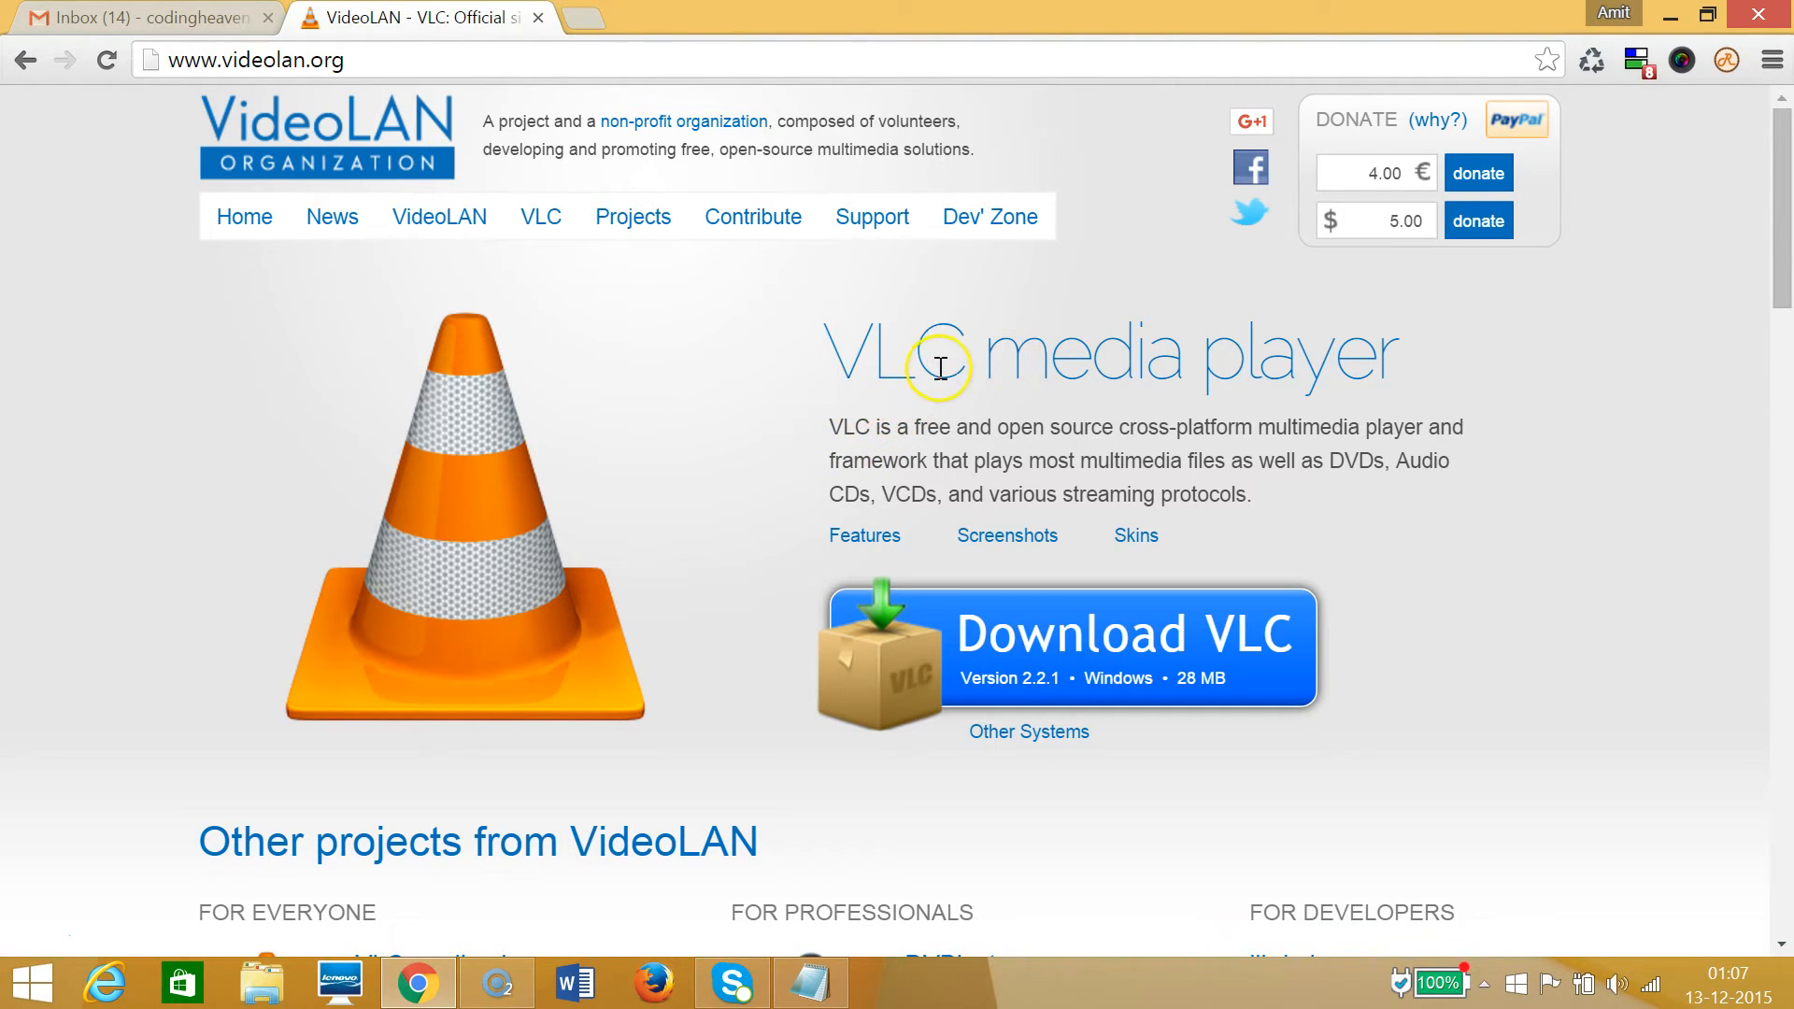
pyautogui.moveTo(424, 68)
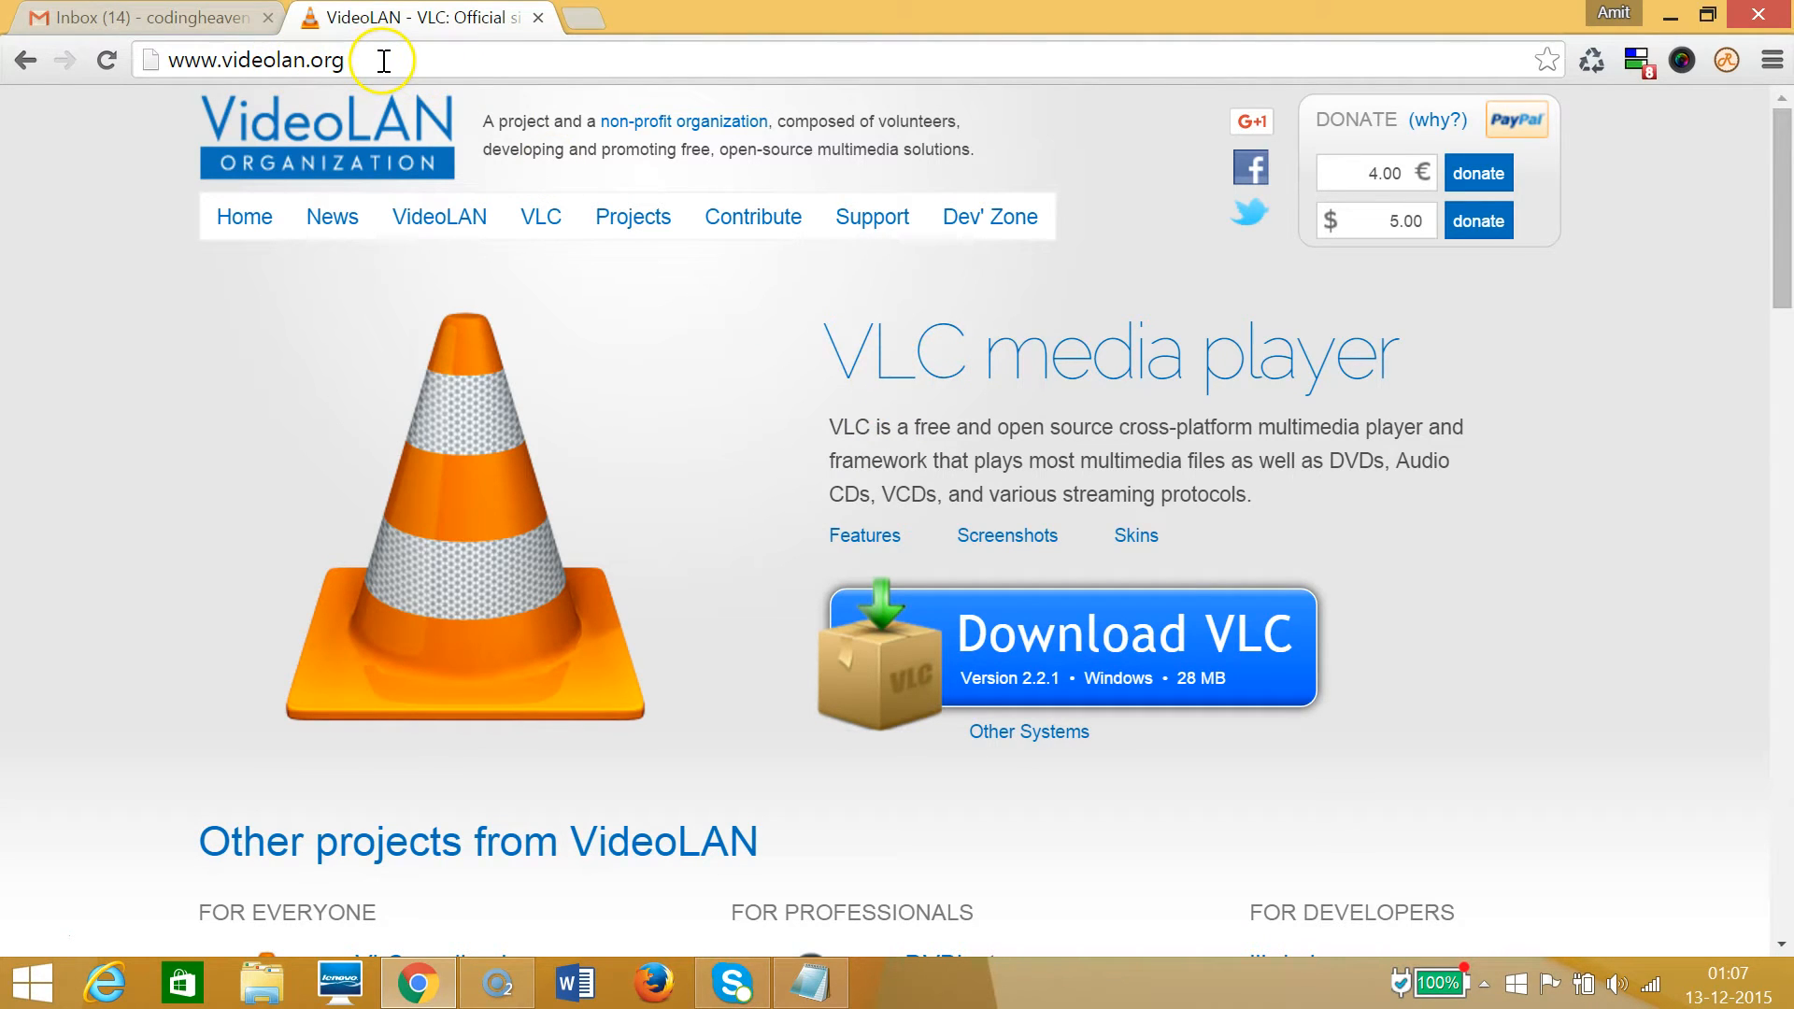
pyautogui.moveTo(948, 383)
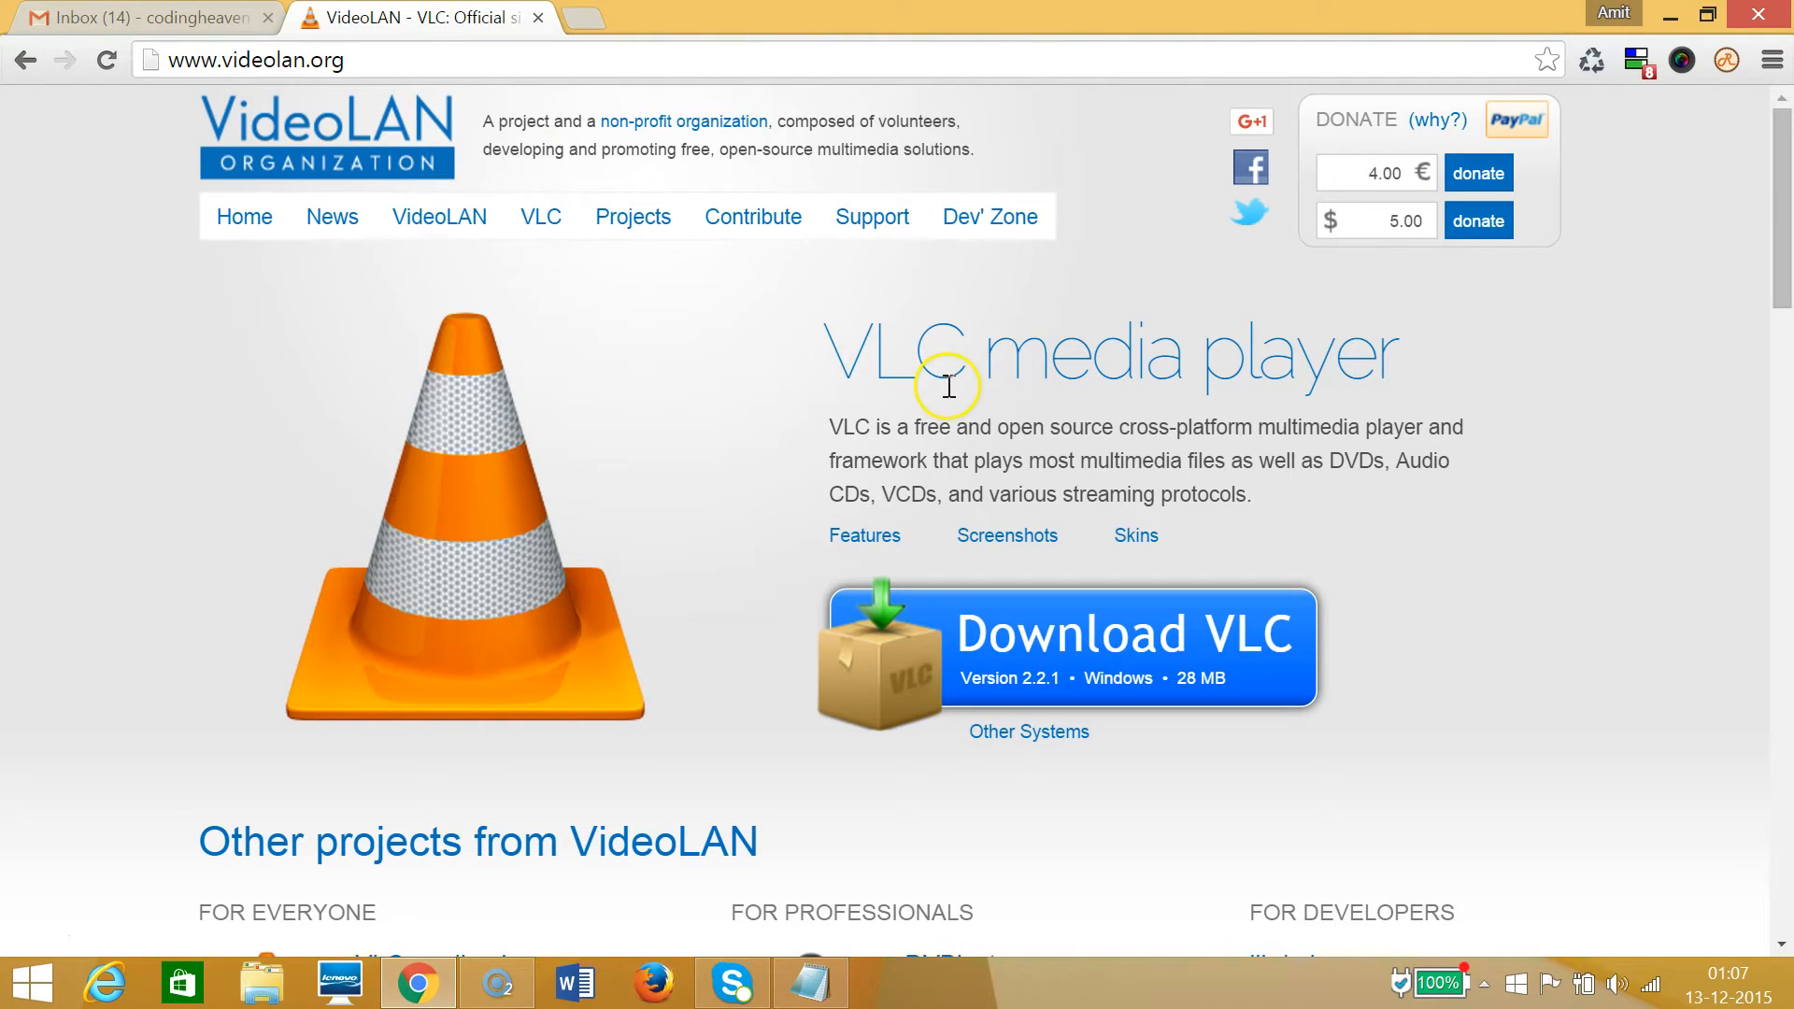
pyautogui.moveTo(976, 450)
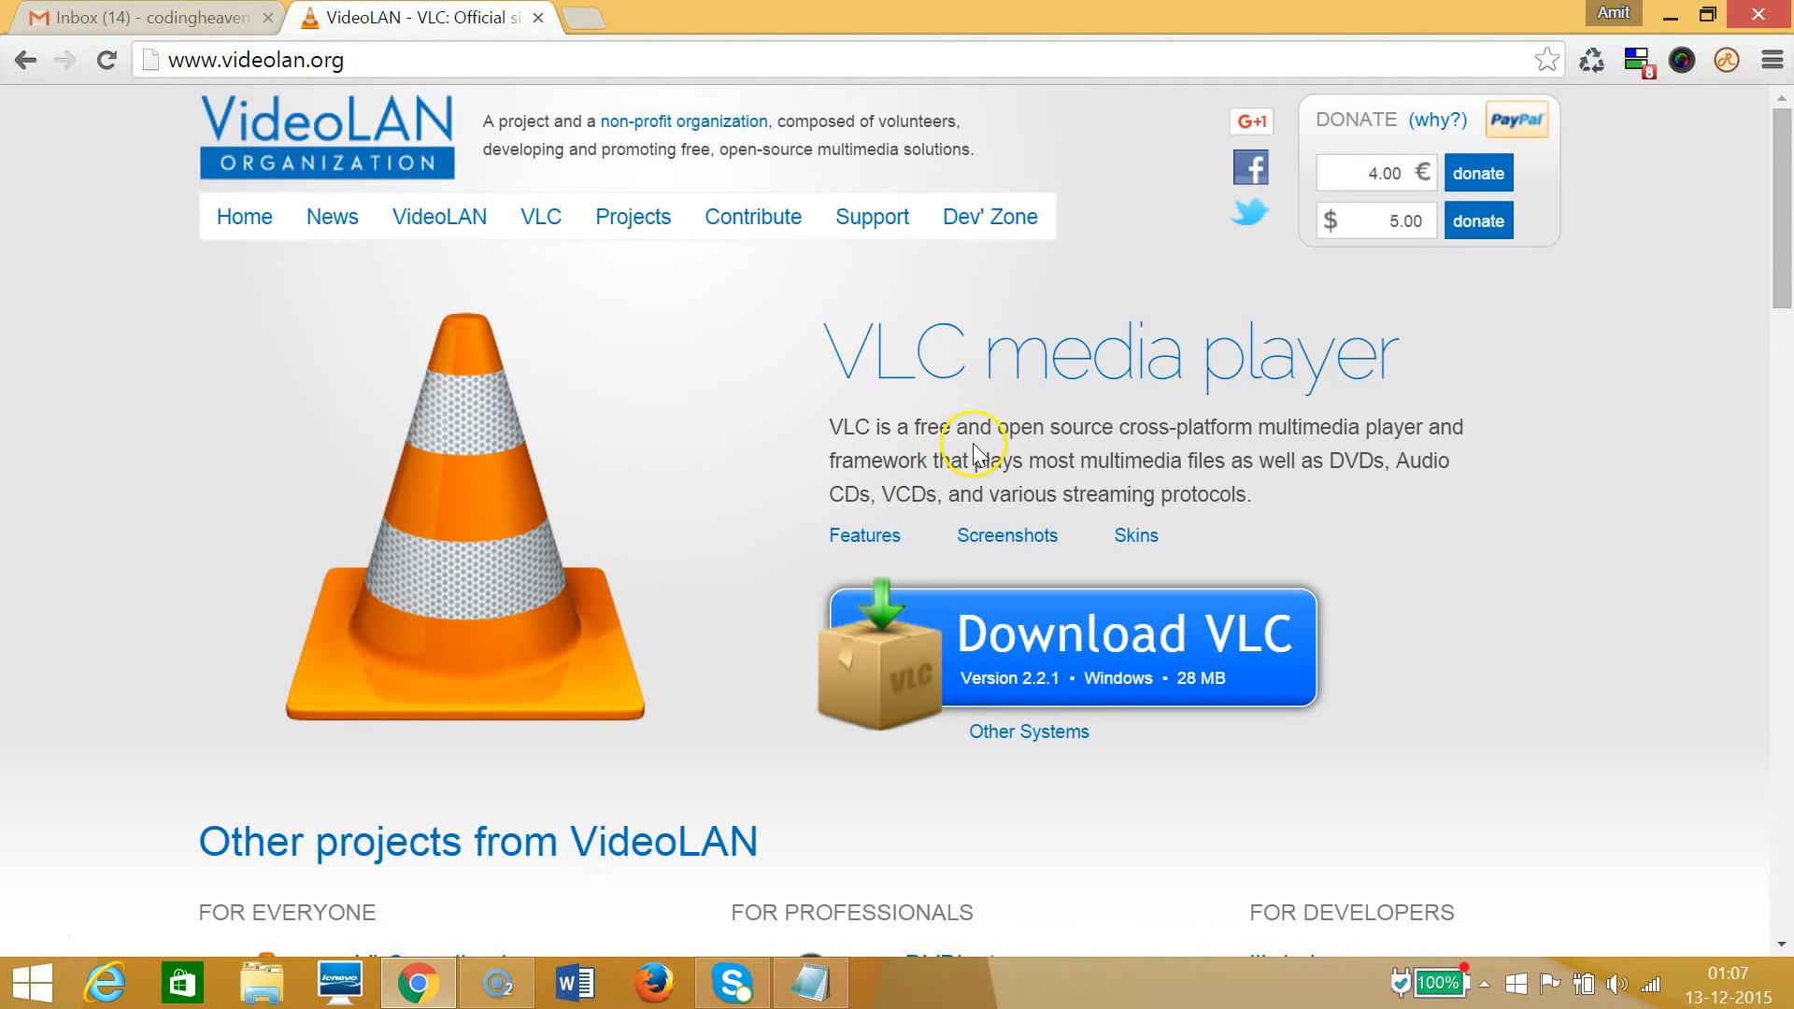
pyautogui.moveTo(1159, 437)
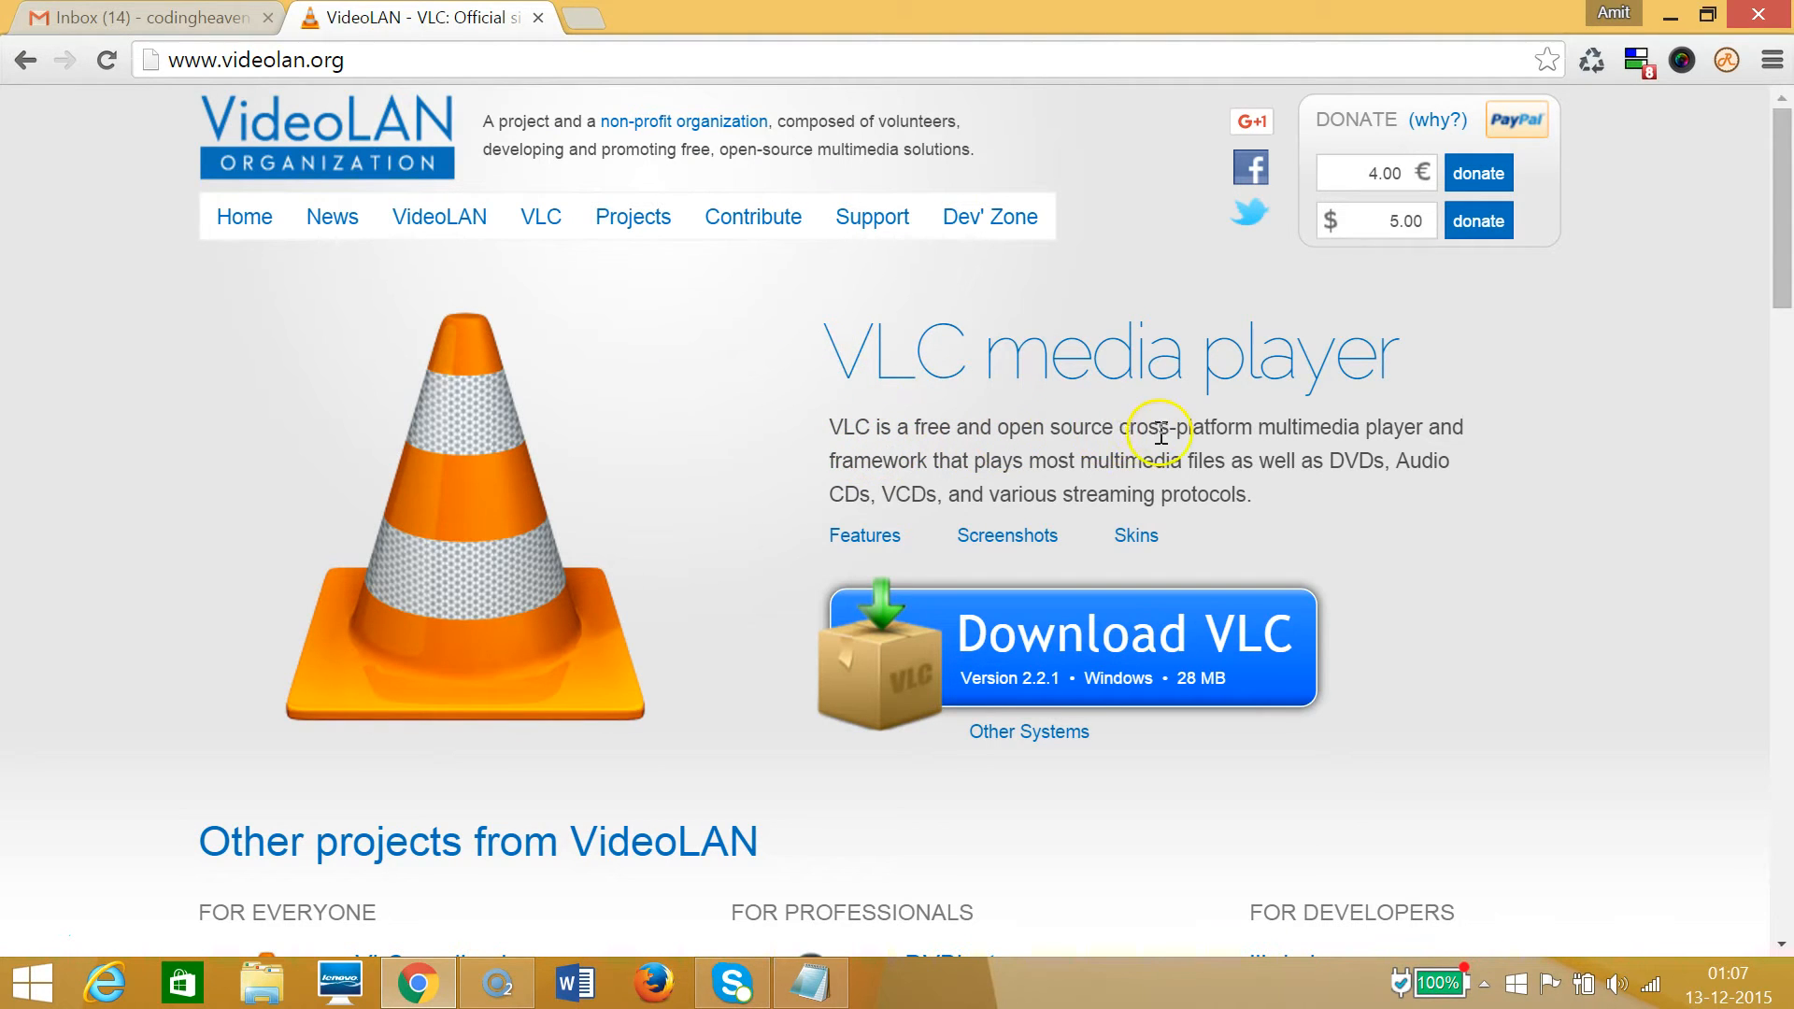
pyautogui.moveTo(1385, 430)
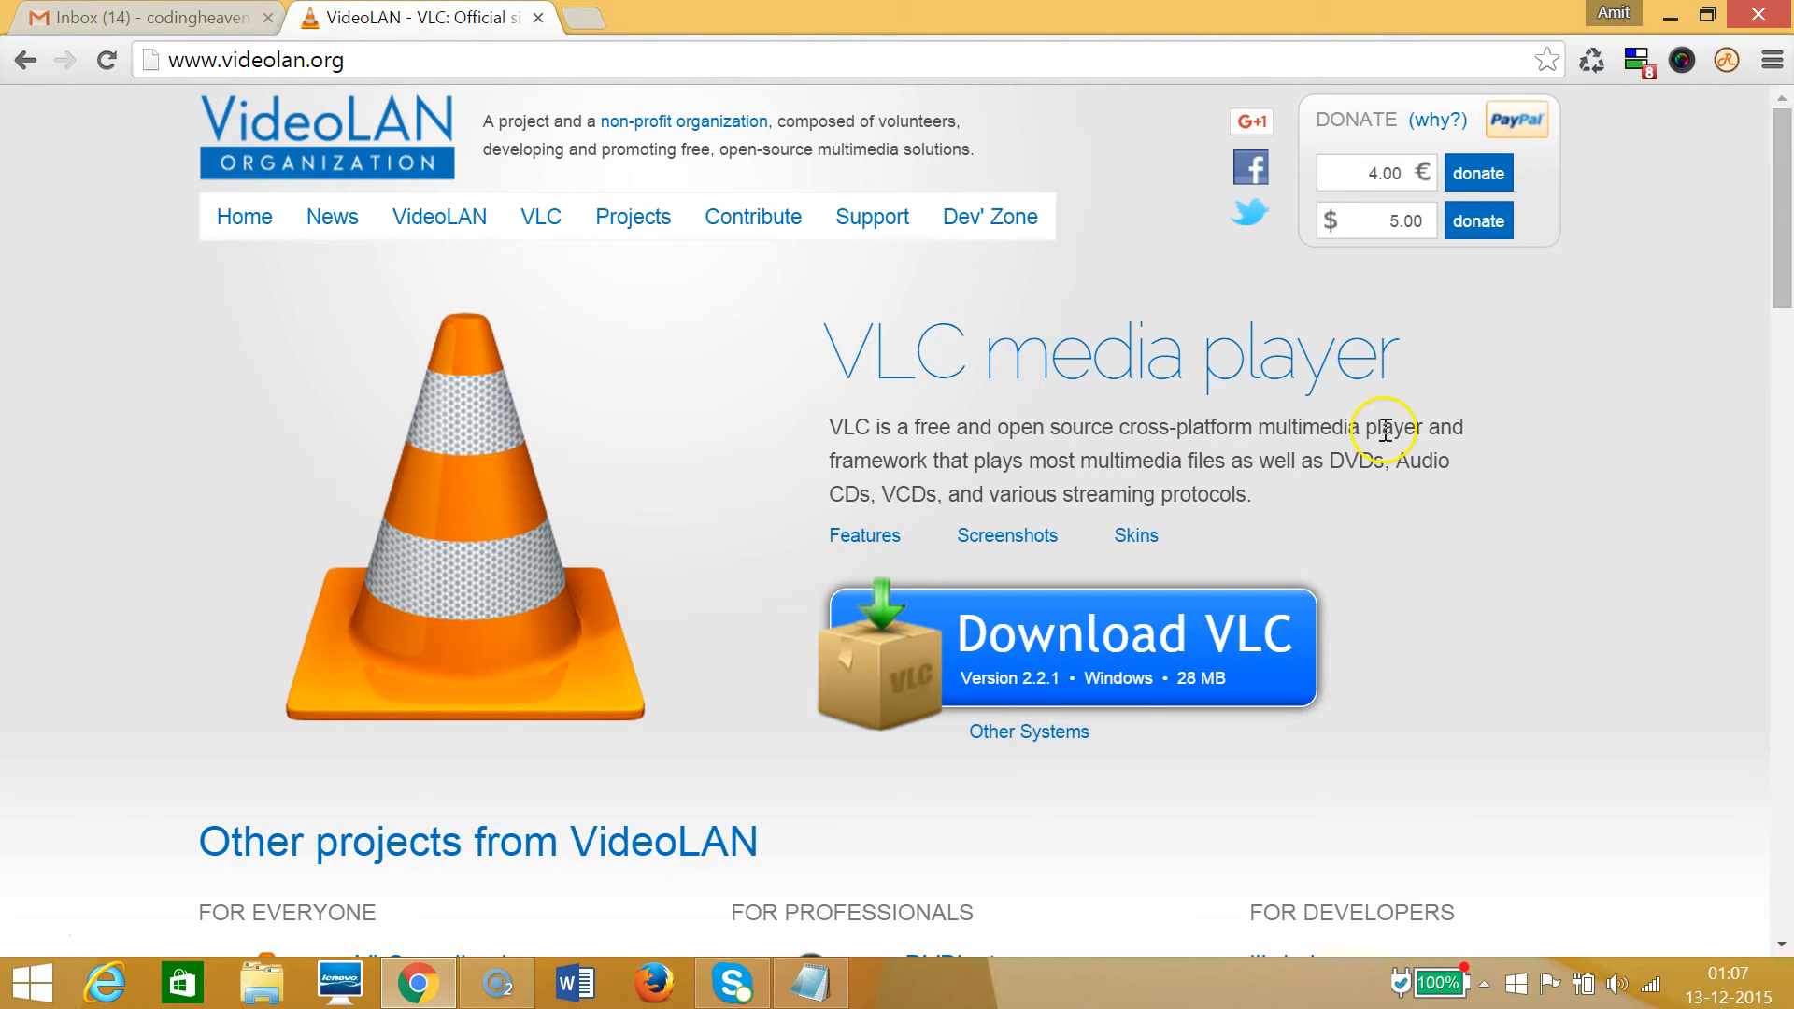
pyautogui.moveTo(1396, 430)
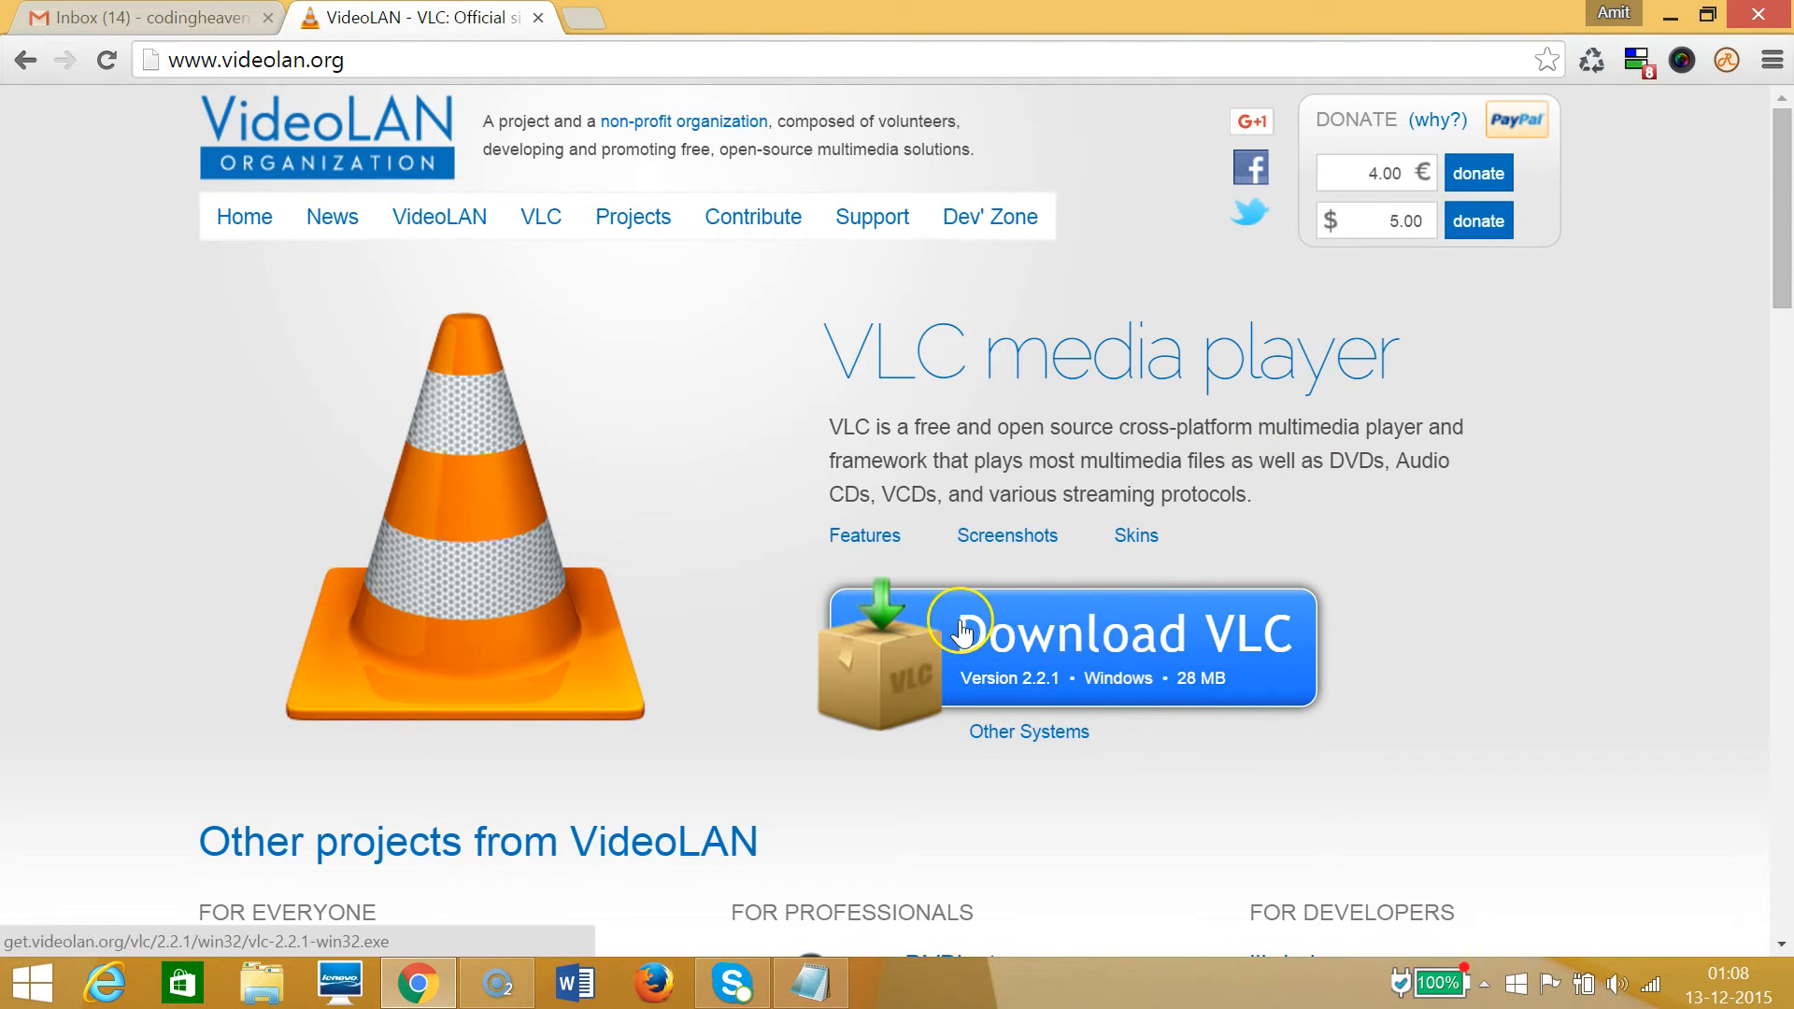
pyautogui.moveTo(1202, 656)
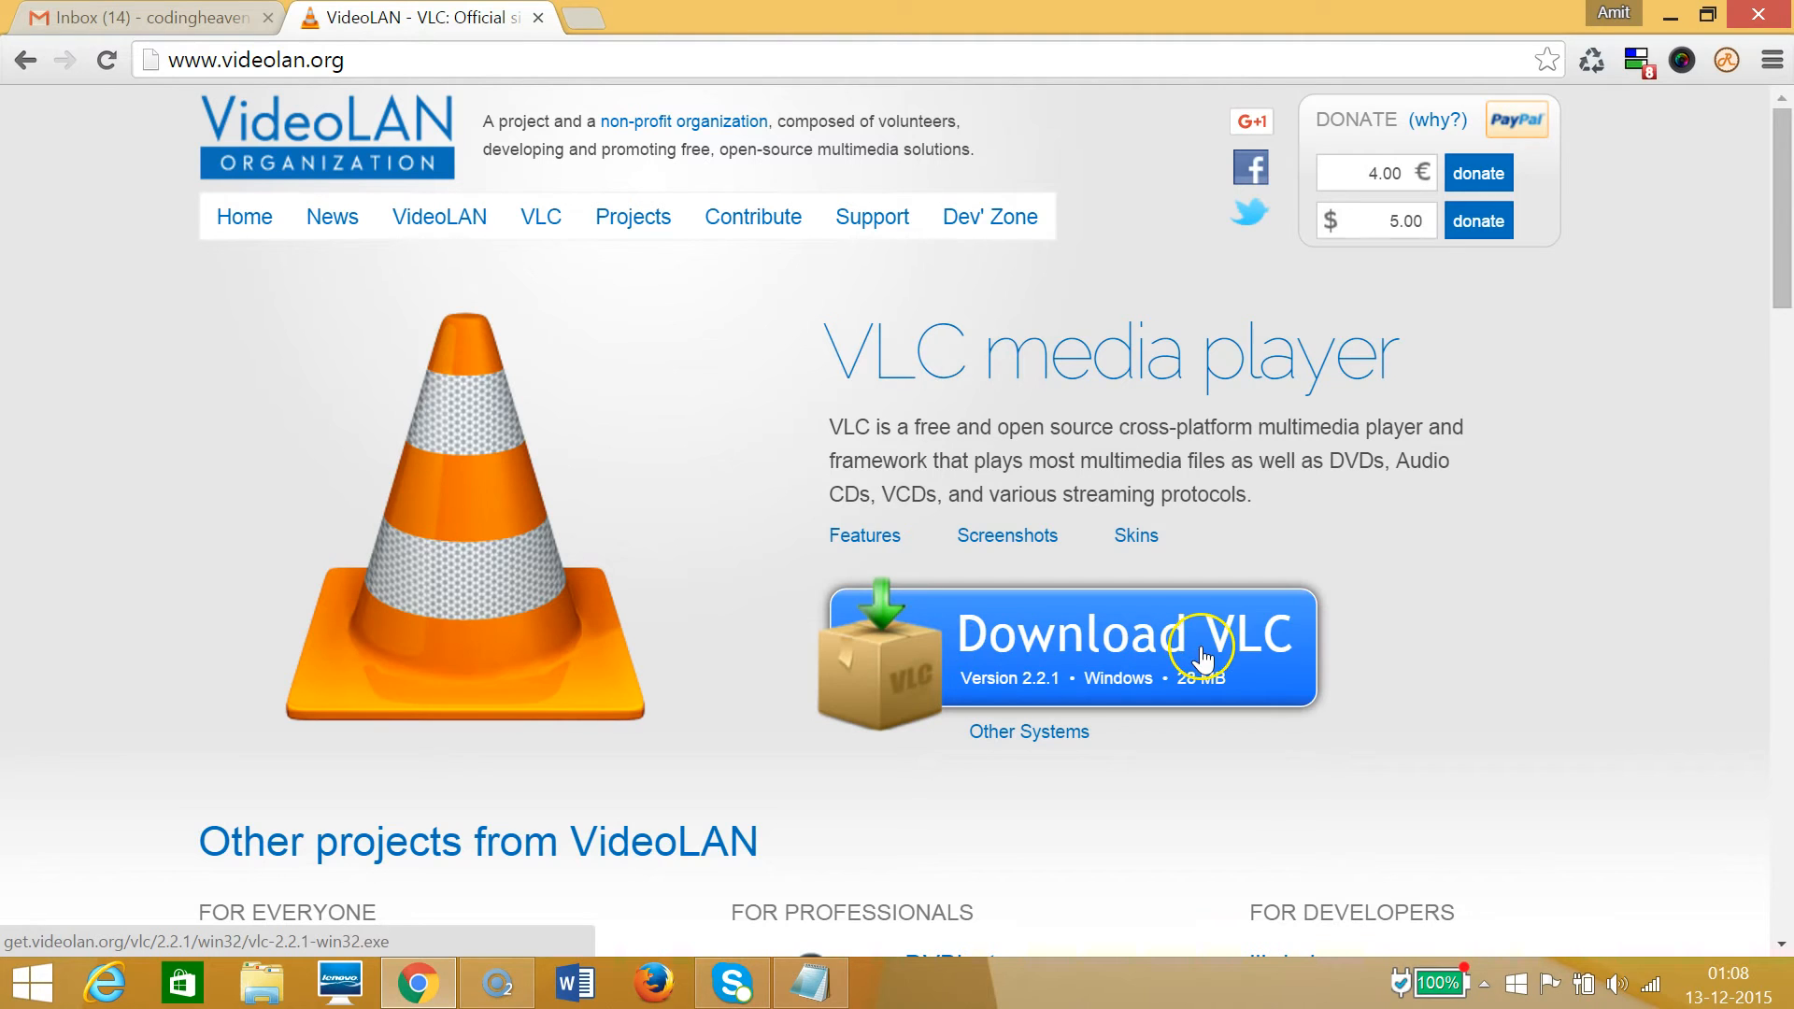
pyautogui.click(1191, 646)
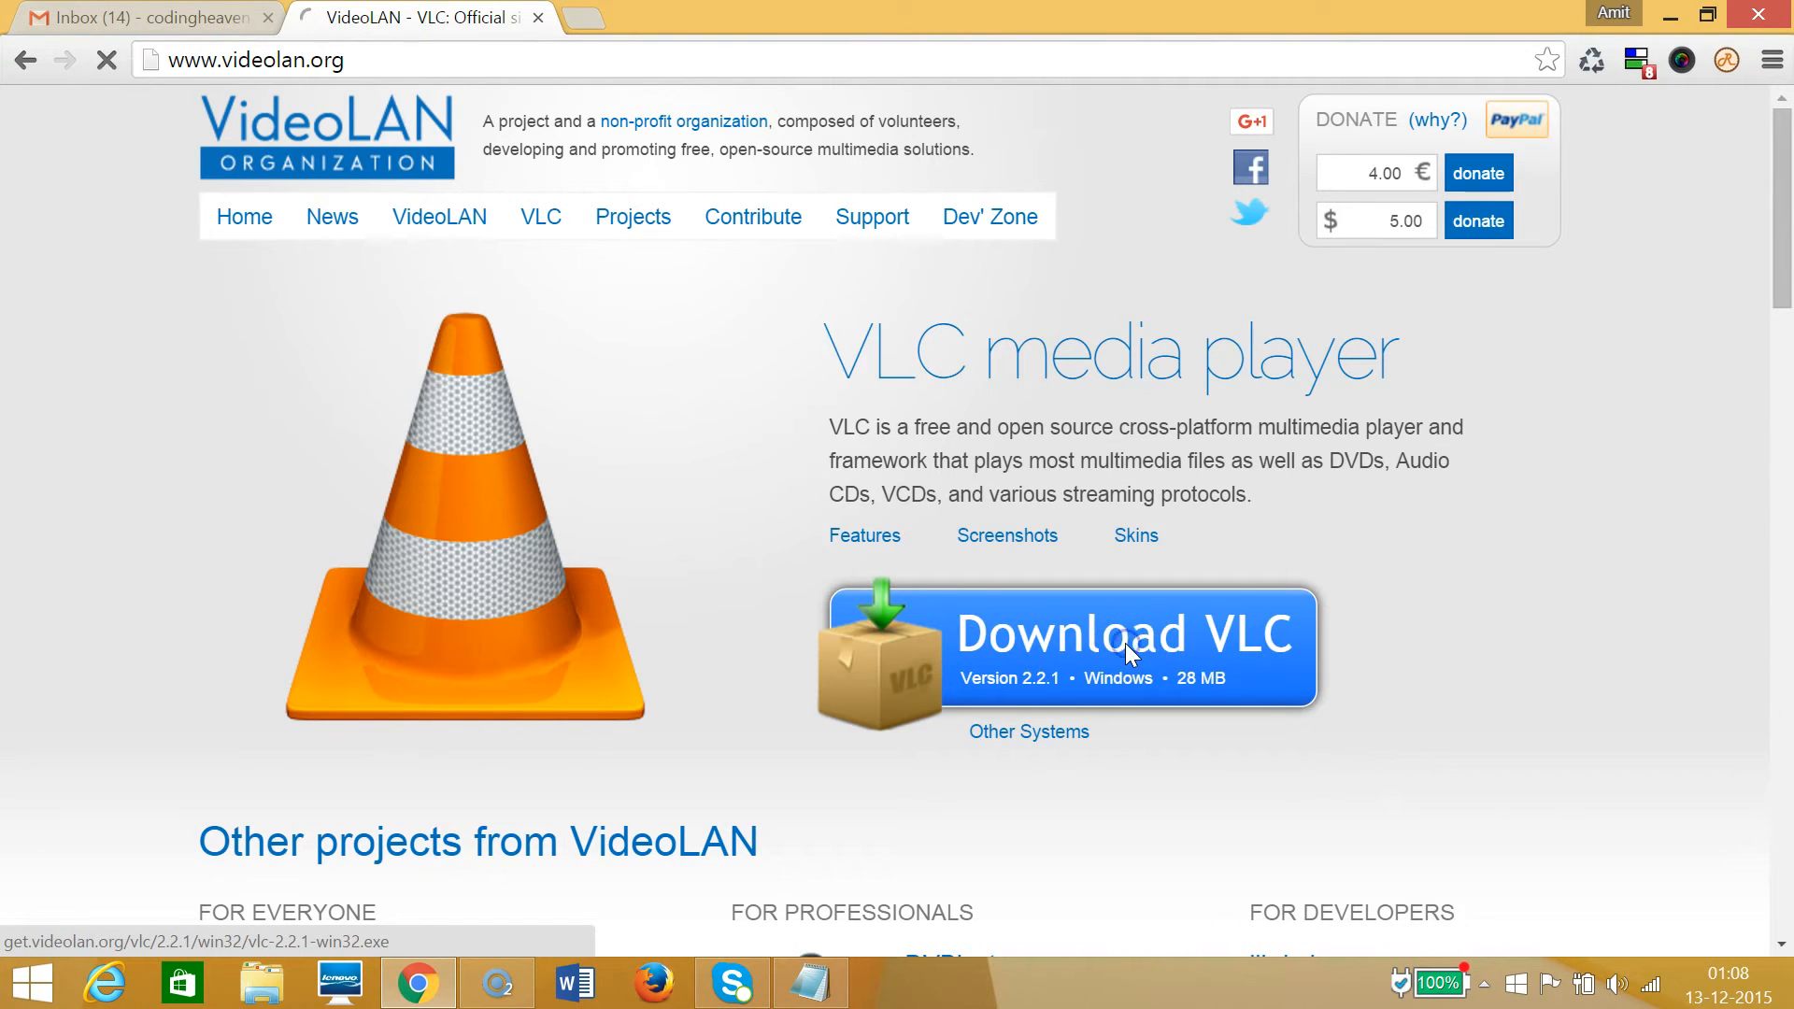
# Let vlc-2.2.1-win32.exe begin downloading from the VideoLAN downloads page.
pyautogui.click(1127, 635)
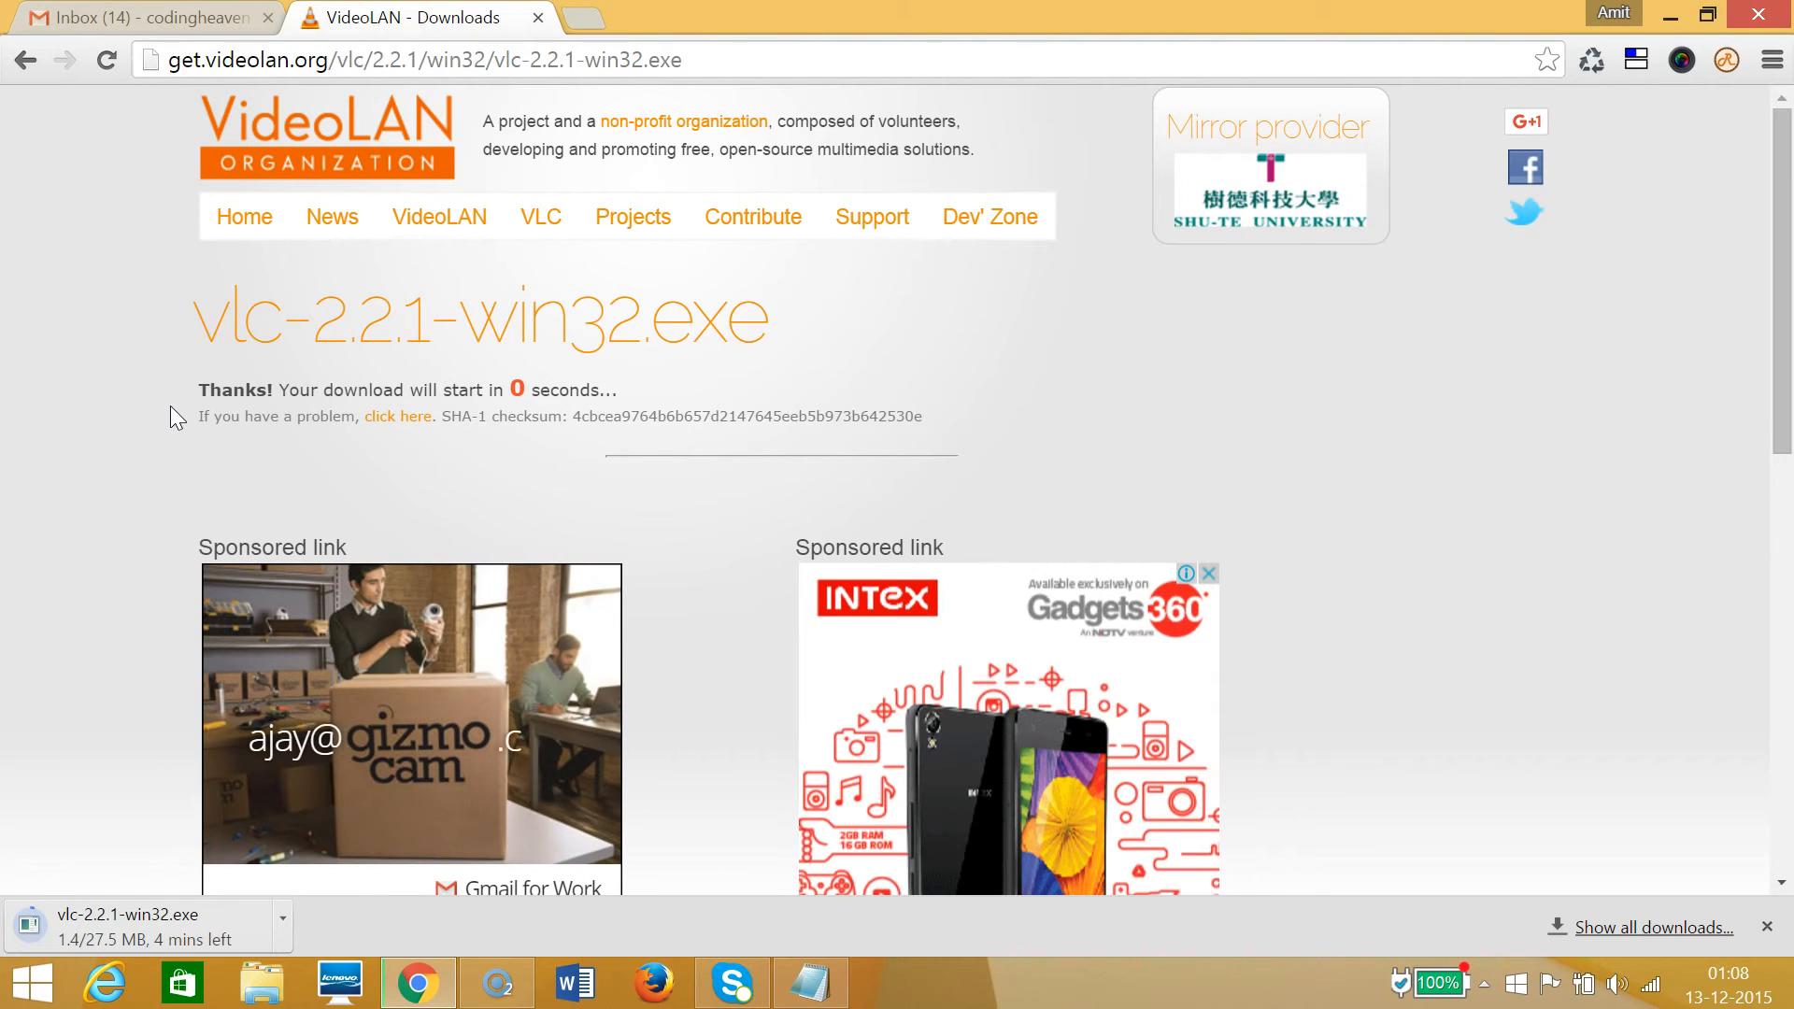
pyautogui.scroll(-3)
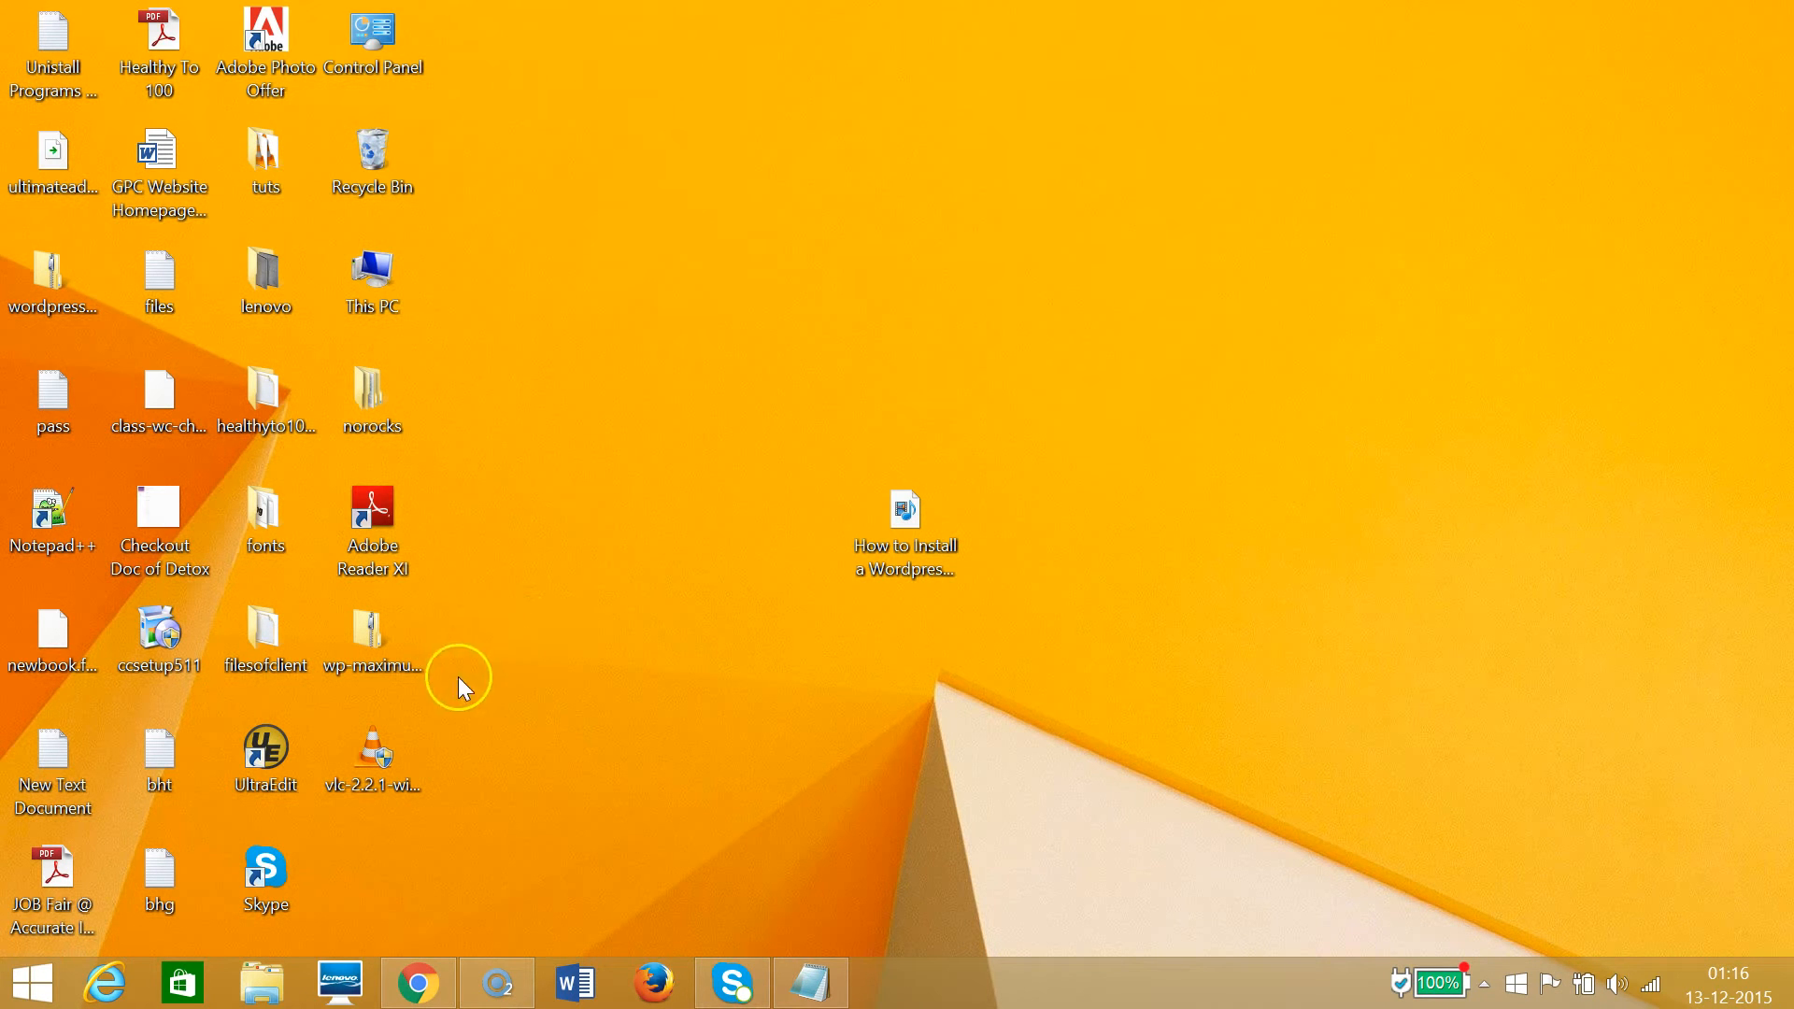
# Select the downloaded vlc-2.2.1-win32.exe installer on the desktop.
pyautogui.click(372, 758)
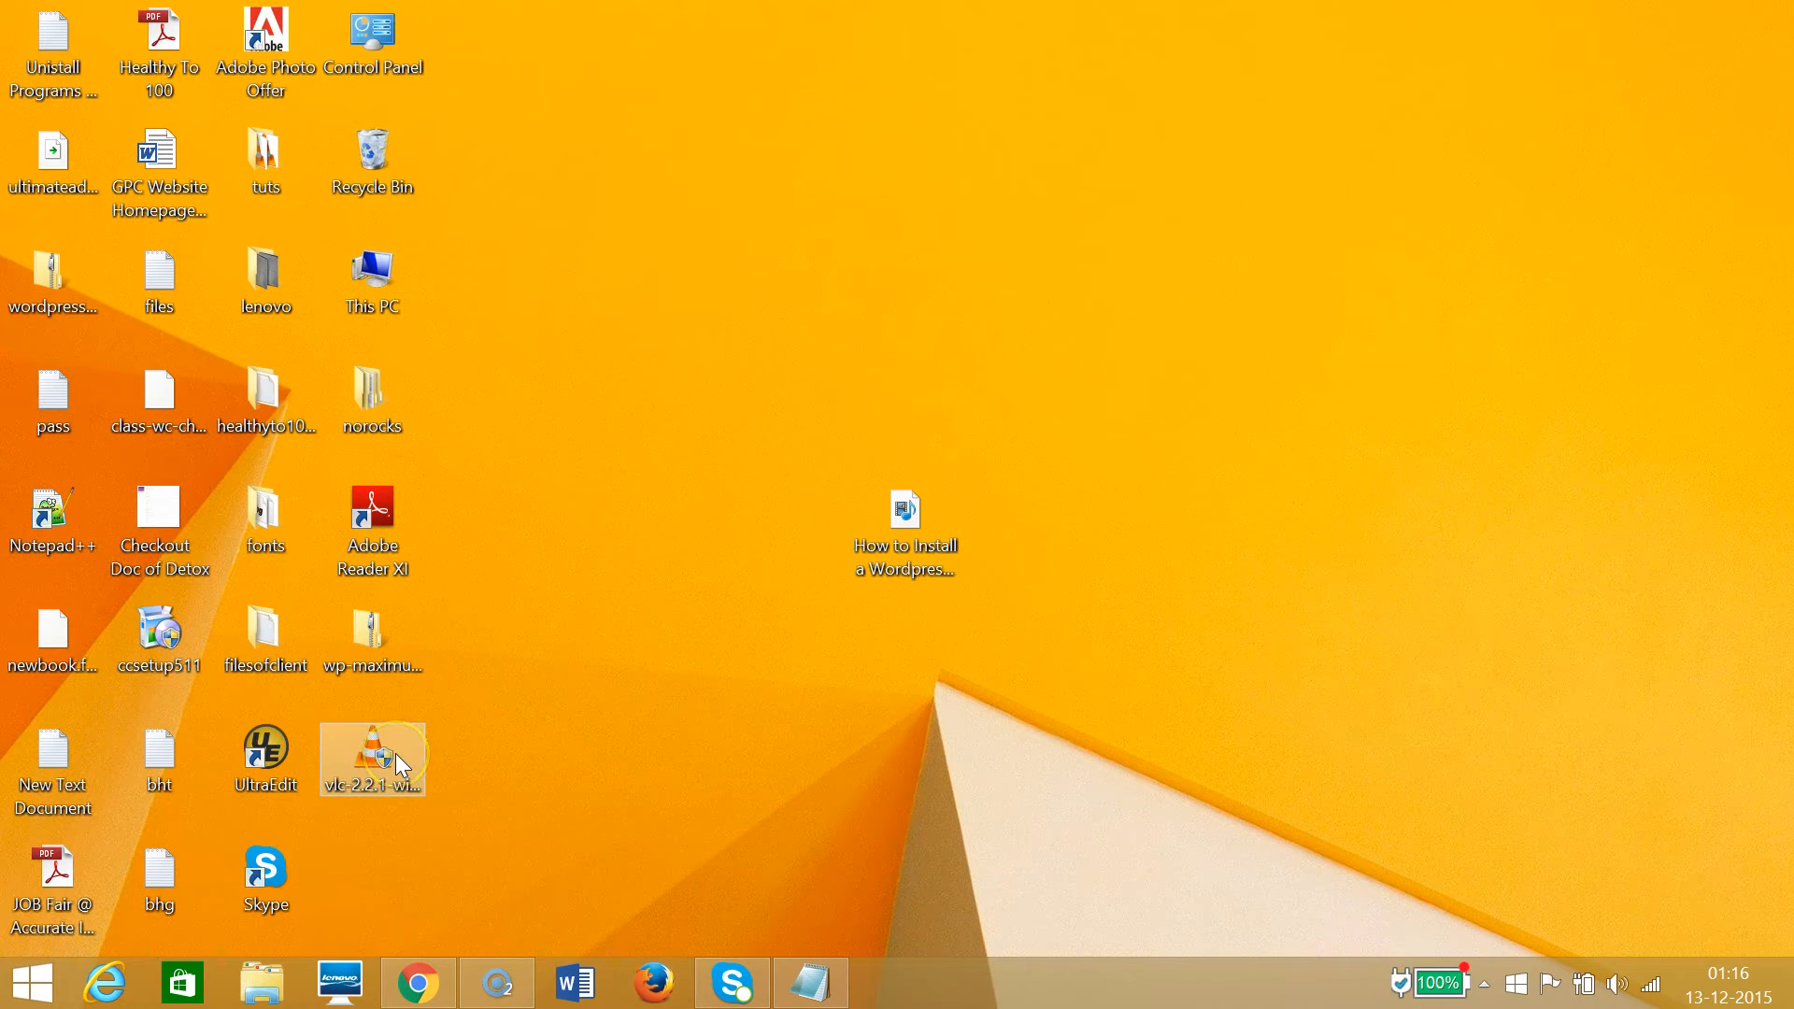
pyautogui.moveTo(372, 761)
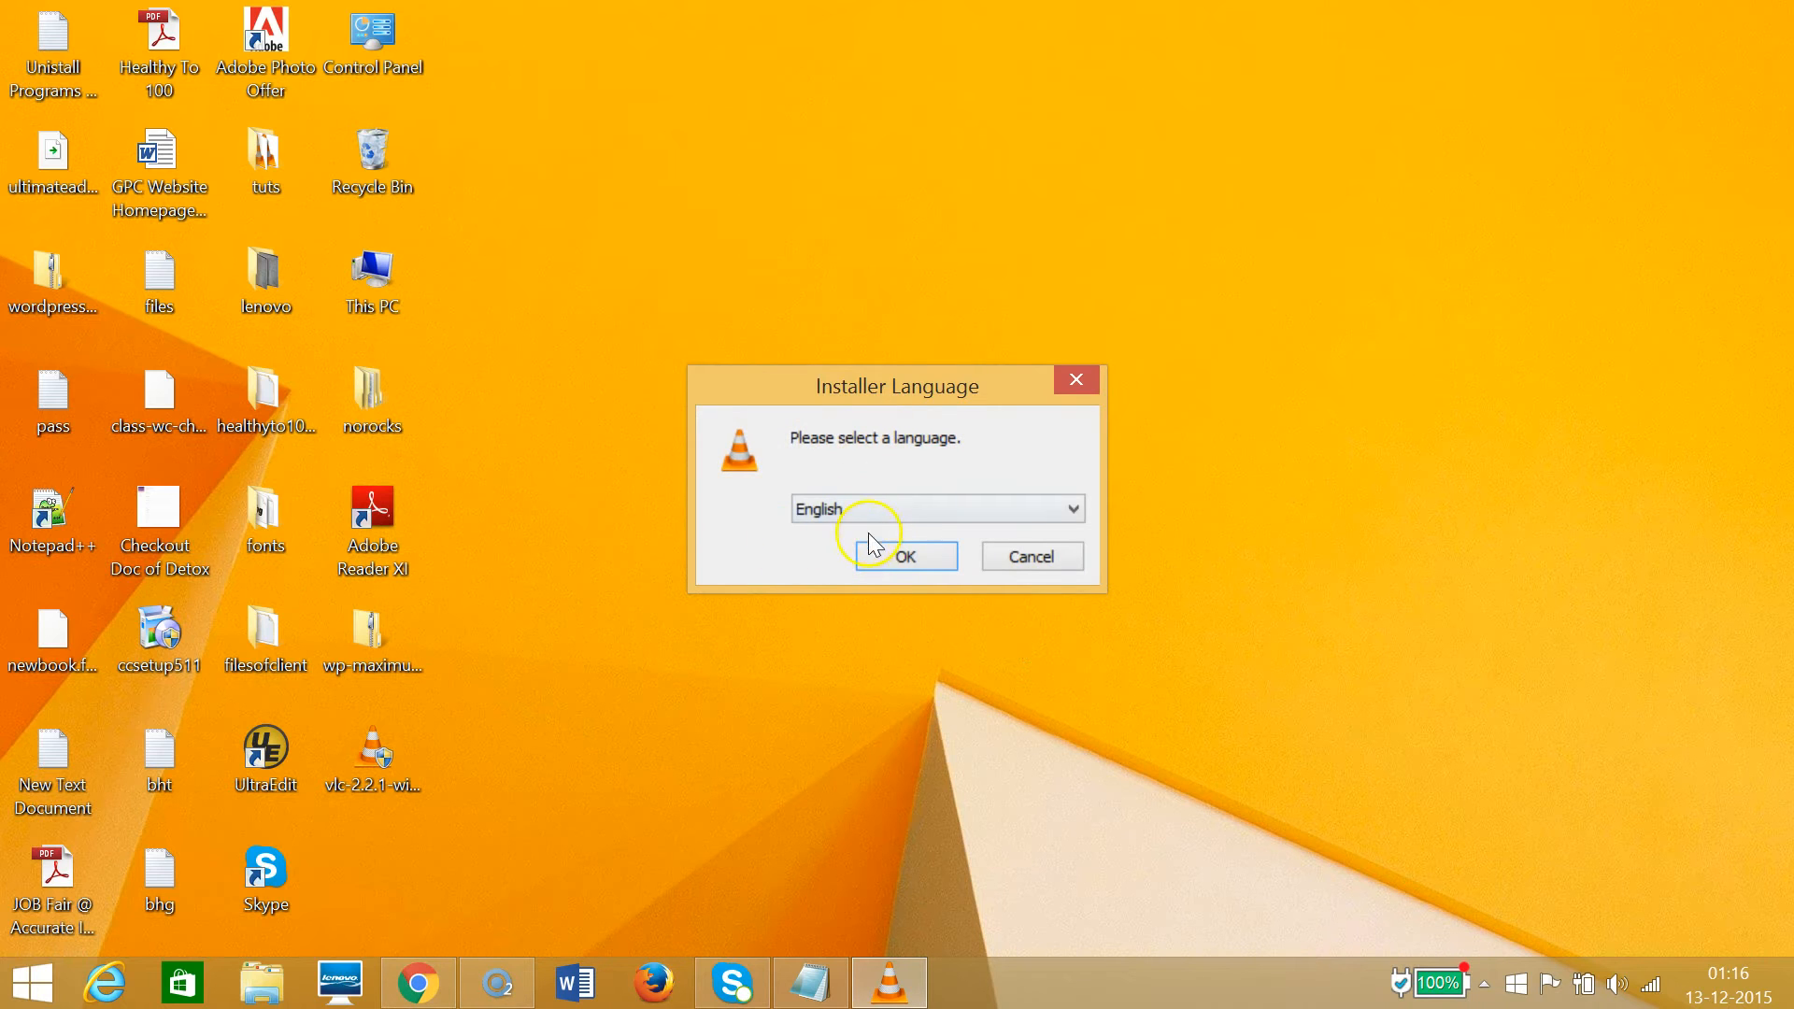
# Install VLC in English to the default folder, accepting the license and leaving out web plugins.
pyautogui.click(908, 557)
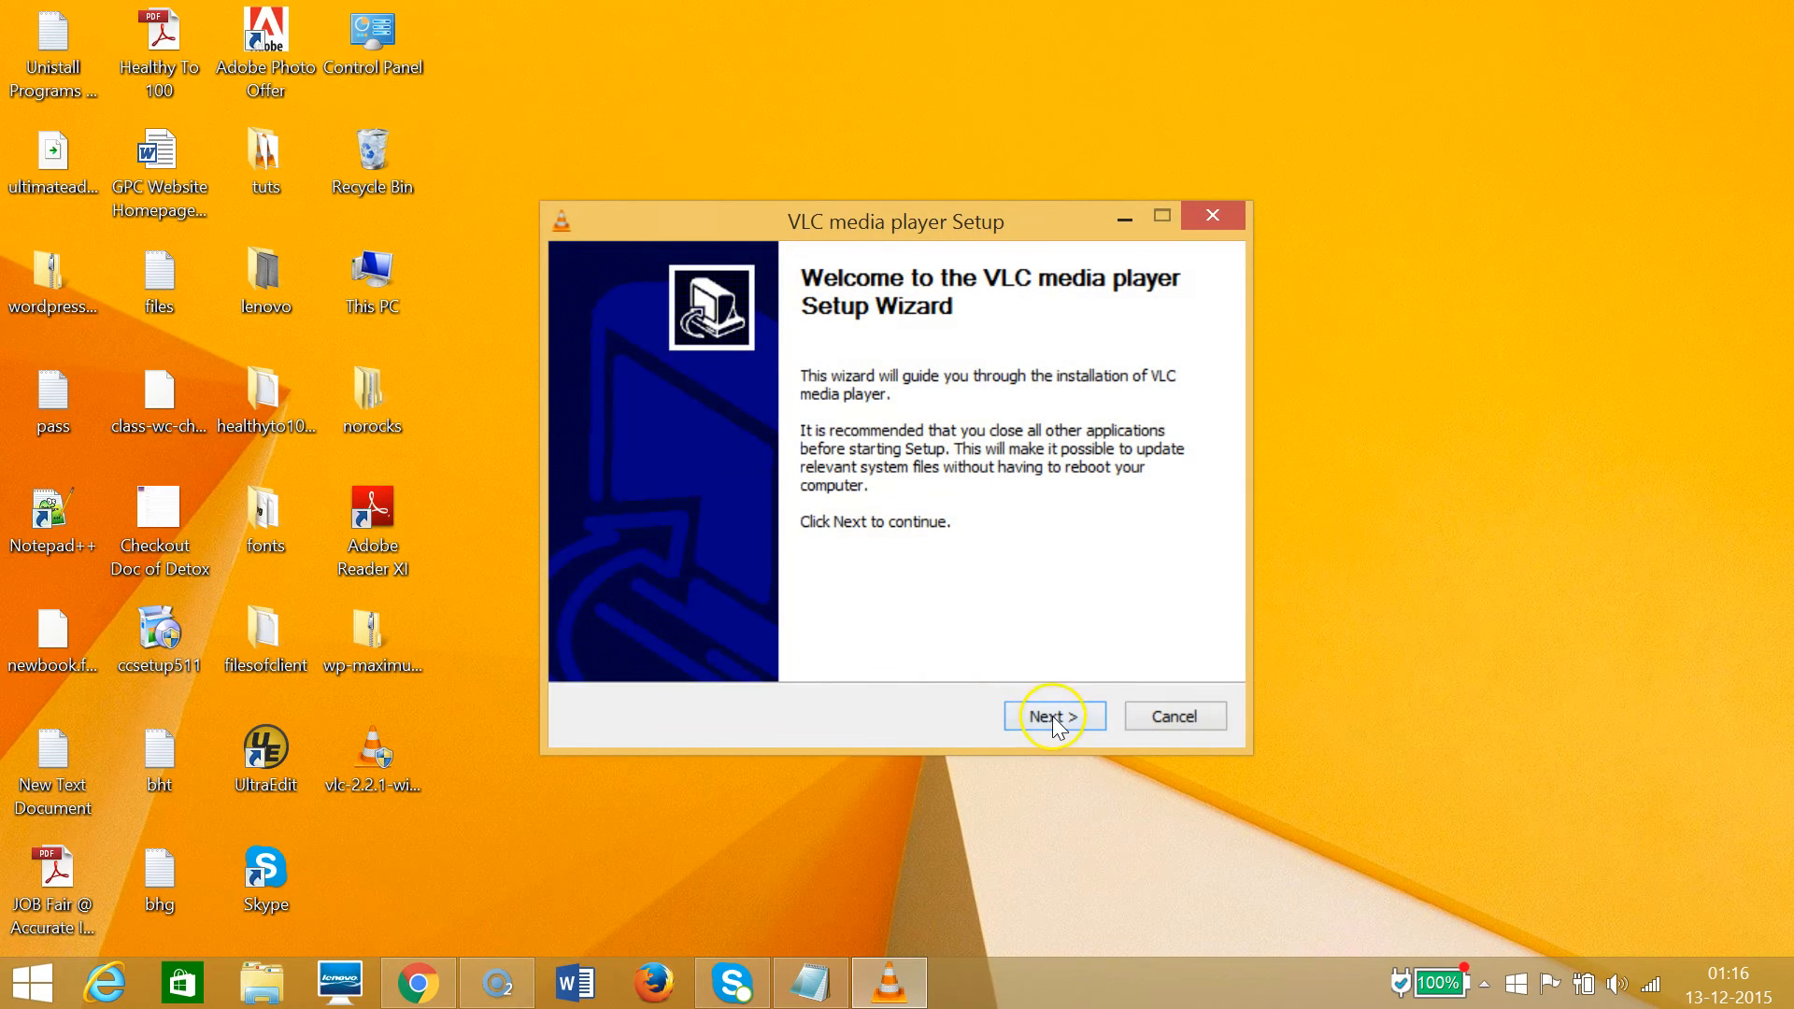
pyautogui.click(1053, 715)
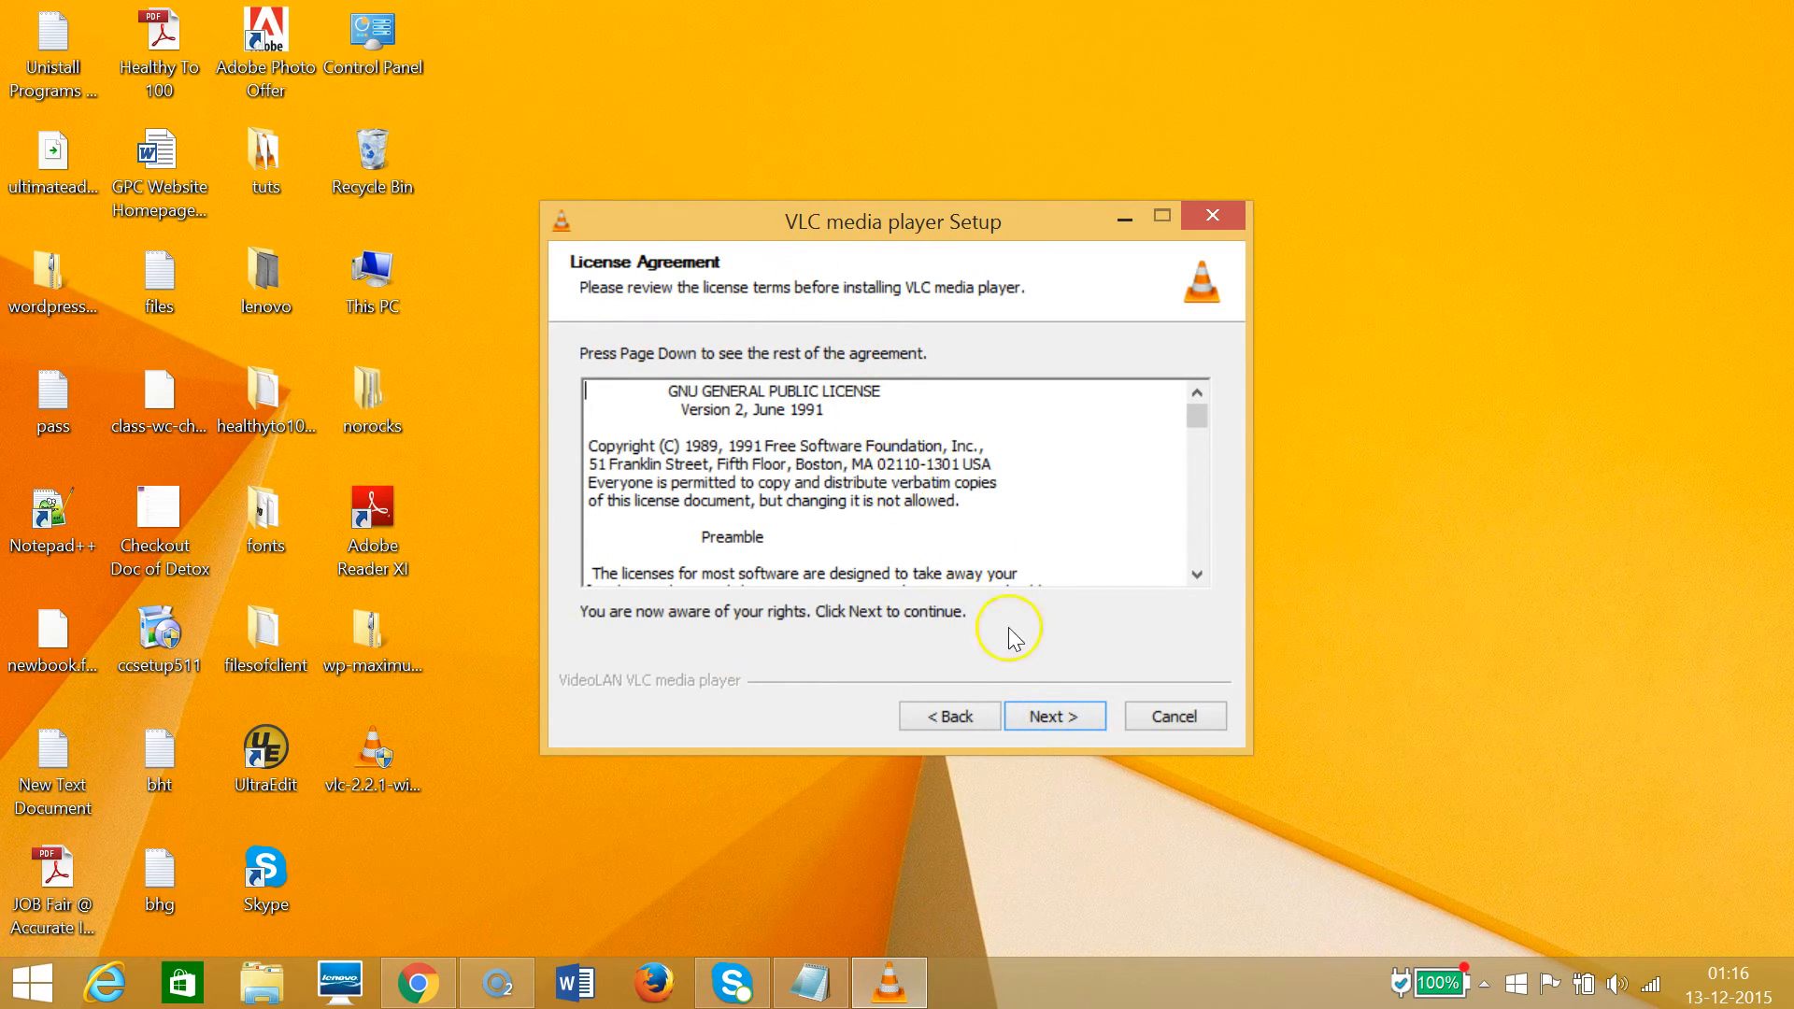
pyautogui.click(1052, 716)
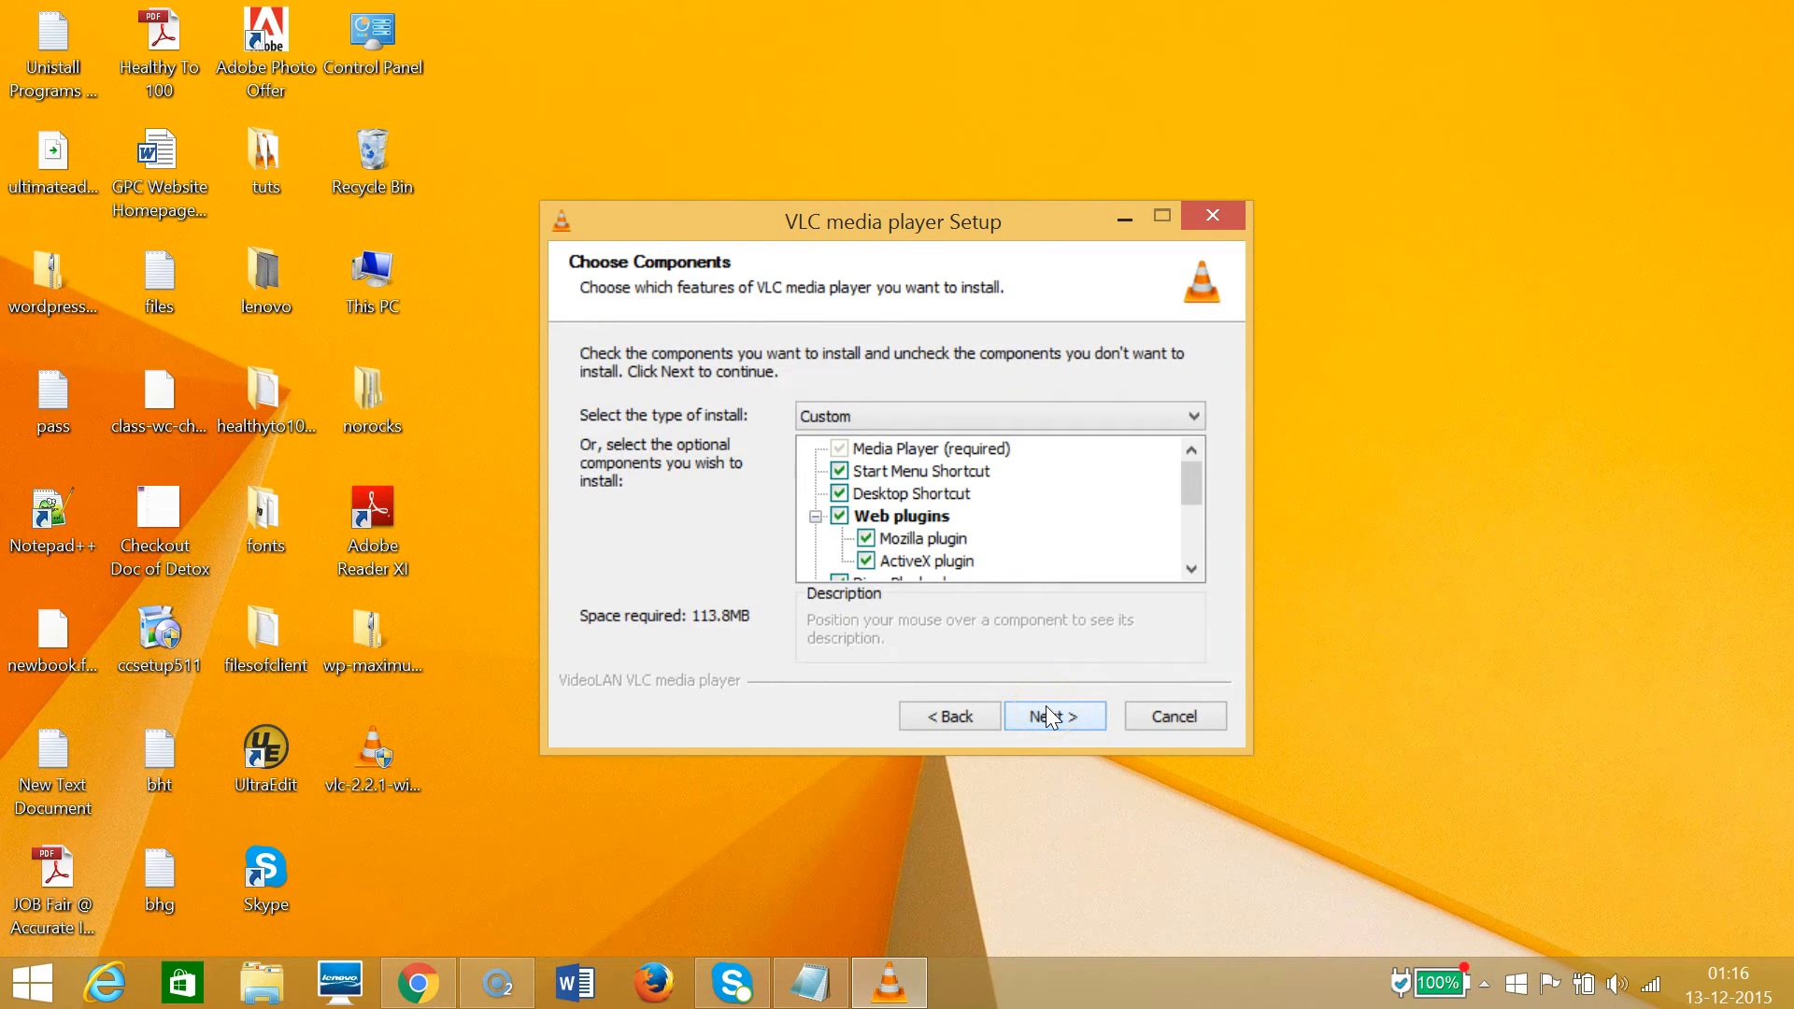
pyautogui.moveTo(912, 493)
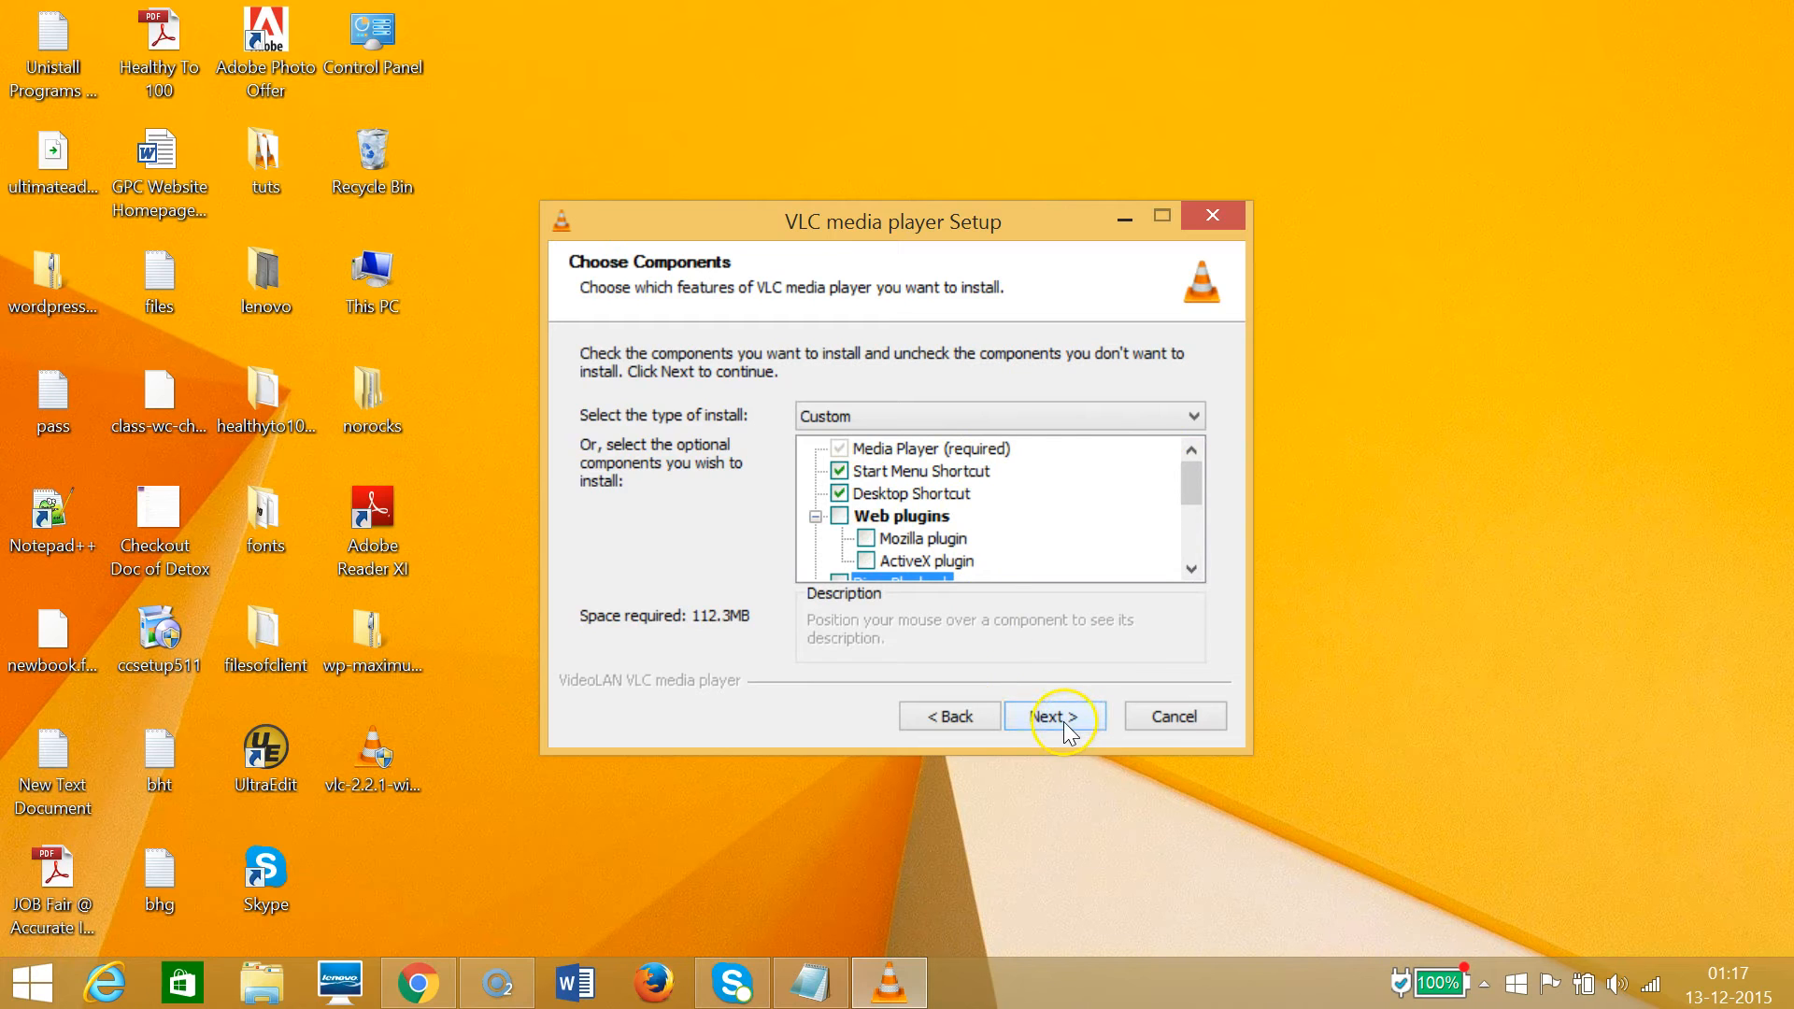
pyautogui.click(1054, 716)
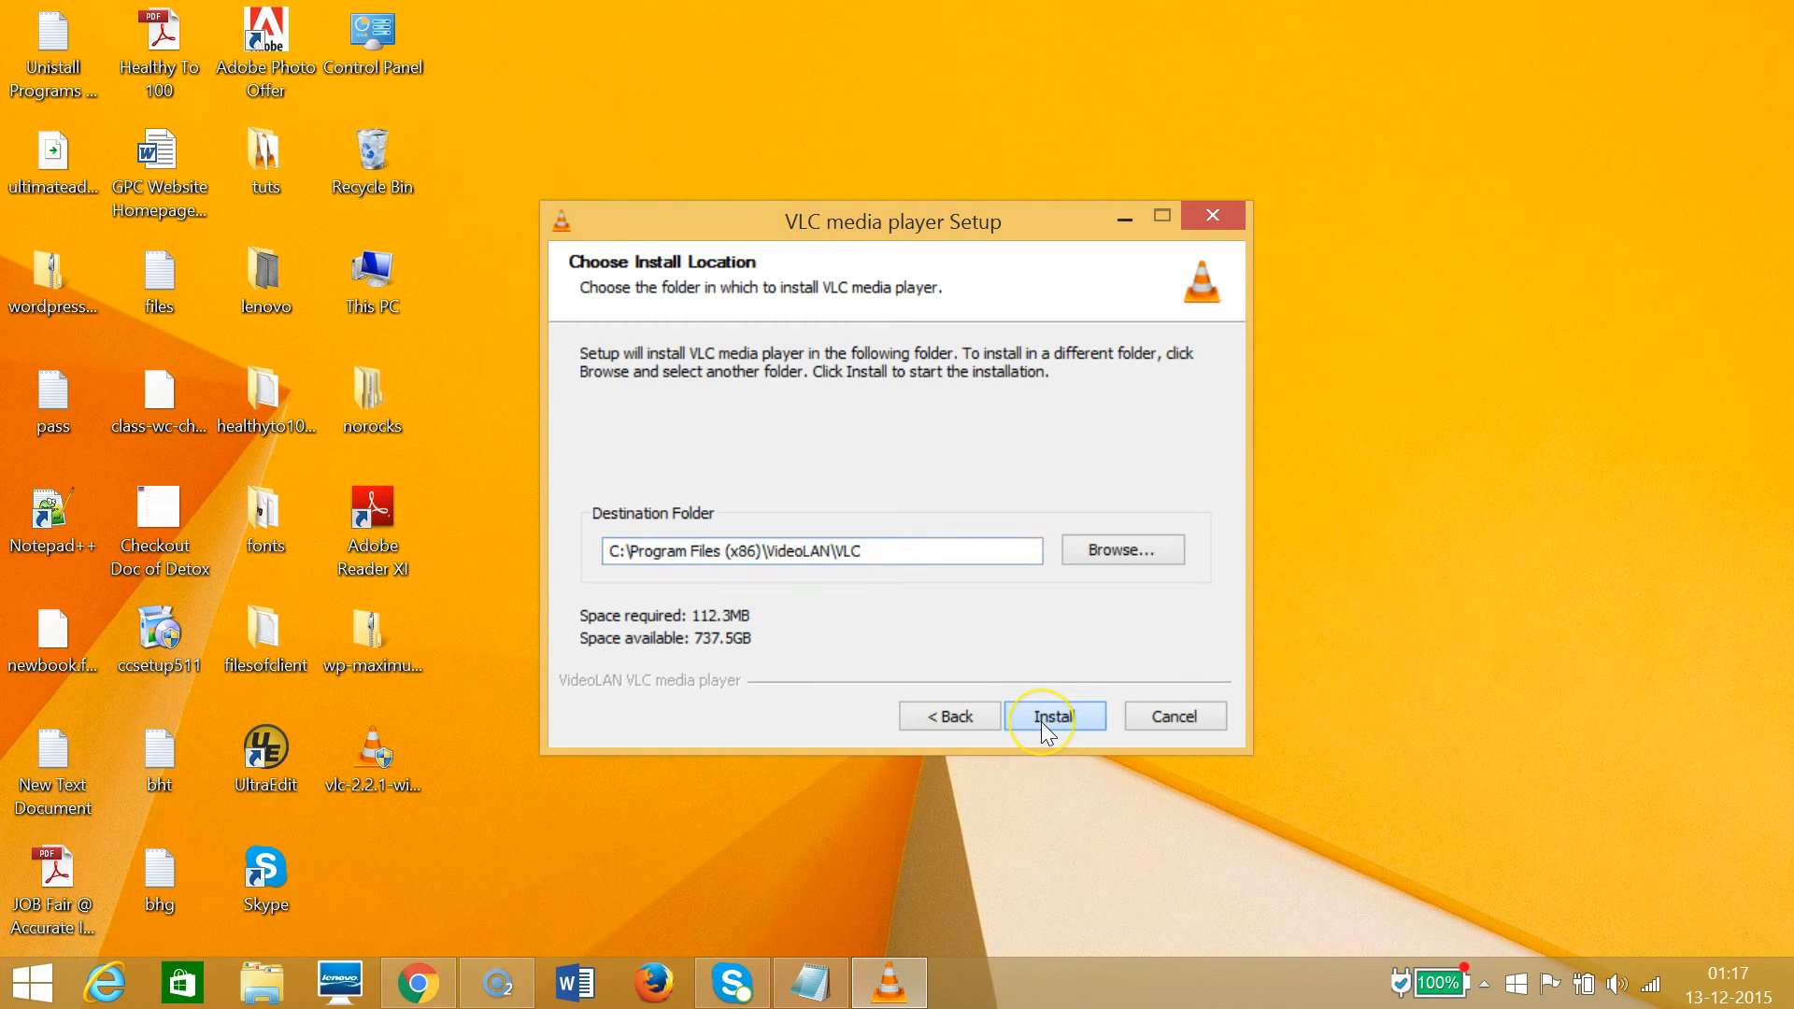
pyautogui.click(1053, 716)
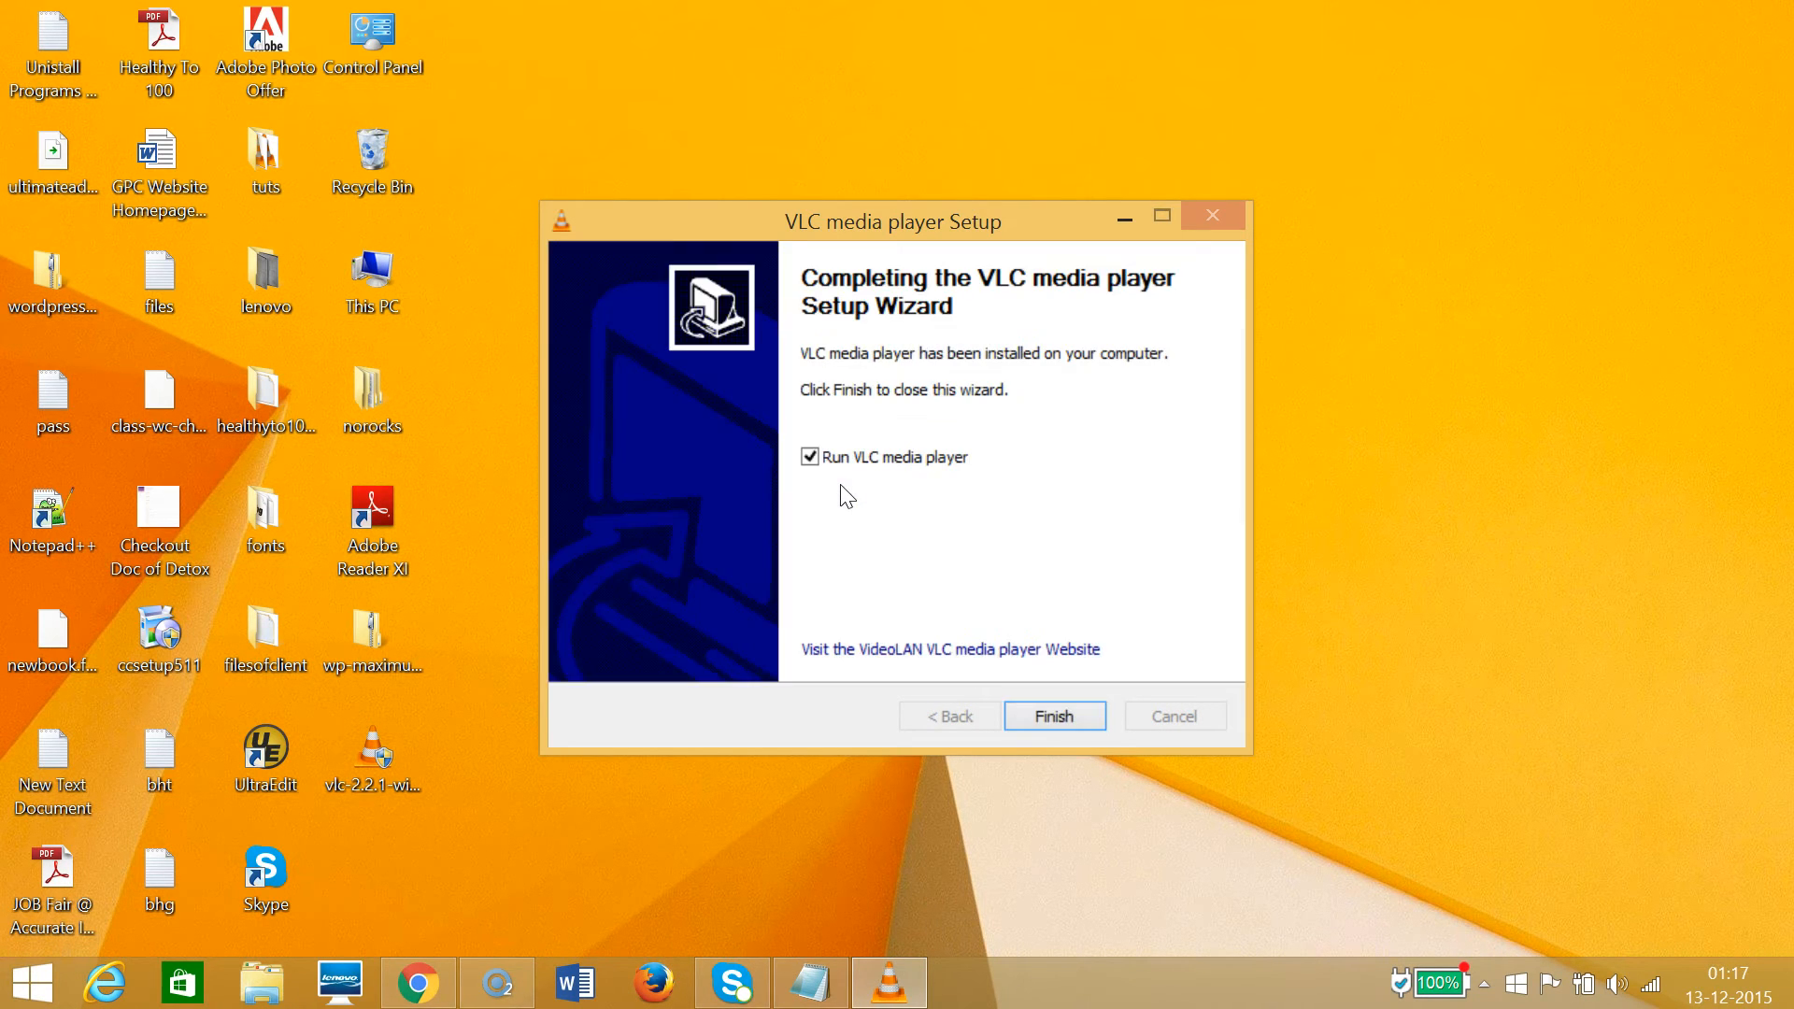
pyautogui.moveTo(1054, 715)
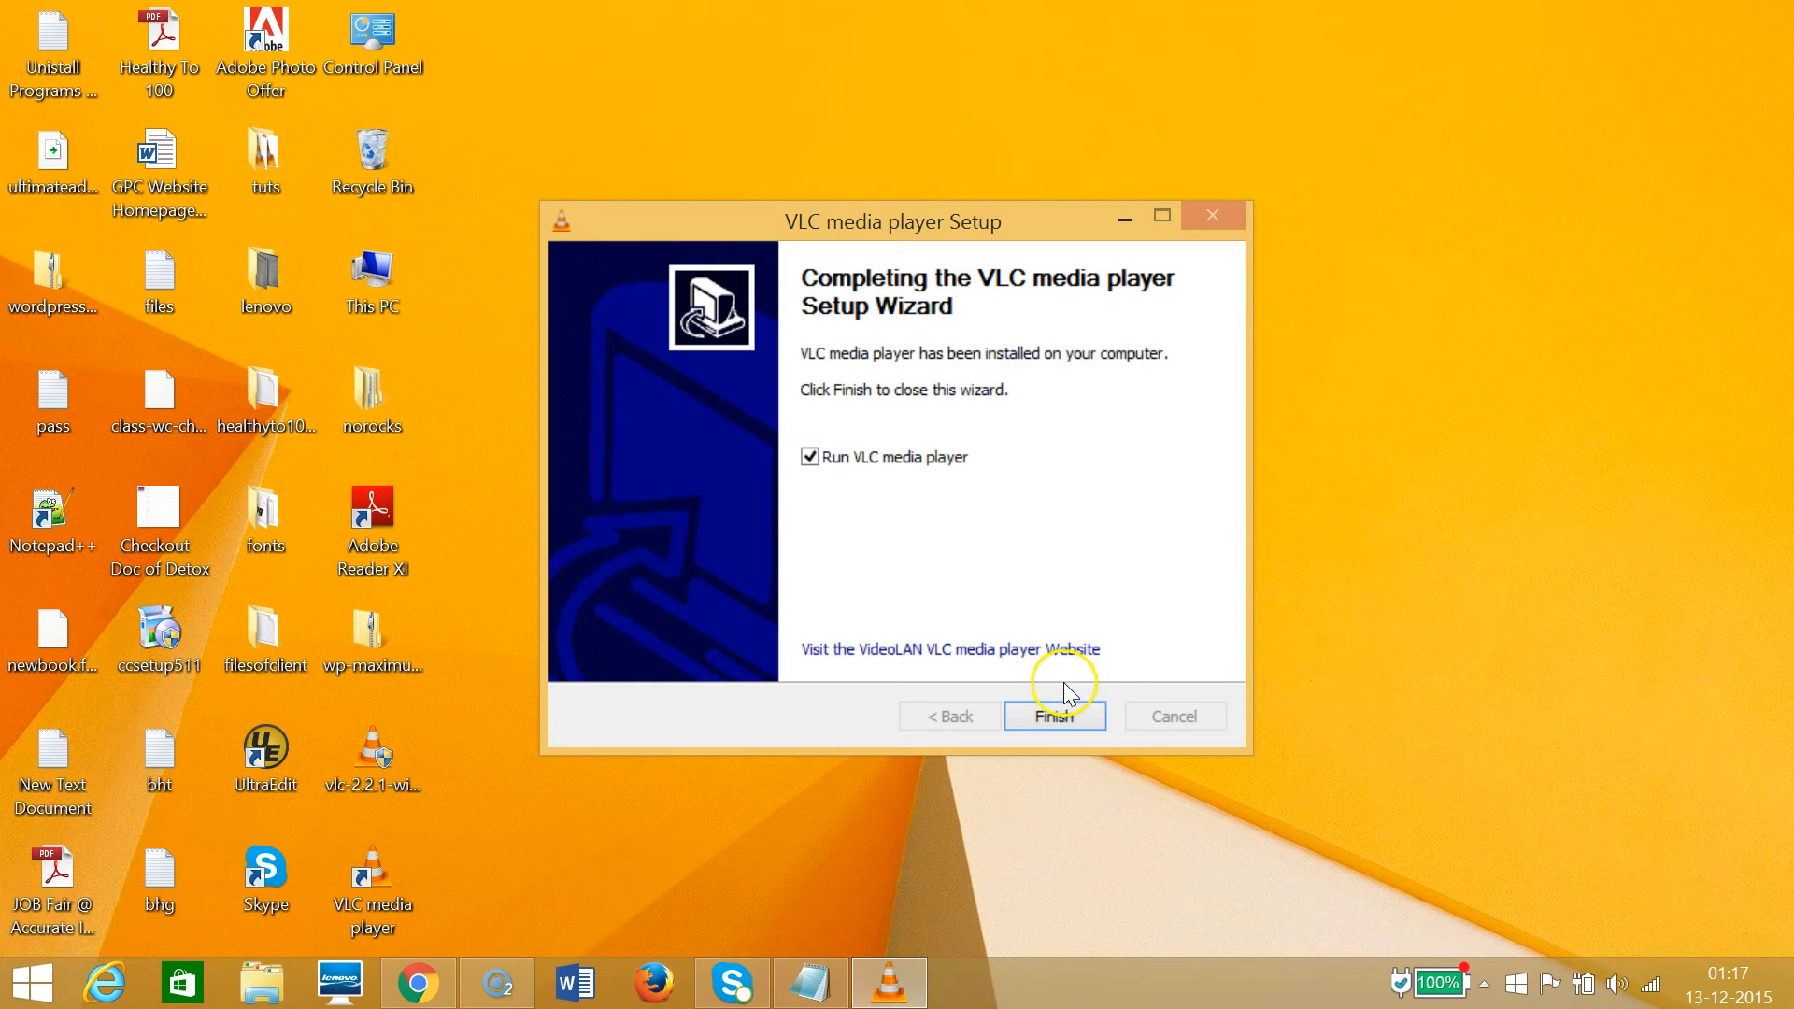
# Finish setup with 'Run VLC media player' checked so the empty player opens.
pyautogui.click(1052, 716)
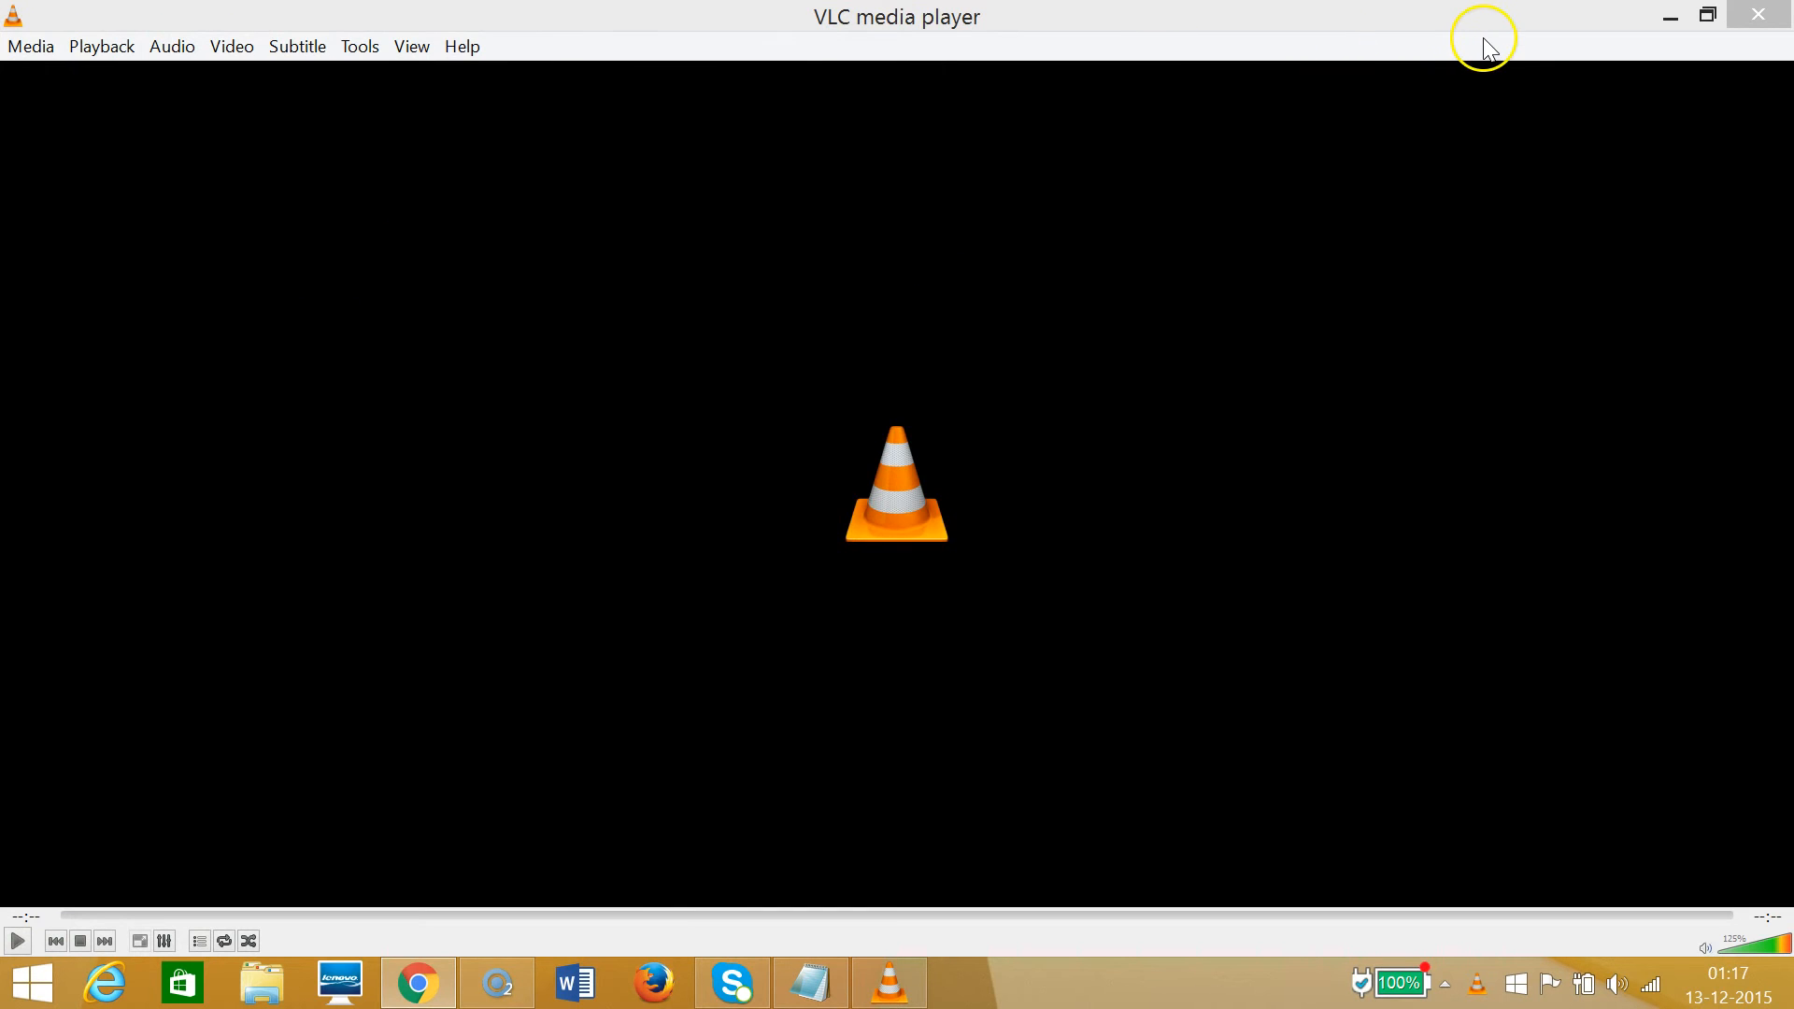
pyautogui.moveTo(1593, 53)
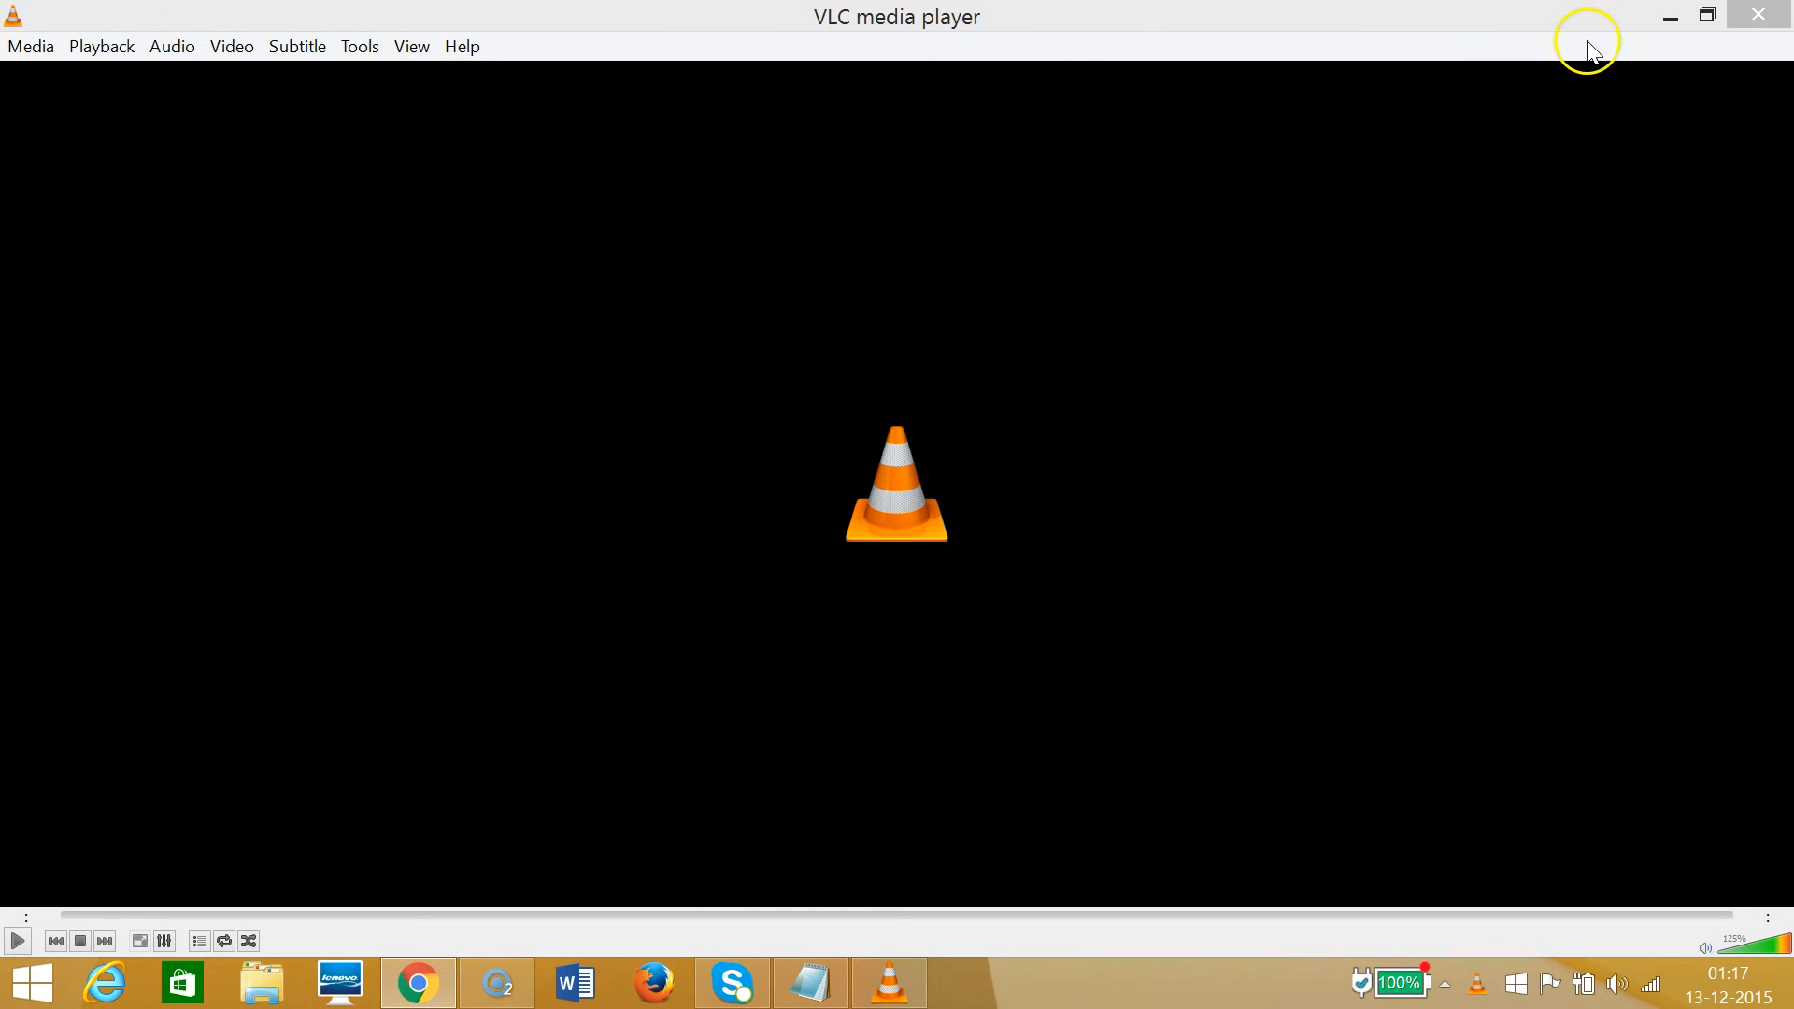
pyautogui.moveTo(1660, 43)
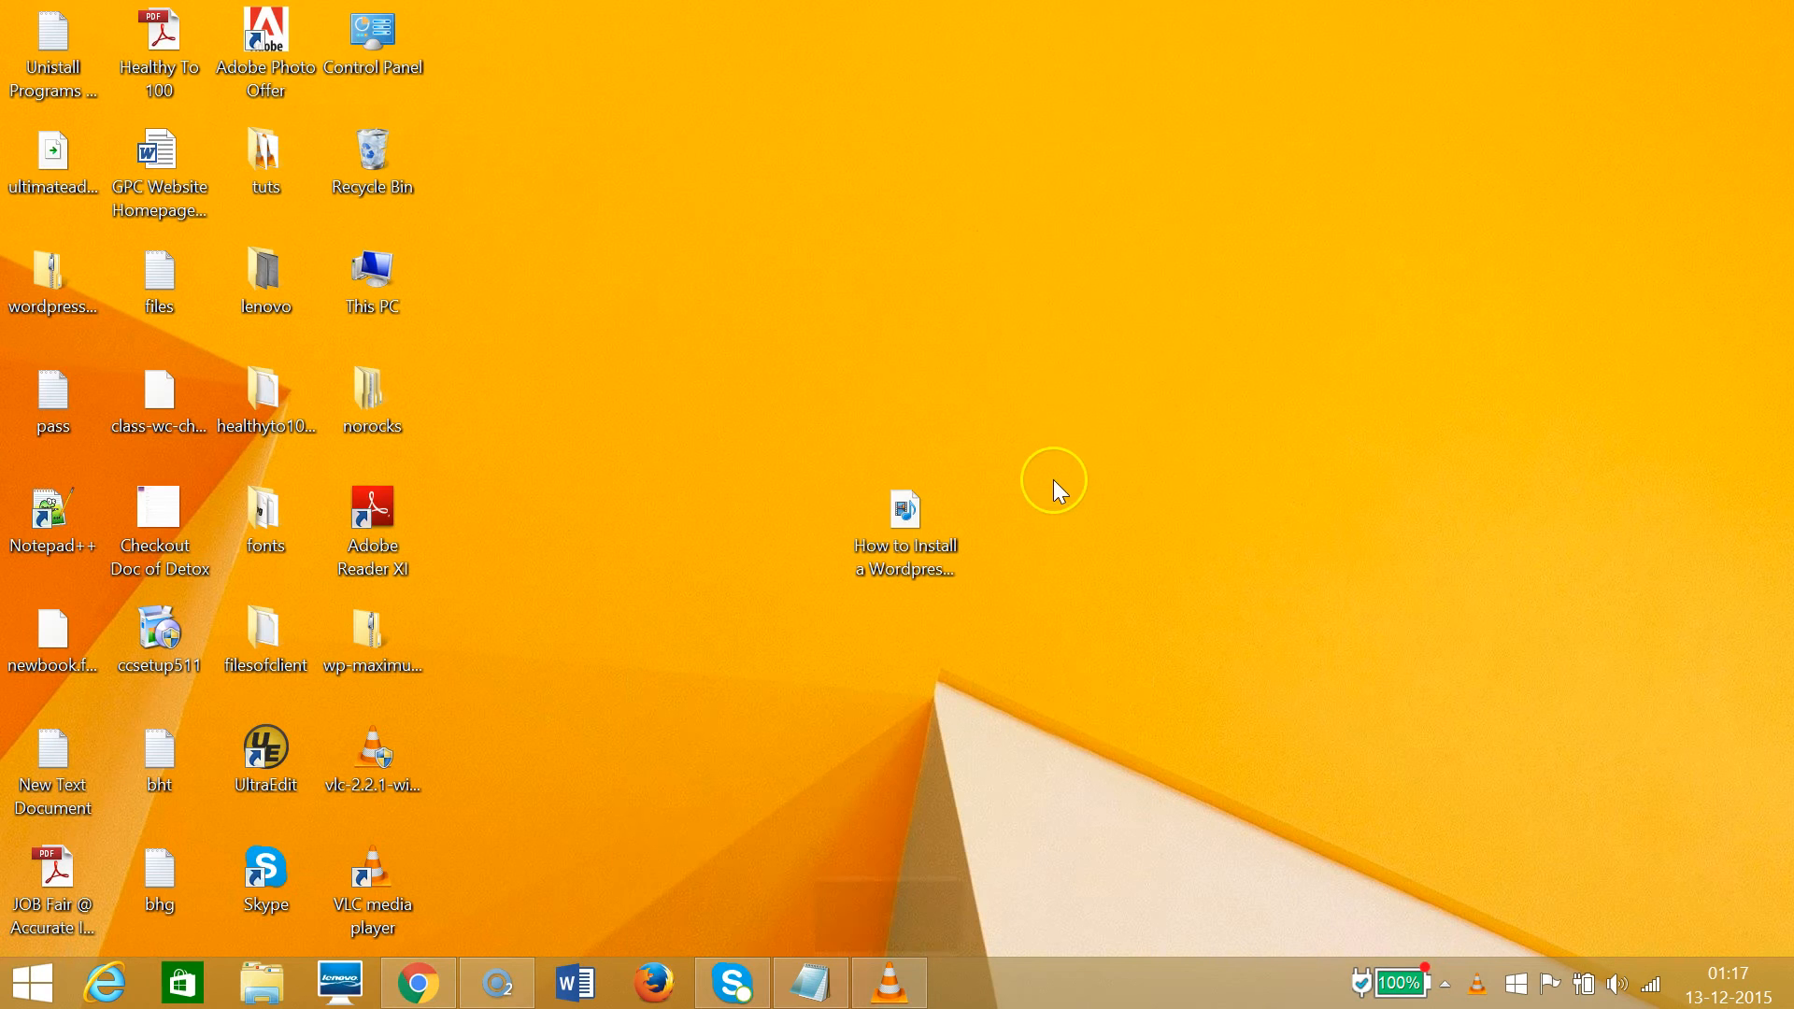
# Select the 'How to Install a Wordpress Plugin' video file on the desktop.
pyautogui.click(905, 508)
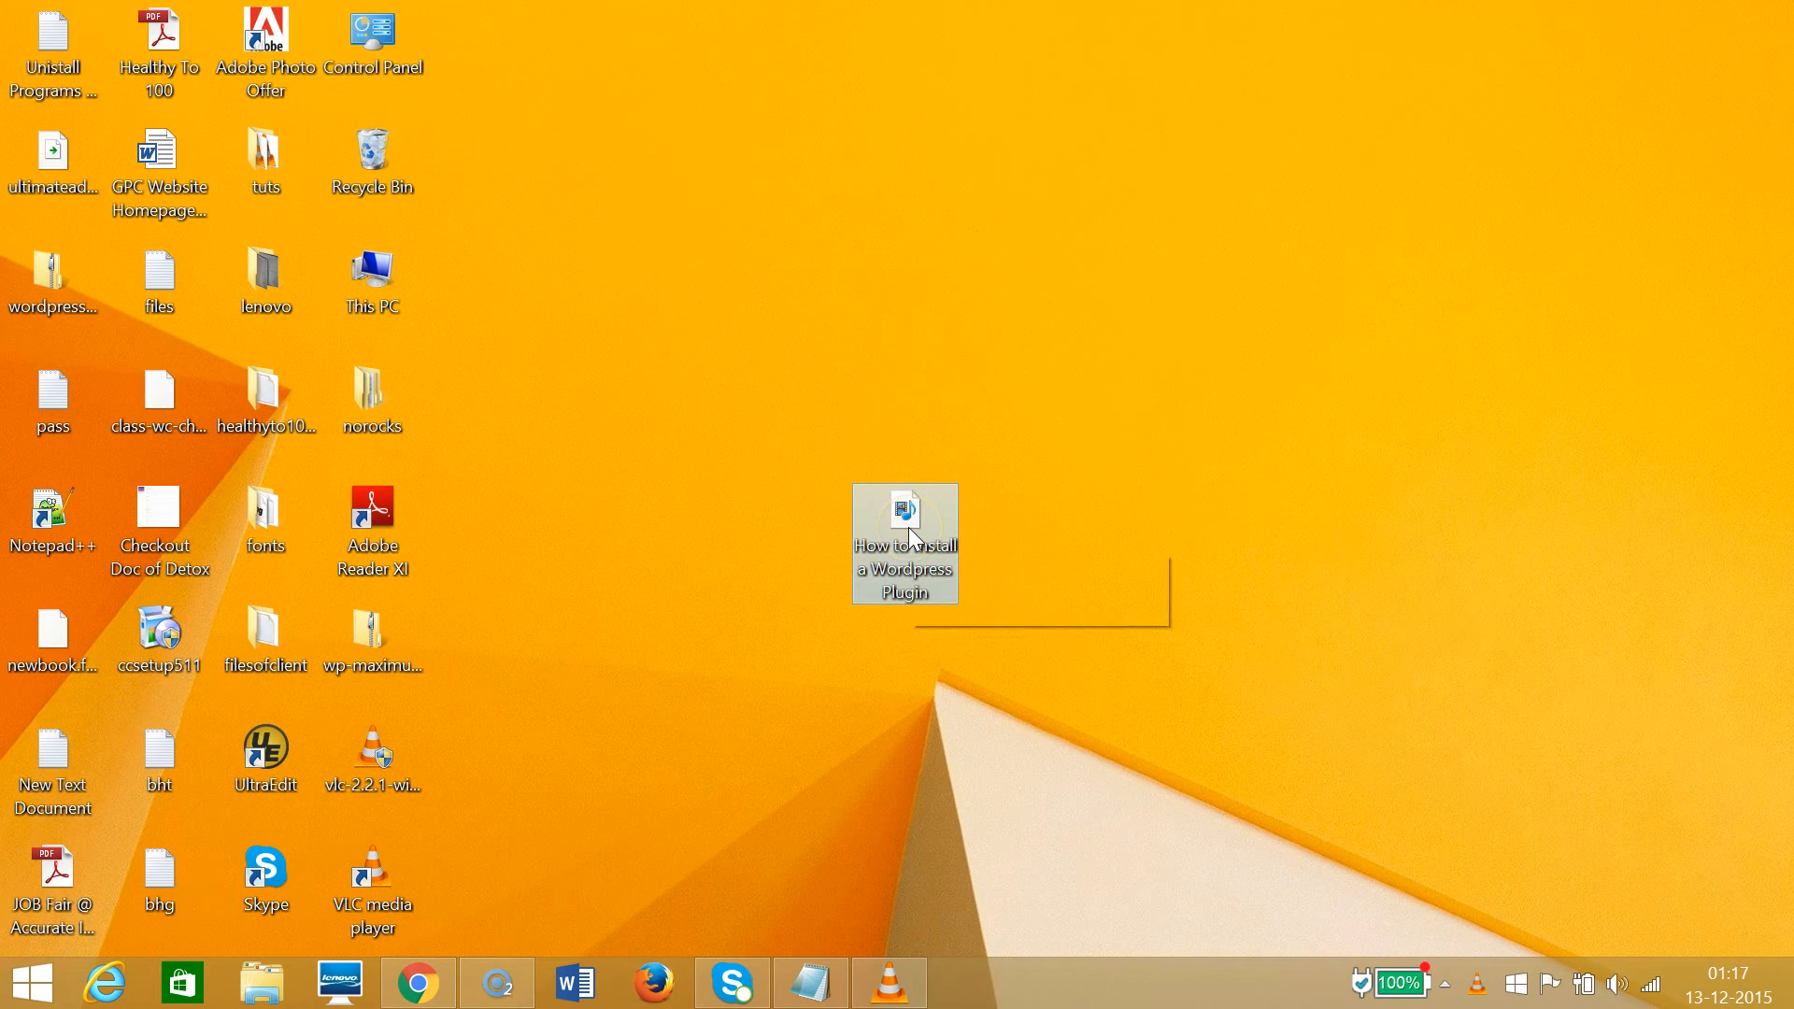
pyautogui.moveTo(933, 517)
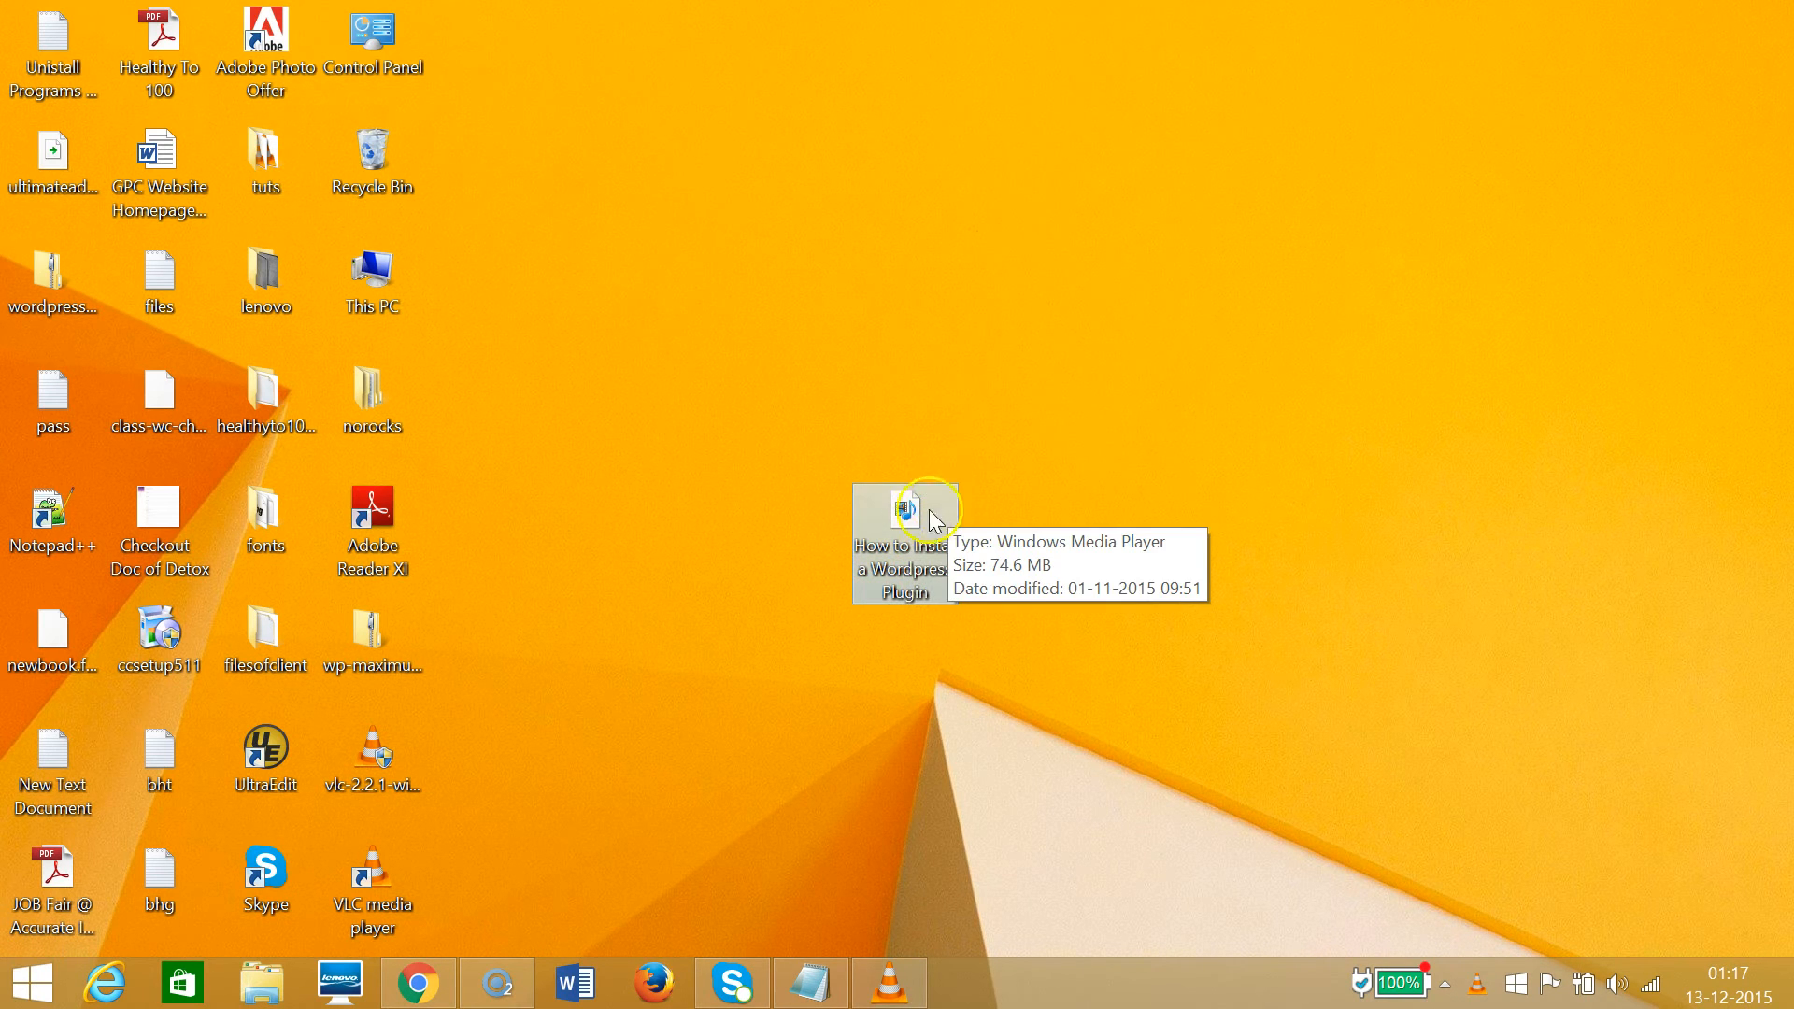
pyautogui.moveTo(889, 557)
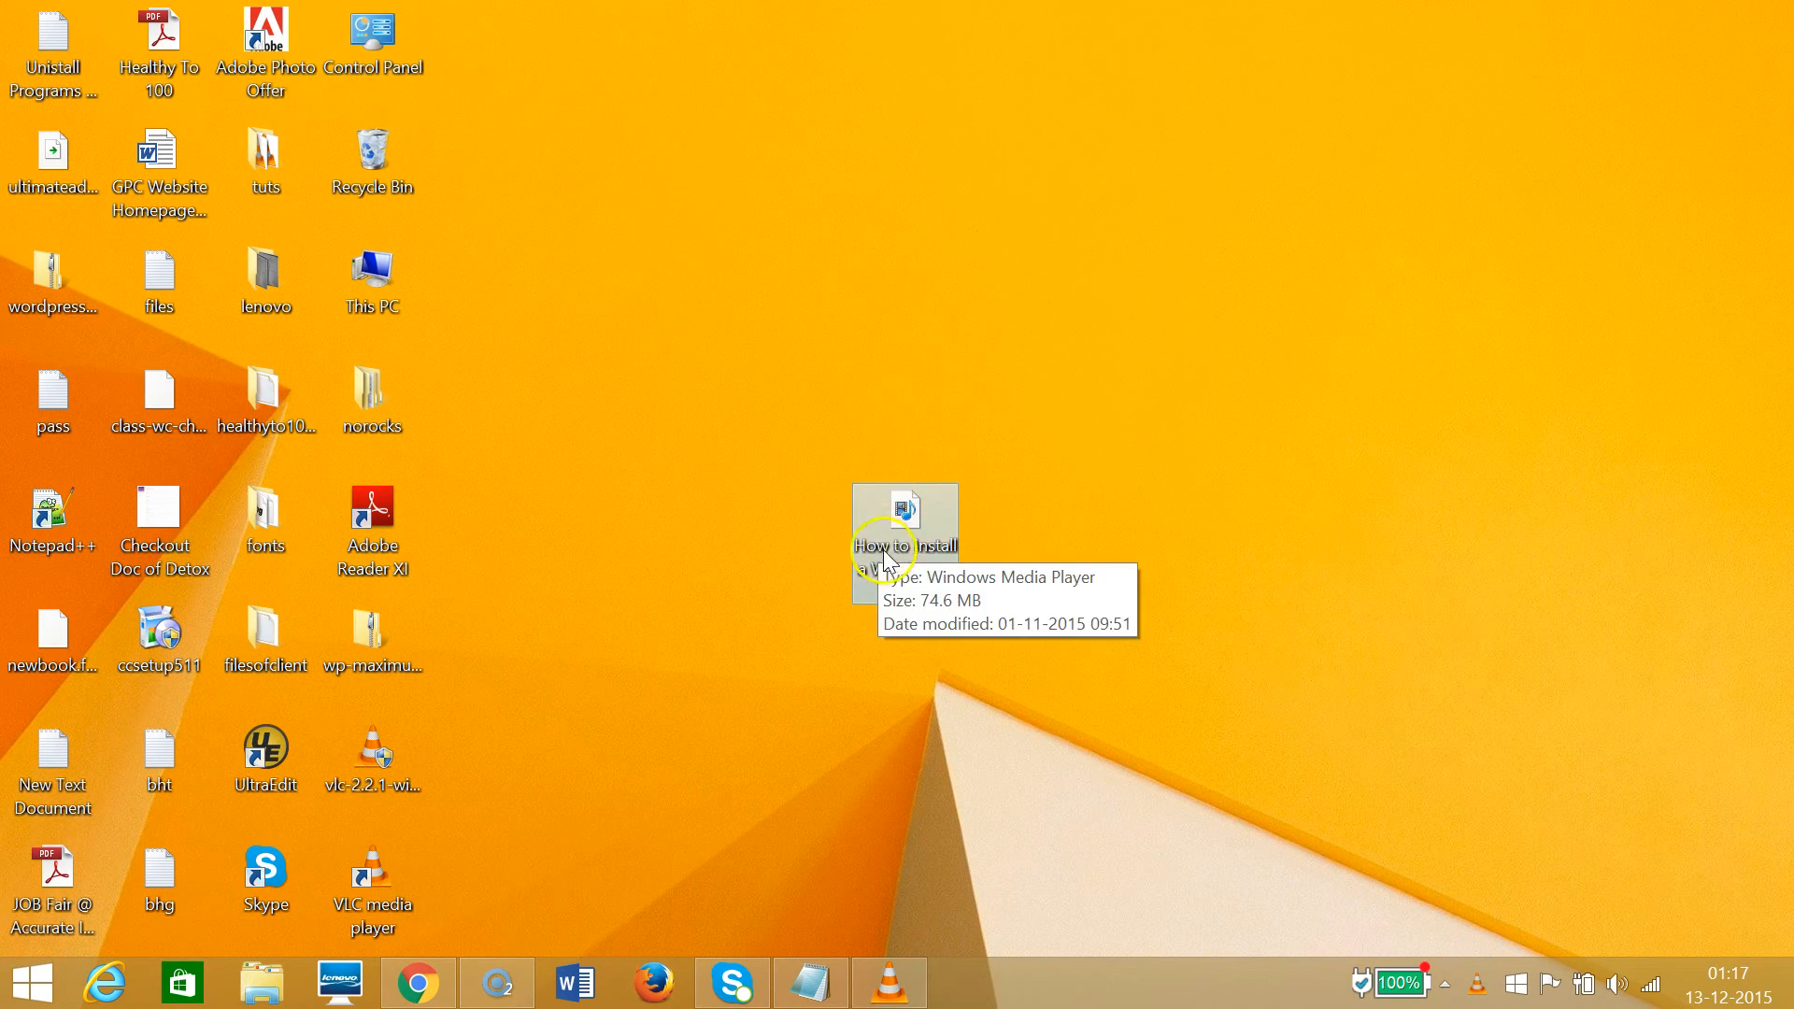
pyautogui.moveTo(922, 544)
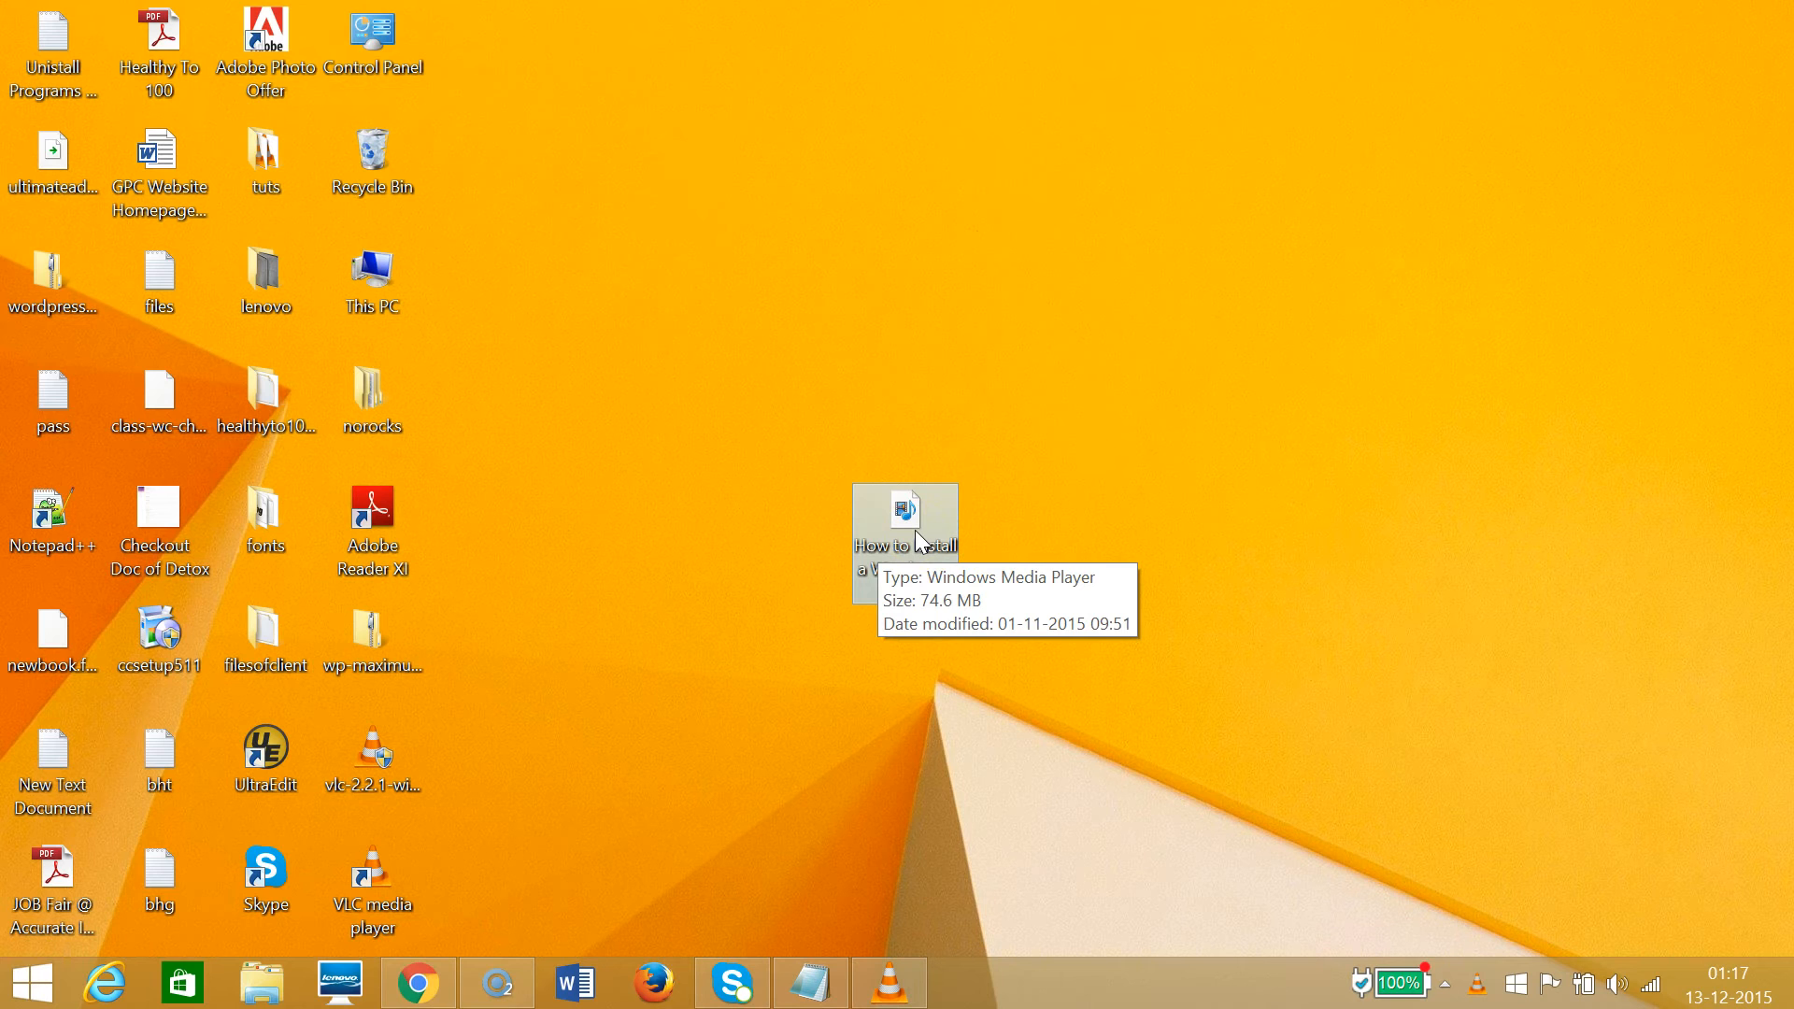
# Bring up the video file's context menu to reach Open with.
pyautogui.rightClick(905, 516)
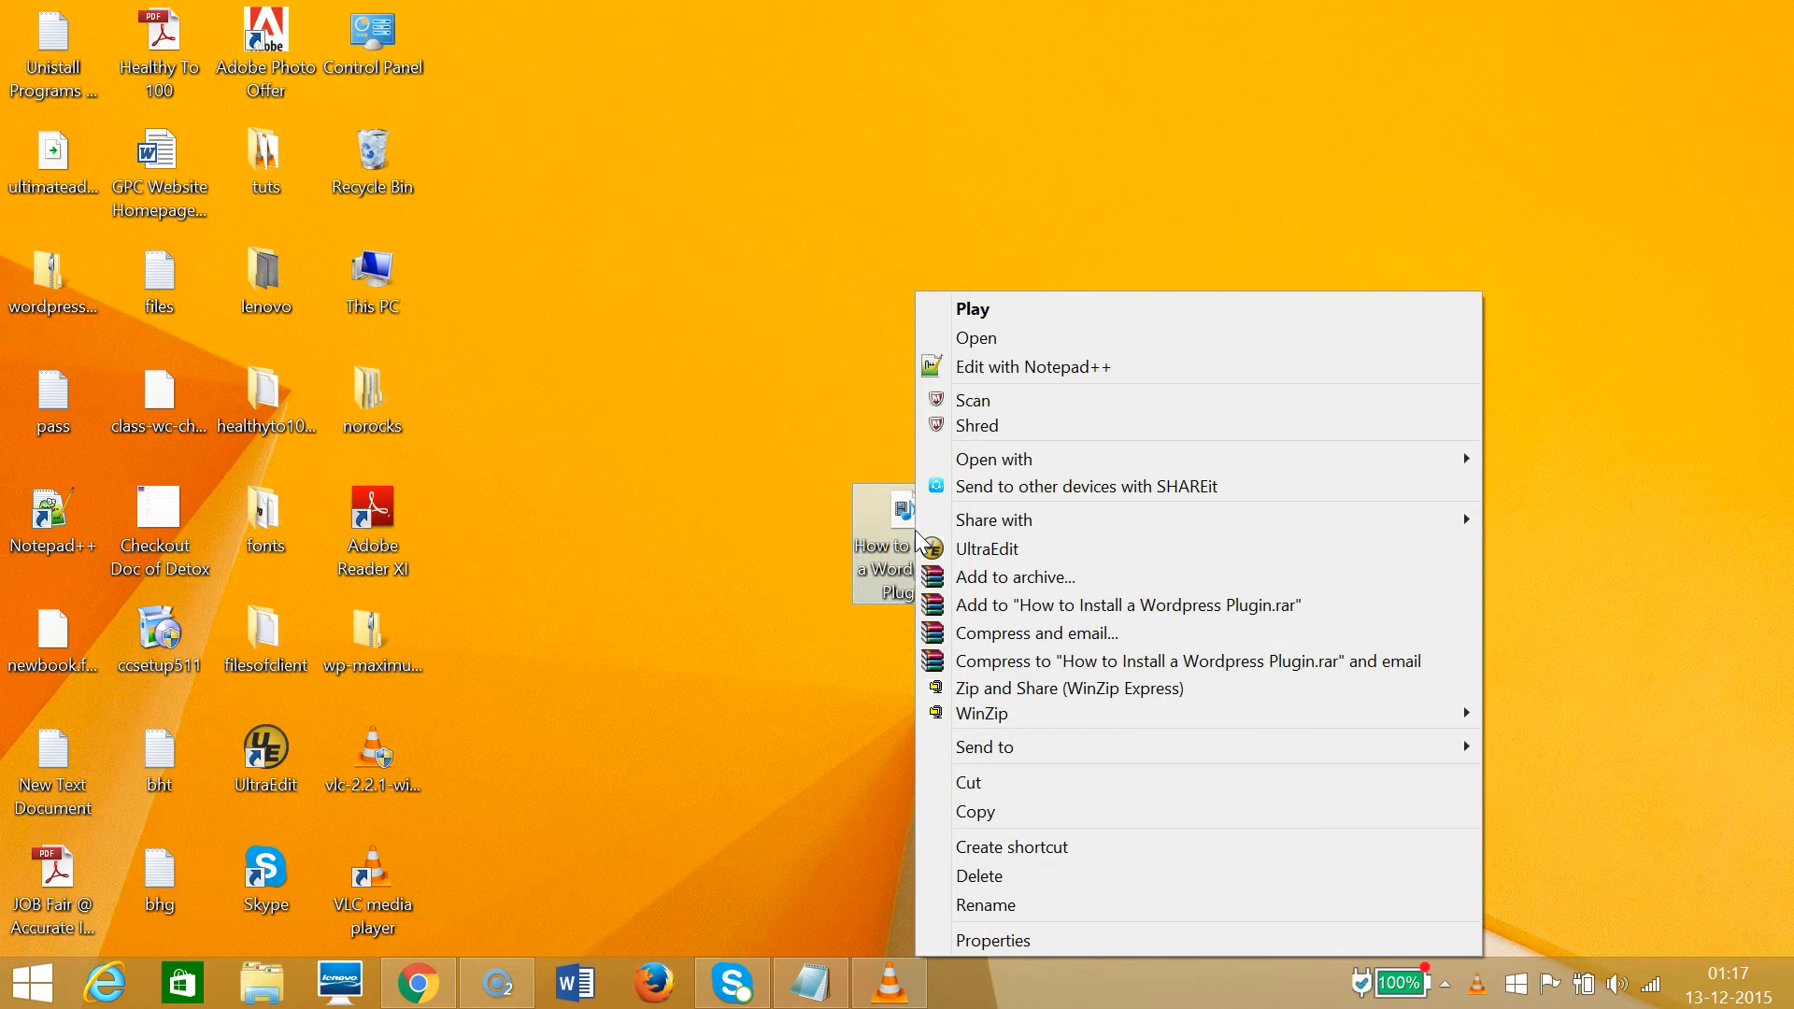
pyautogui.moveTo(1140, 467)
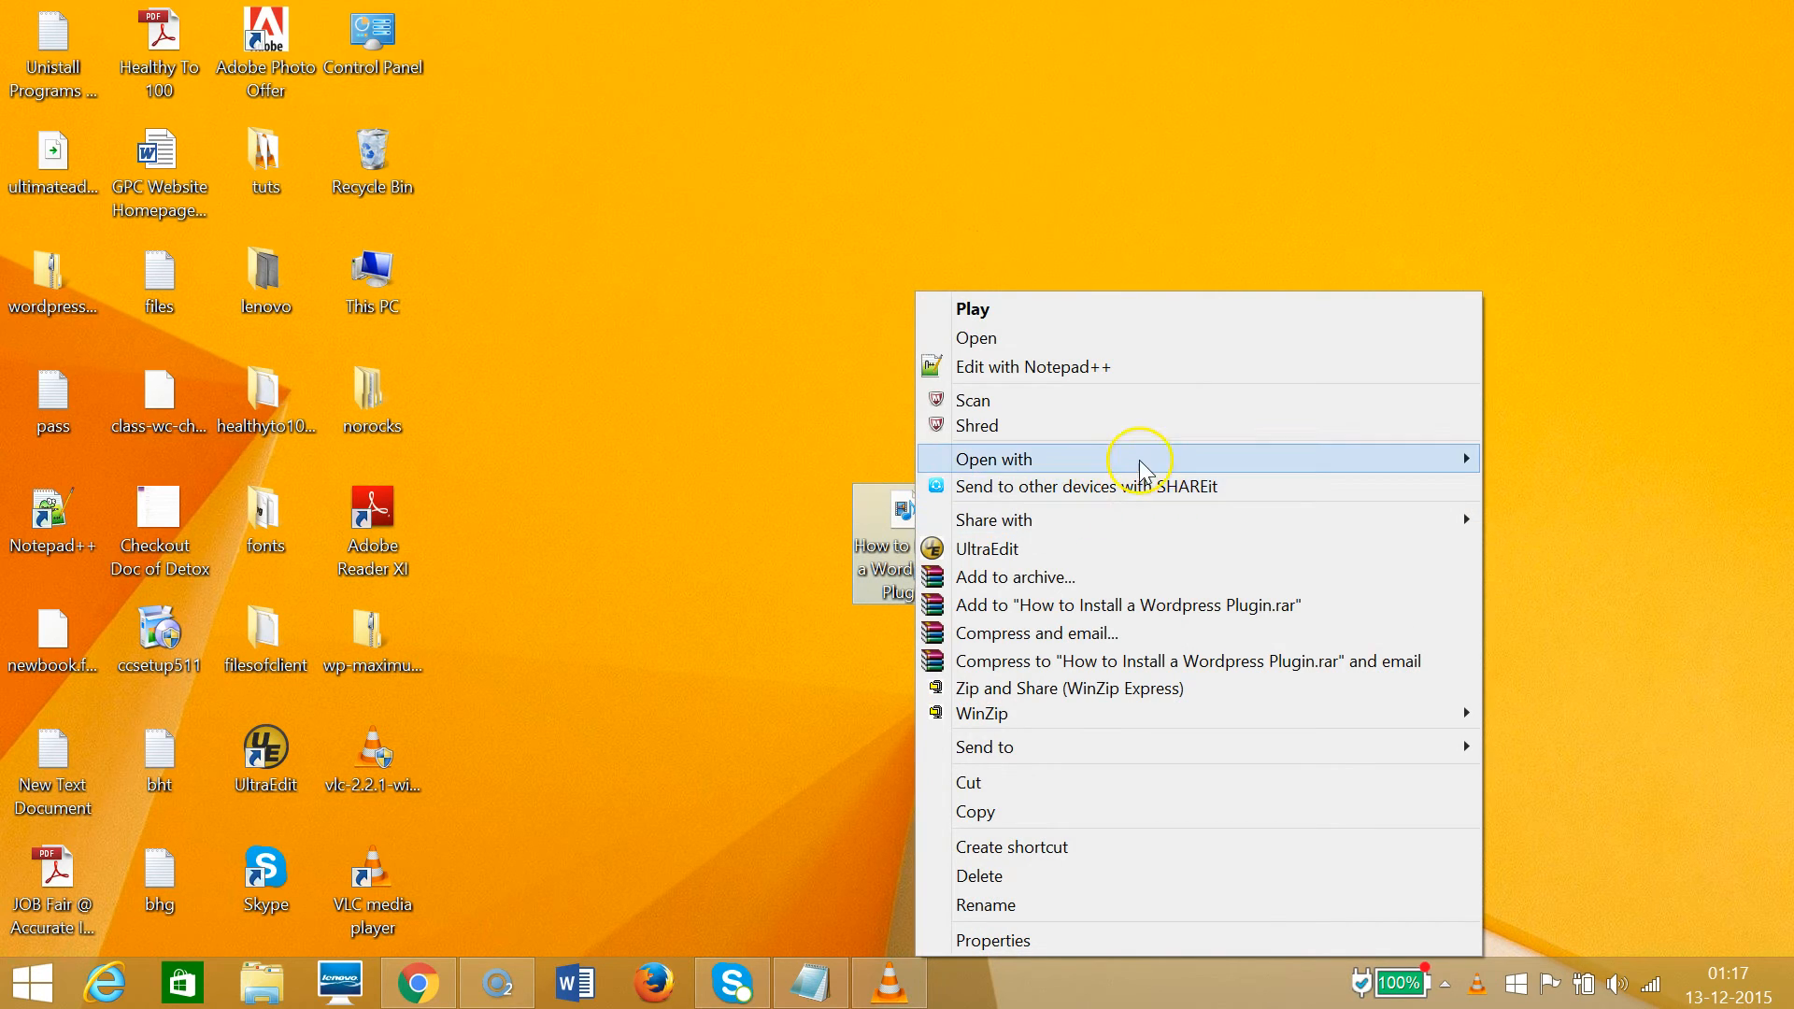
pyautogui.moveTo(1357, 453)
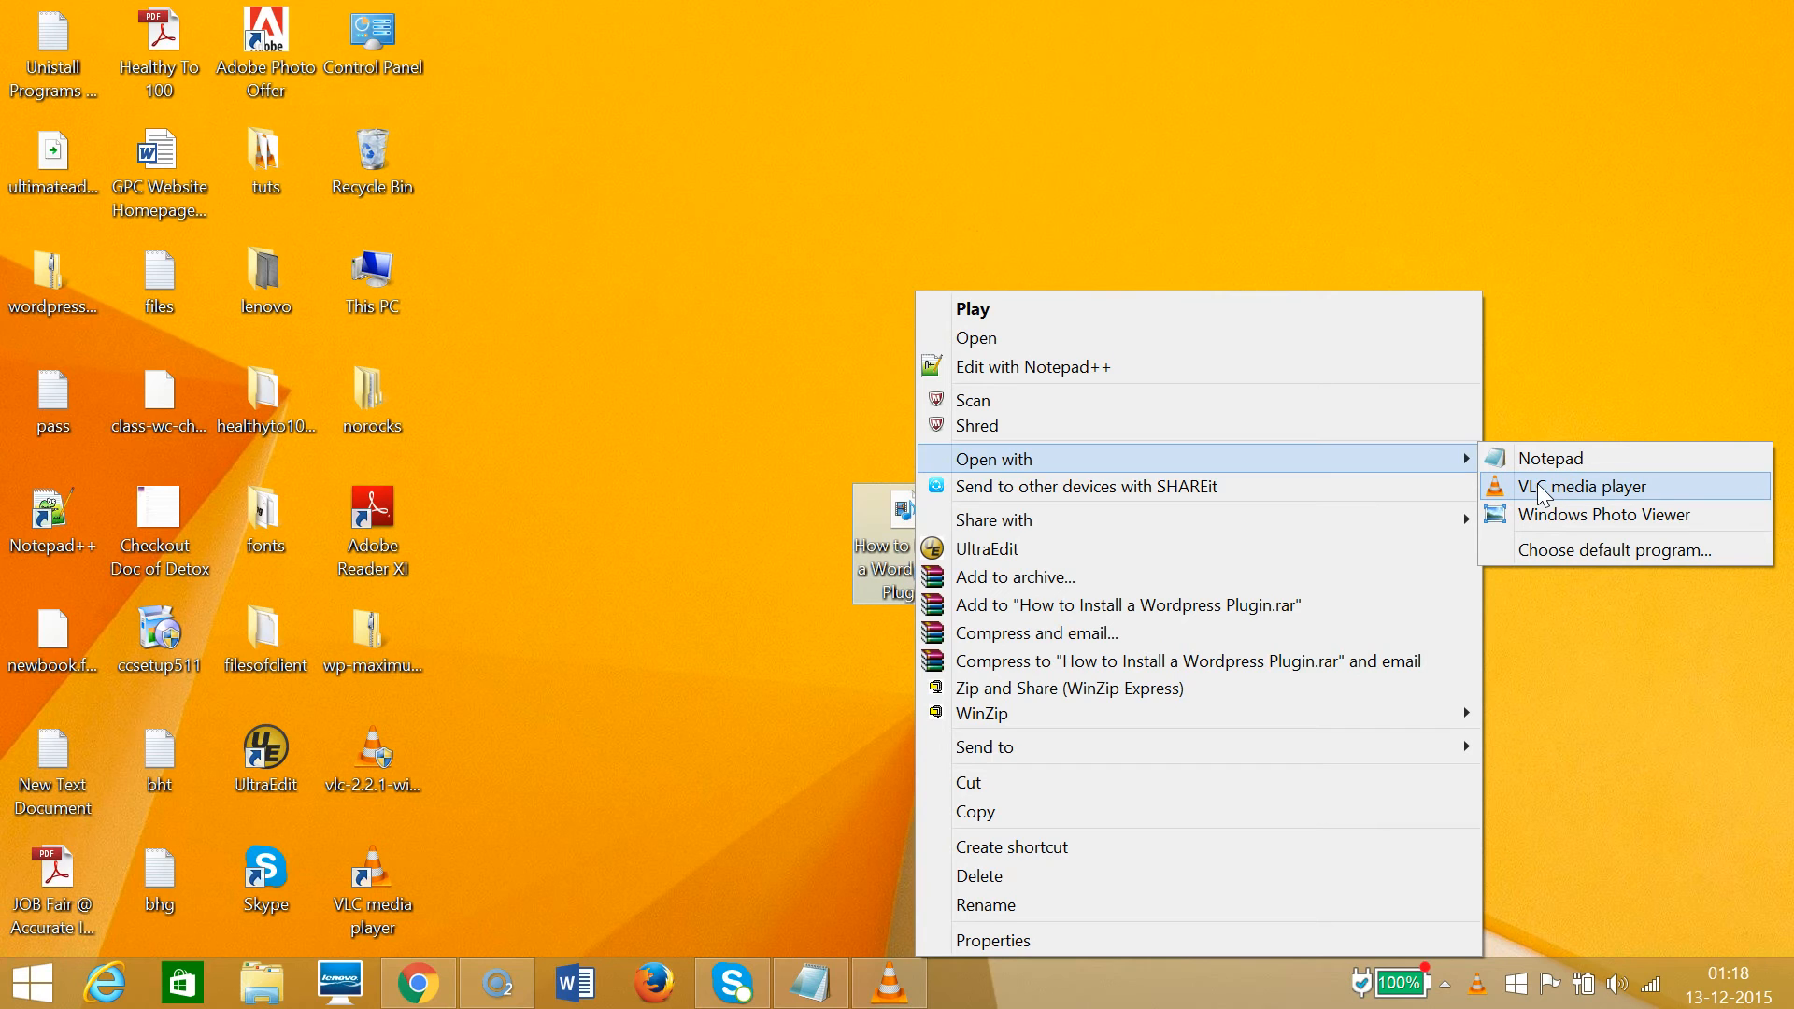
pyautogui.moveTo(1615, 549)
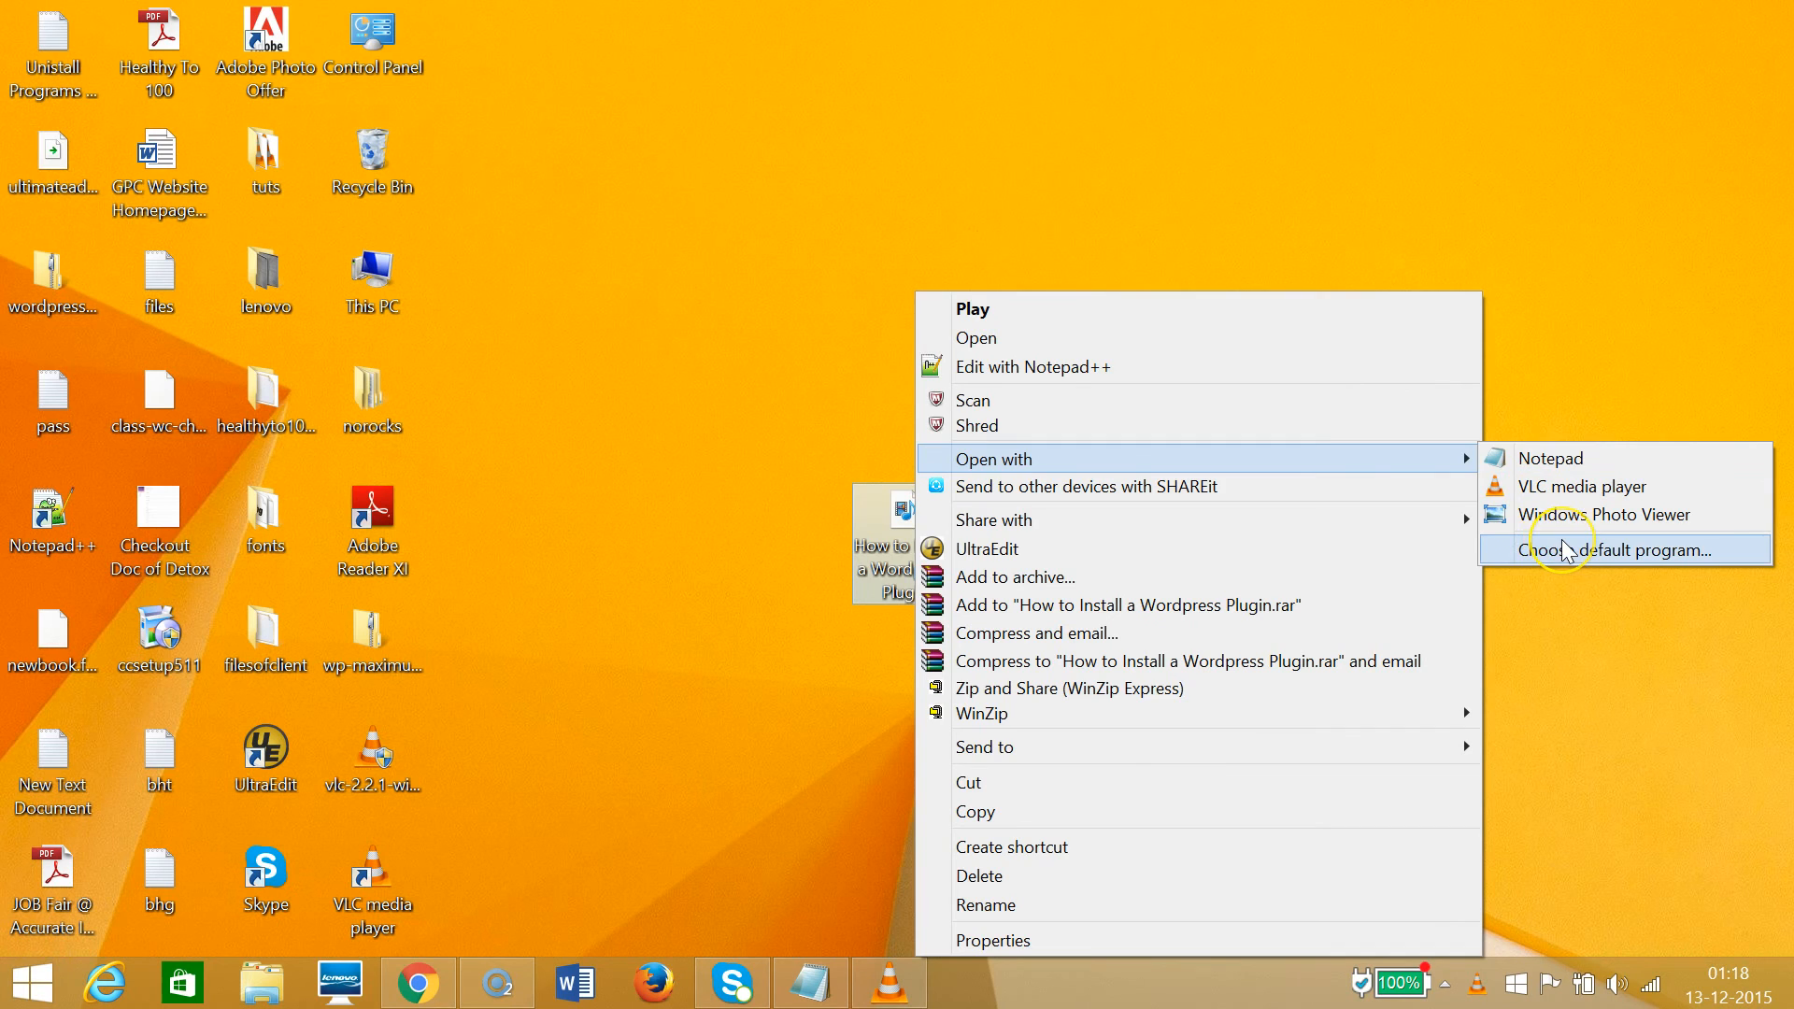
# Choose VLC media player as the default app for all .flv files.
pyautogui.click(1612, 550)
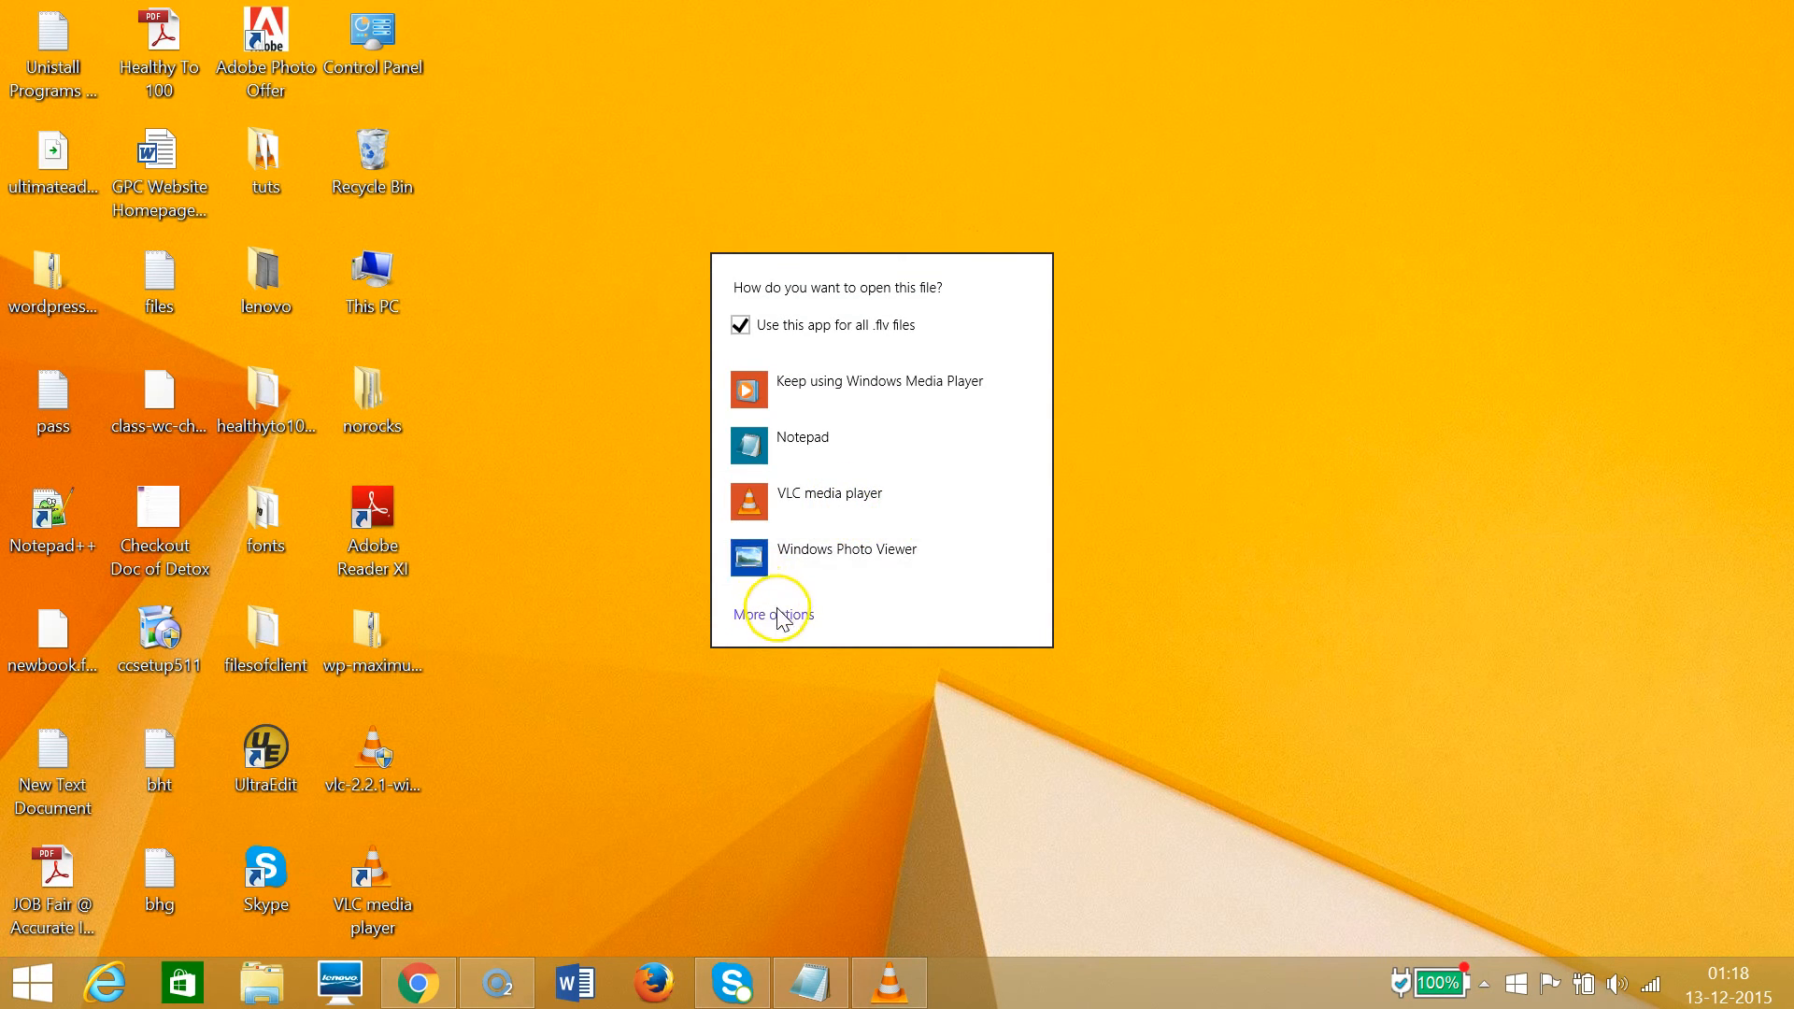
pyautogui.click(772, 615)
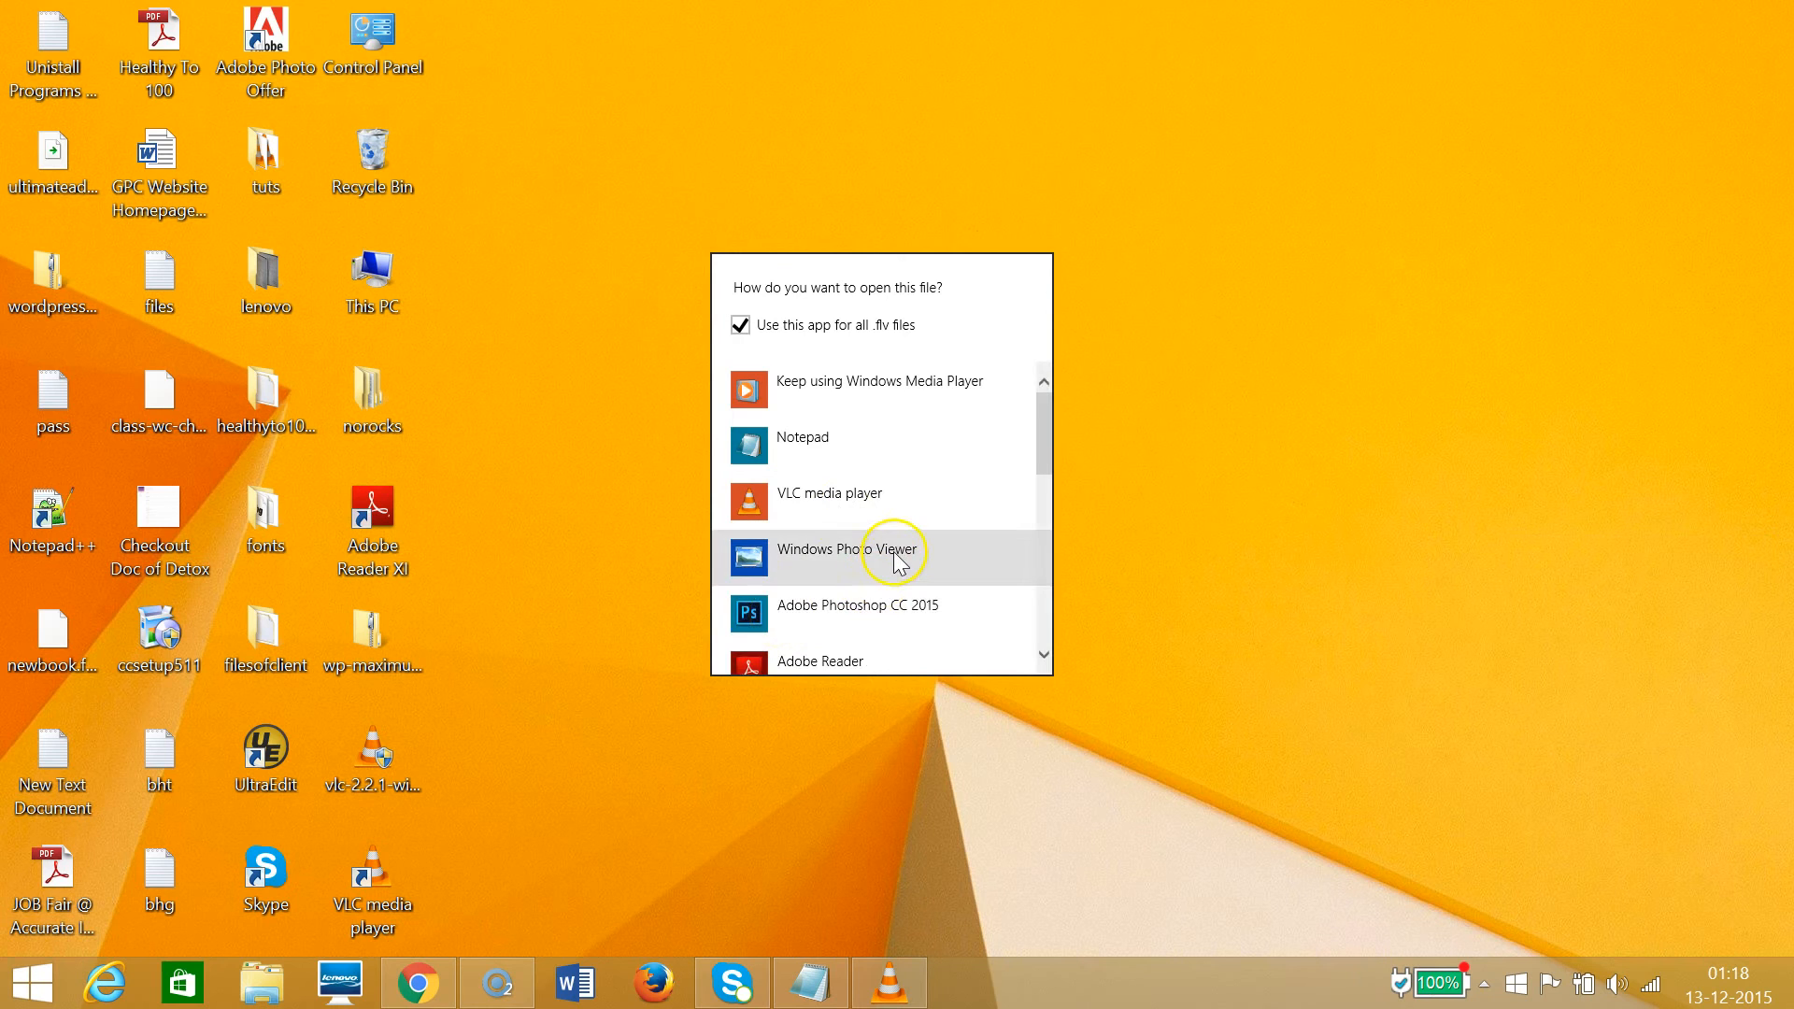
pyautogui.moveTo(895, 563)
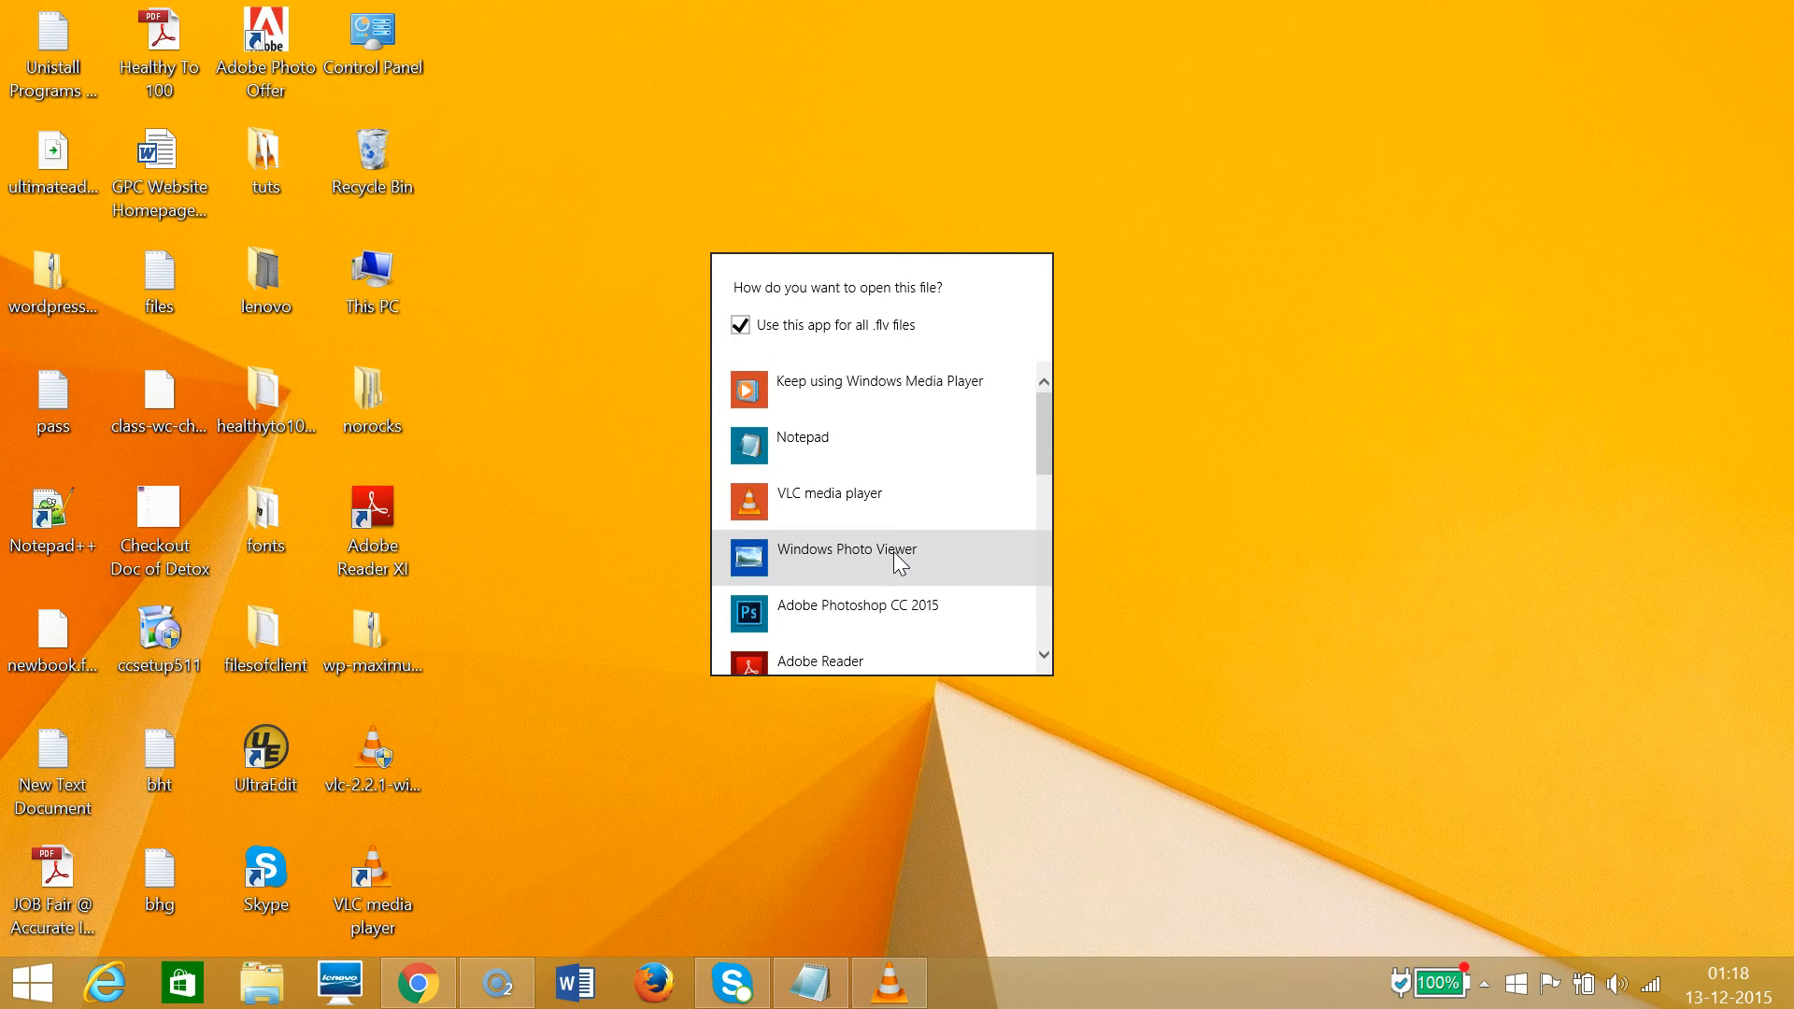
pyautogui.moveTo(885, 500)
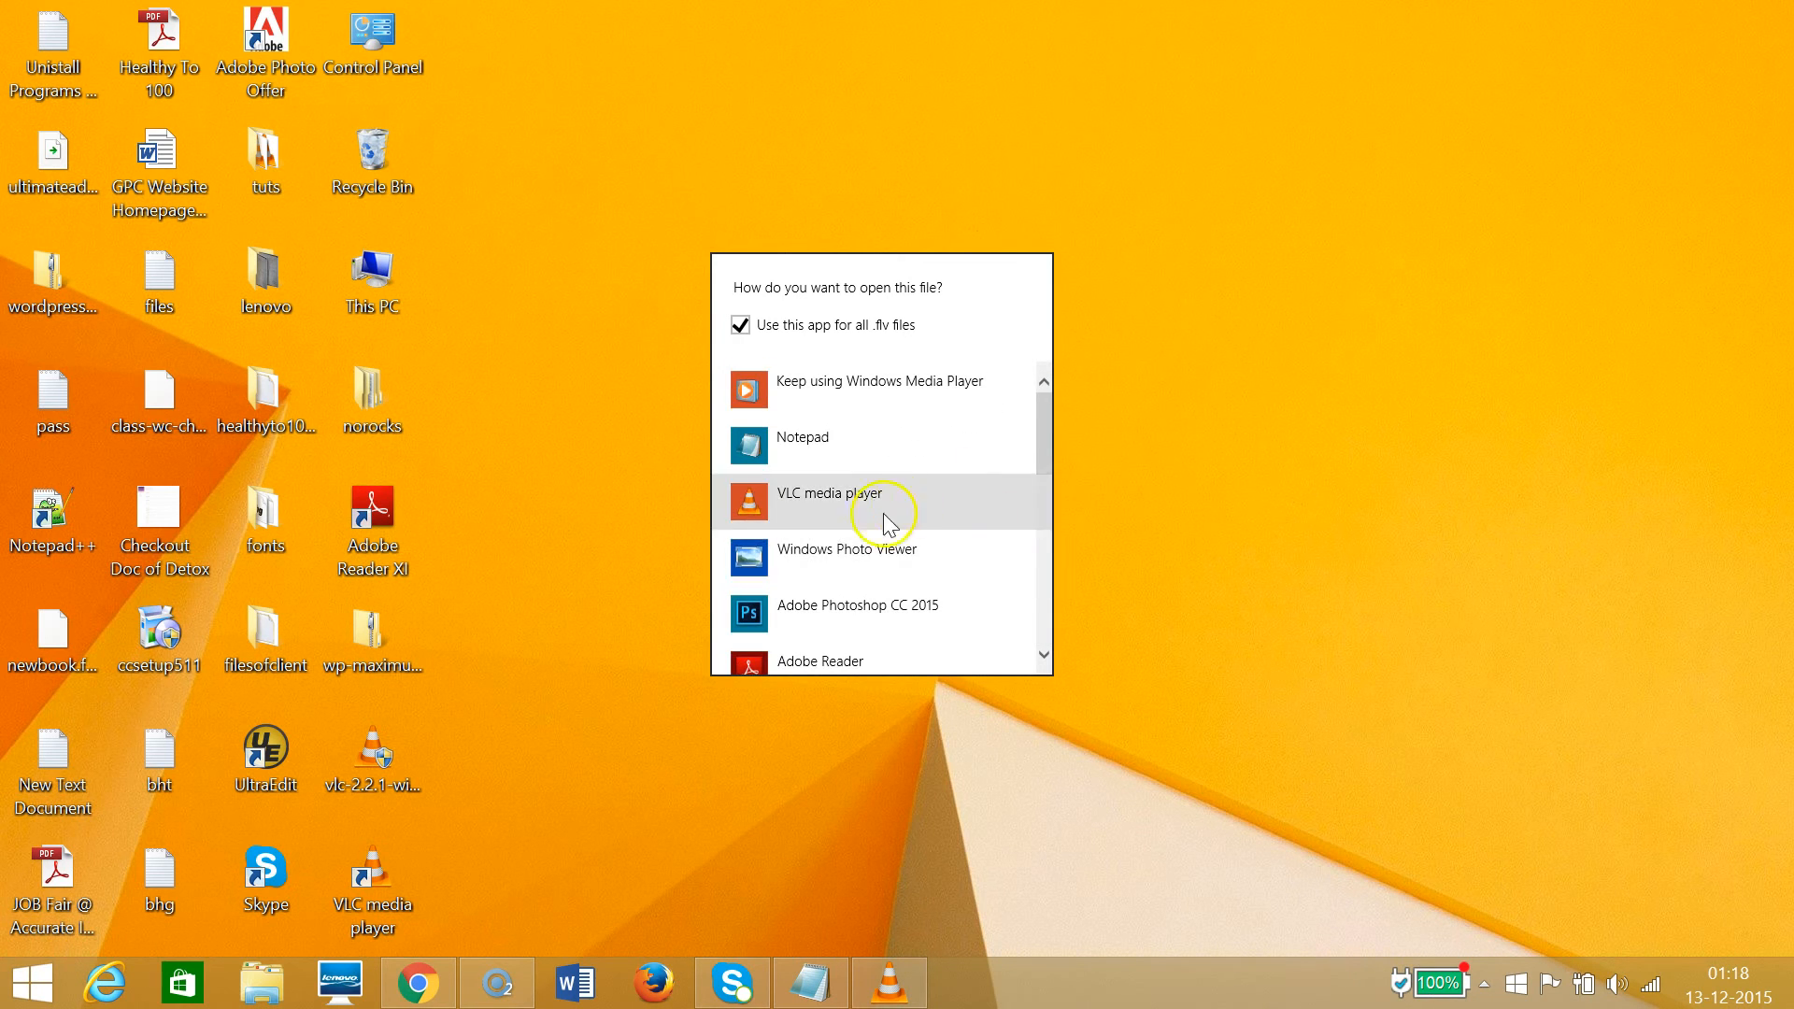
pyautogui.click(815, 494)
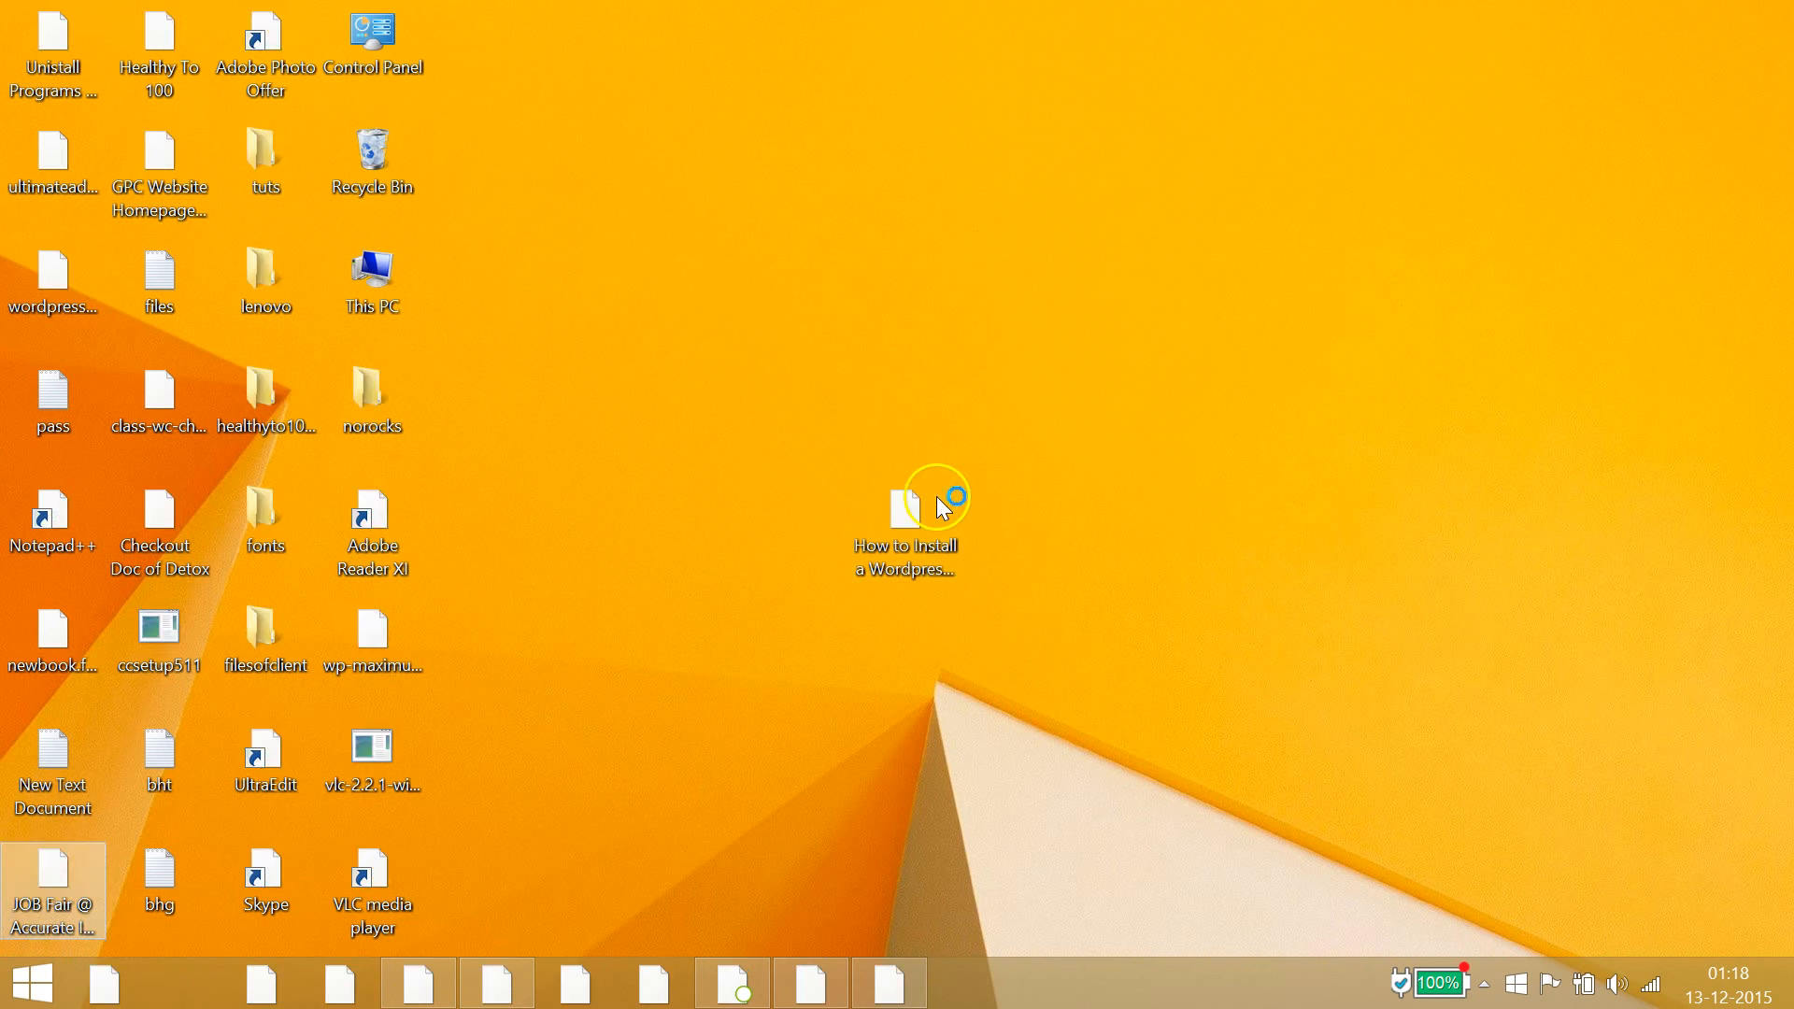
# Play the WordPress plugin video in VLC and pause it.
pyautogui.doubleClick(904, 508)
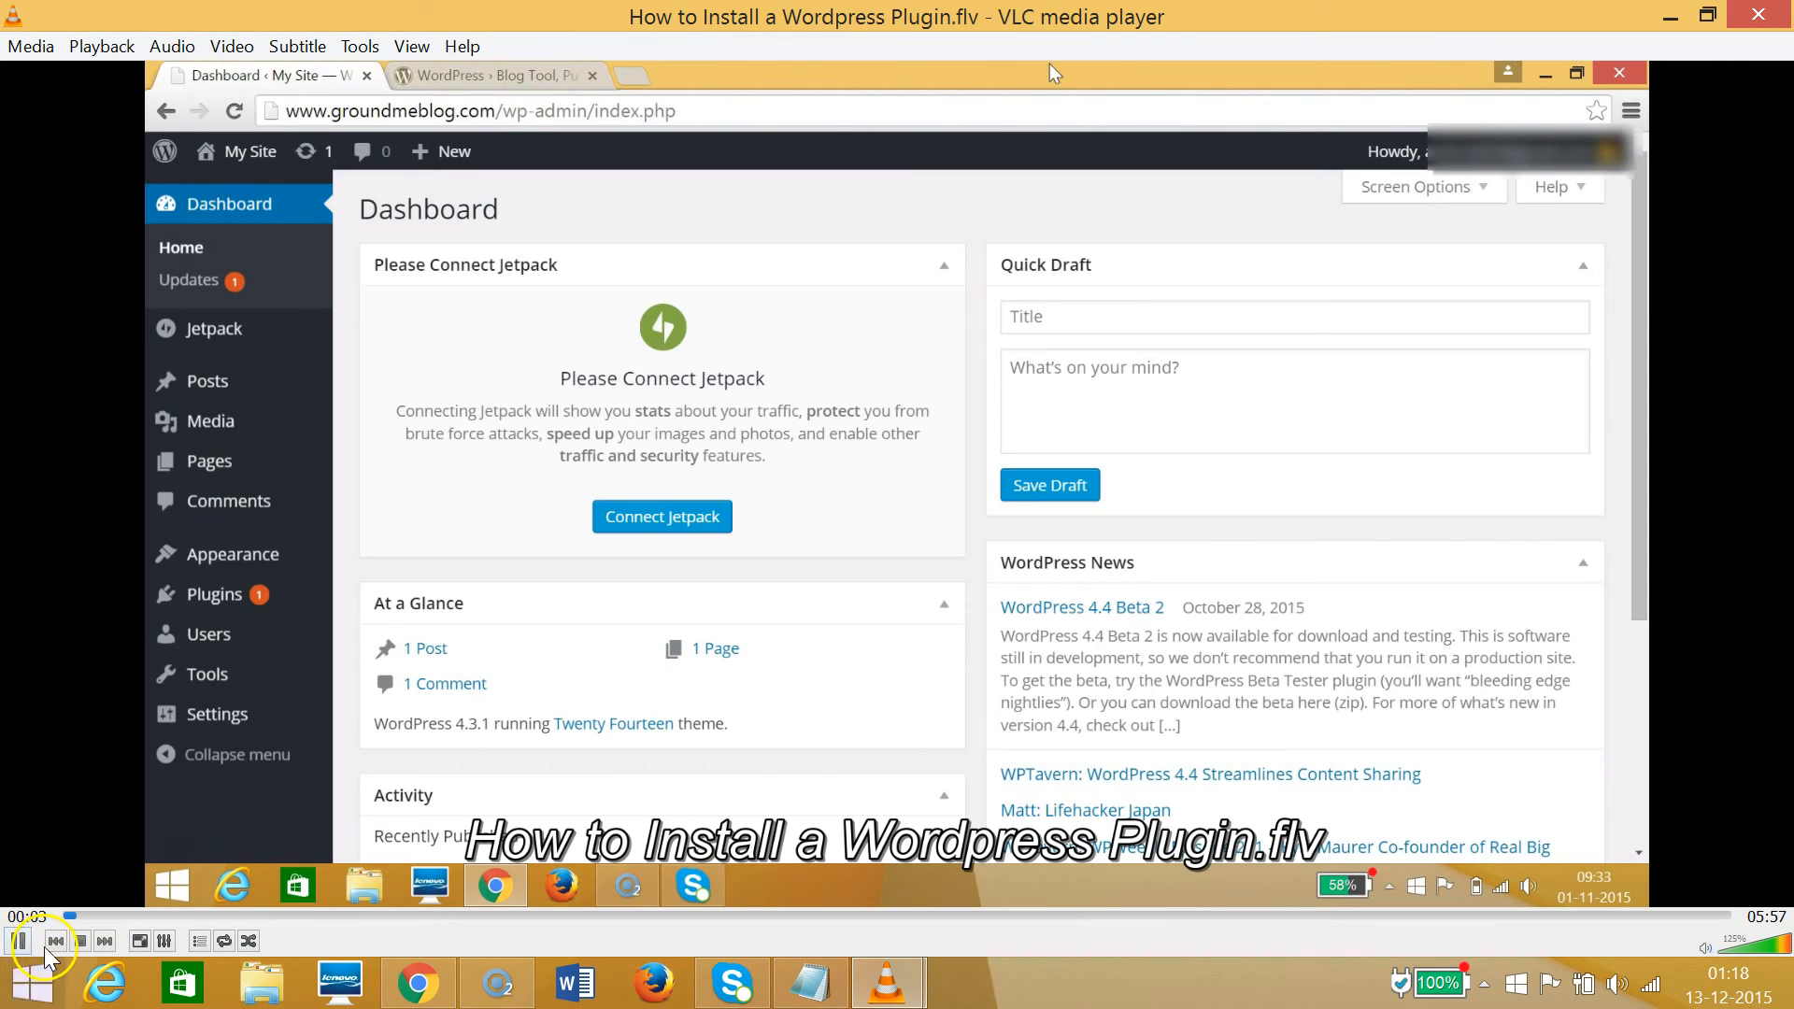
pyautogui.click(21, 940)
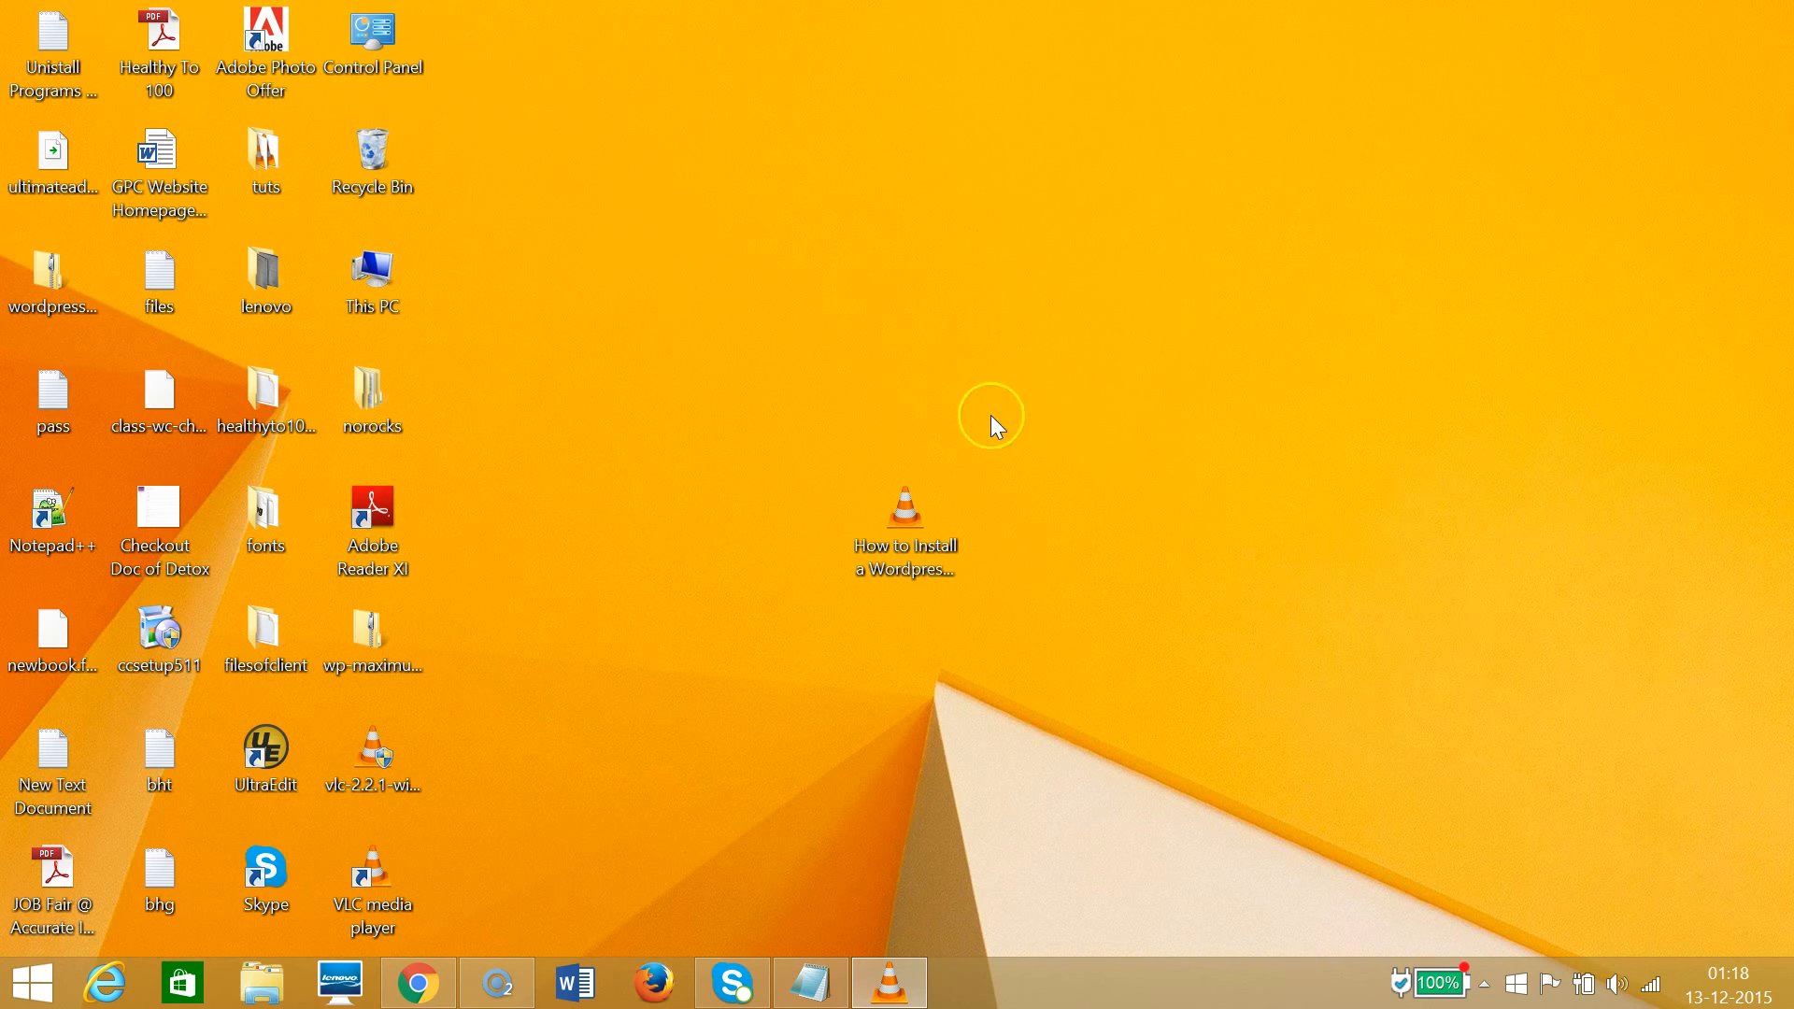
pyautogui.moveTo(822, 900)
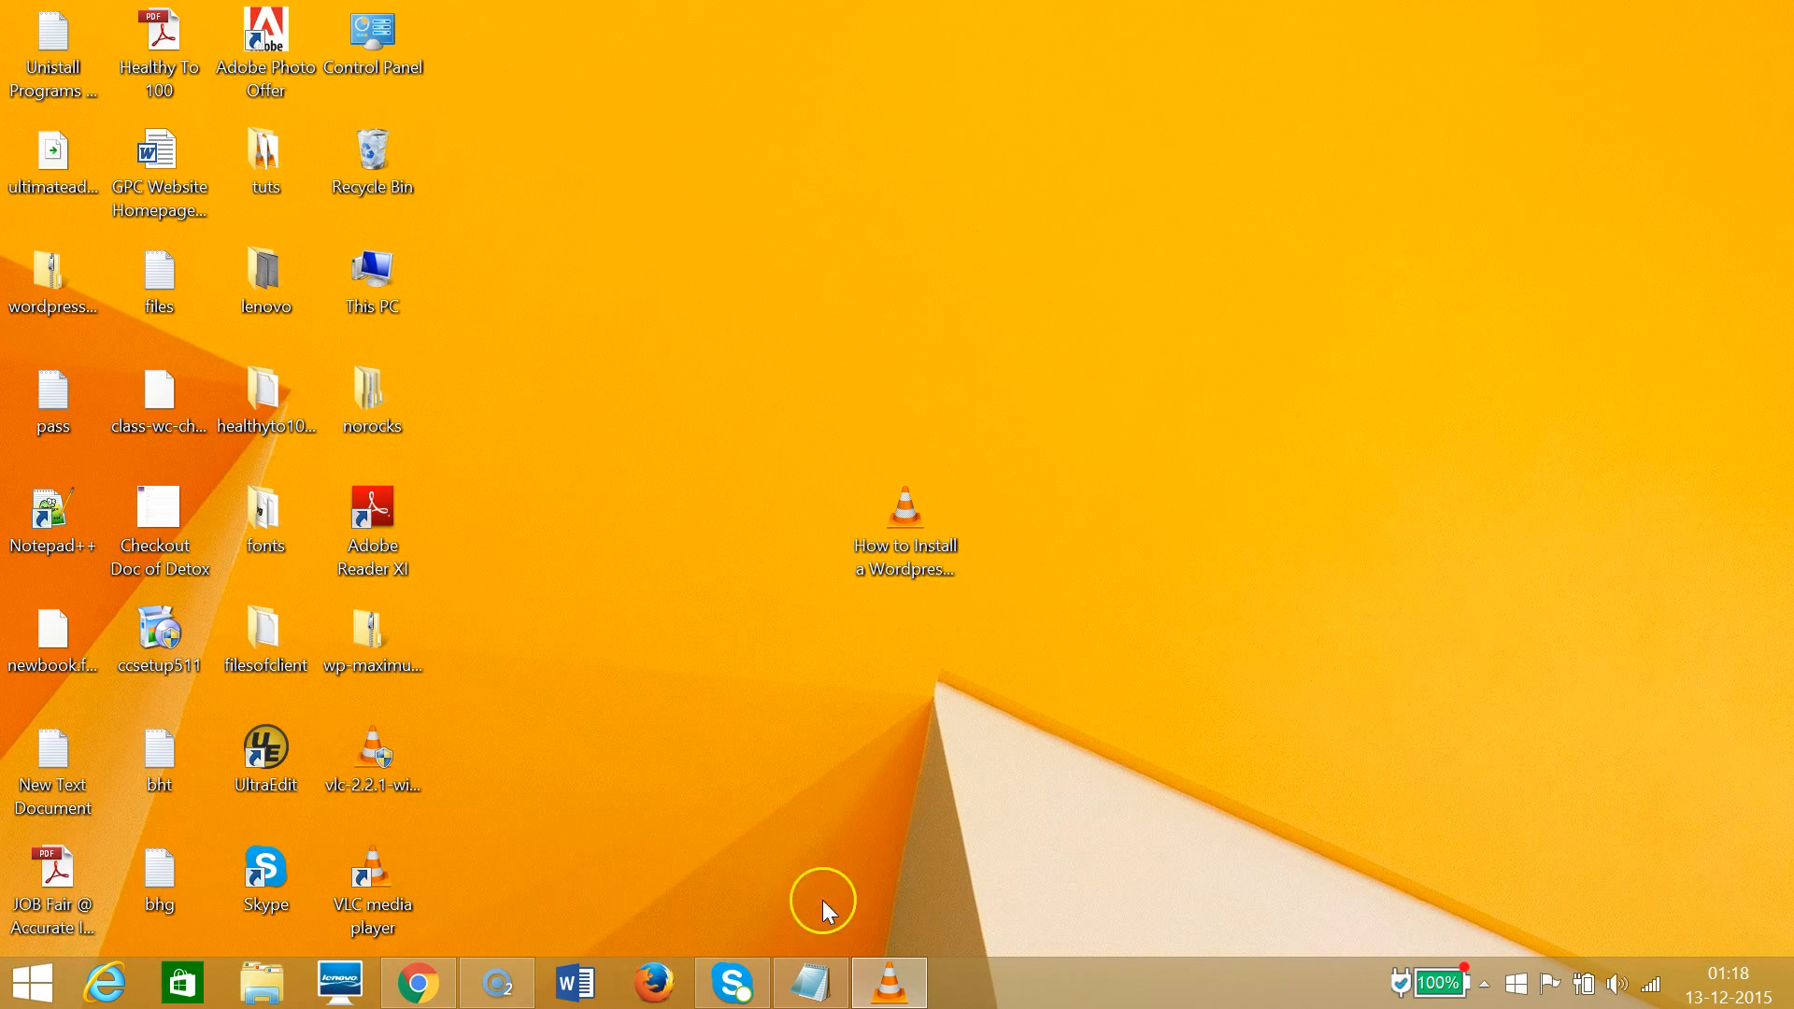
# Relaunch VLC and reach the Open File dialog from the Media menu.
pyautogui.click(890, 981)
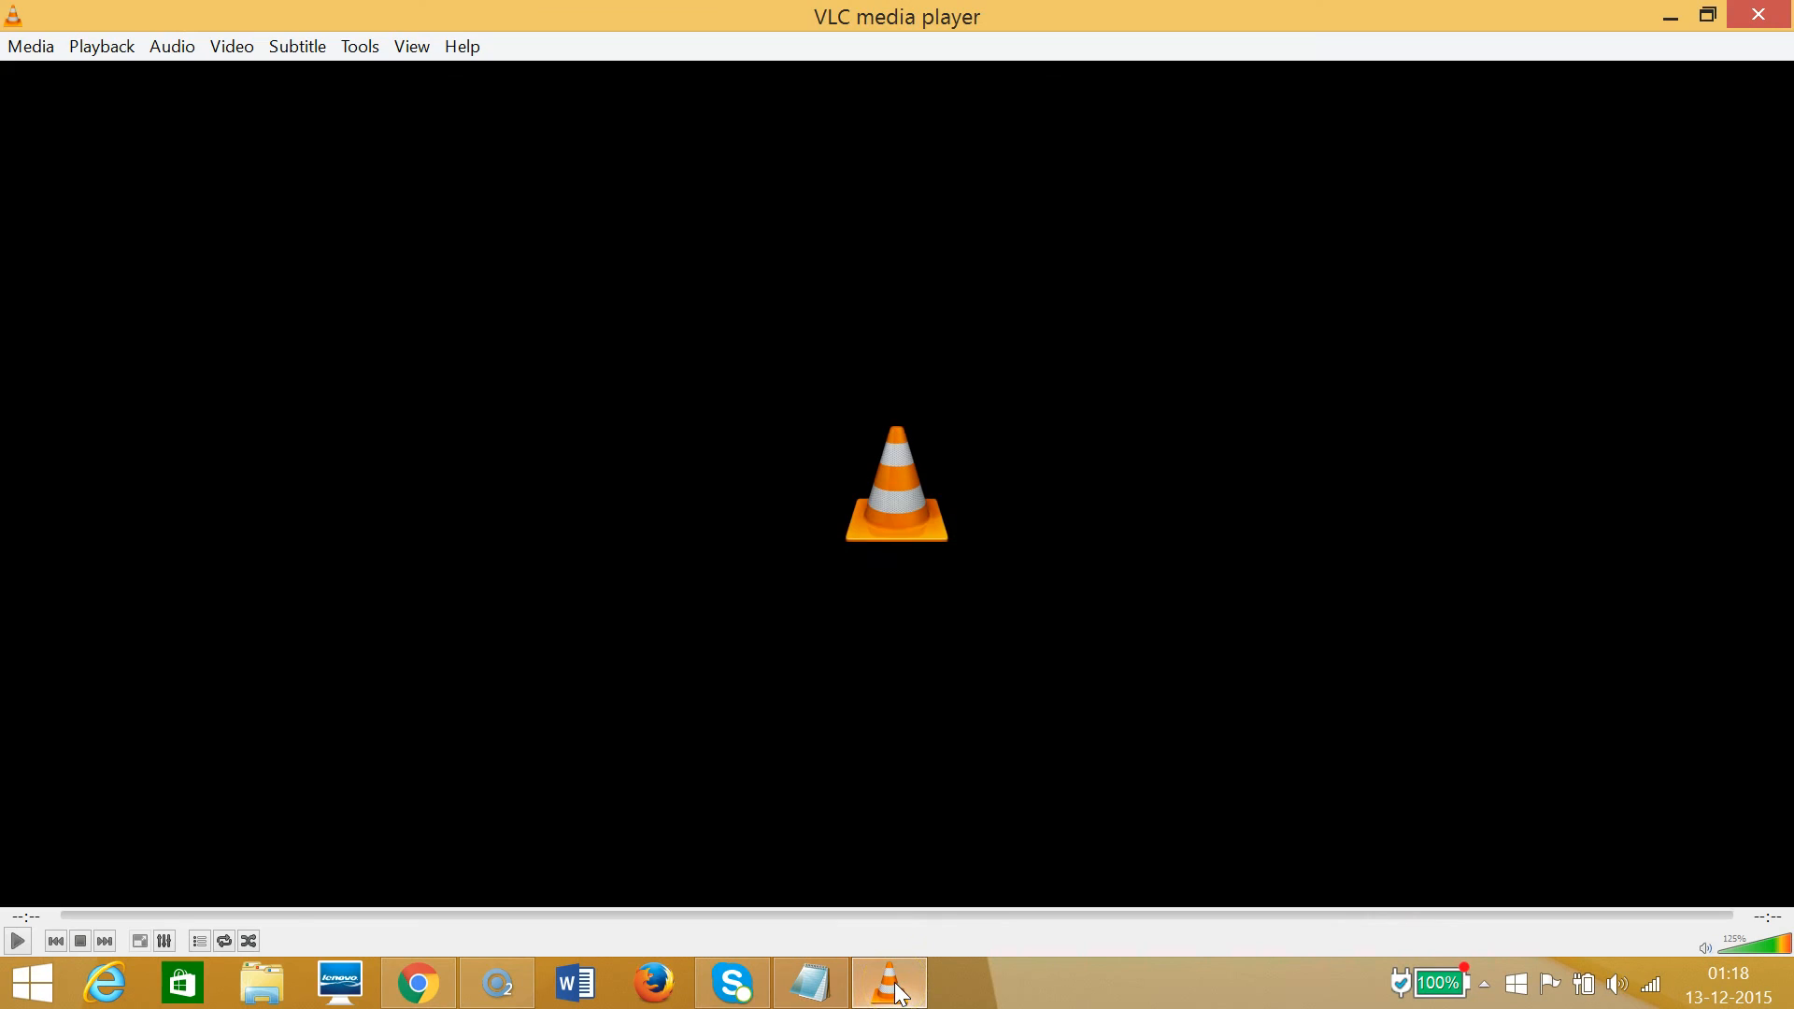
pyautogui.moveTo(32, 45)
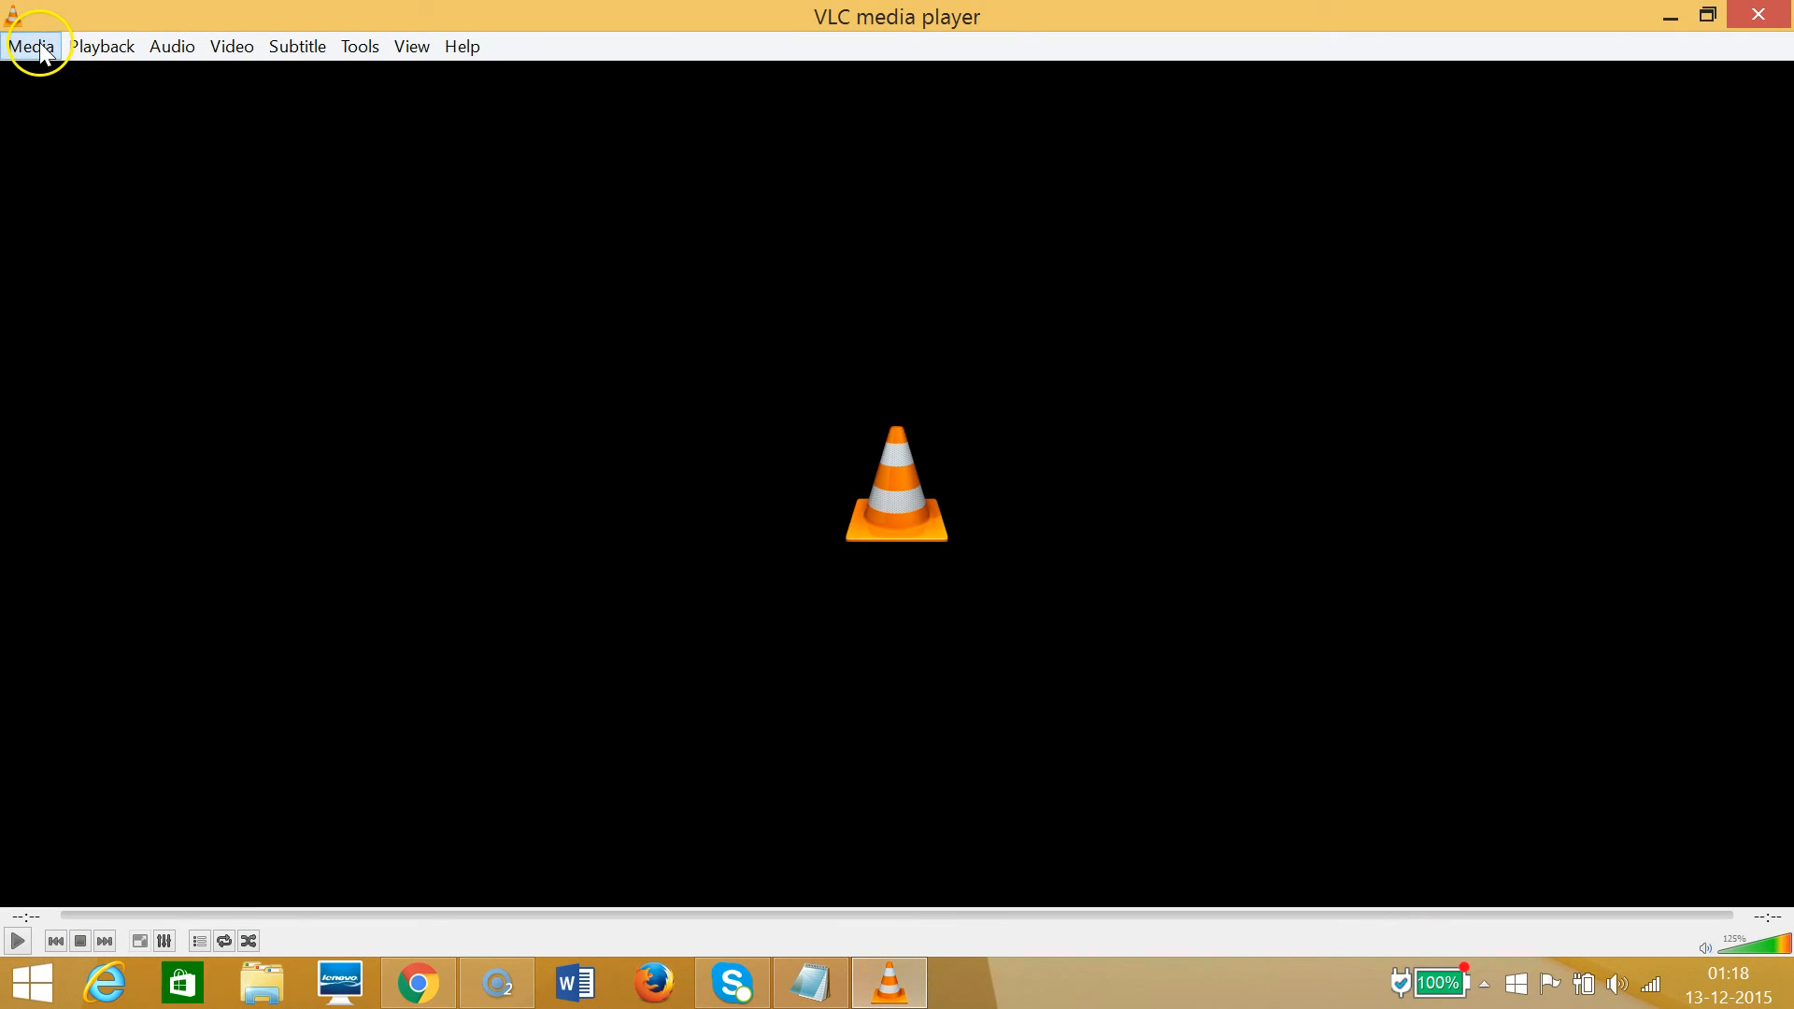
pyautogui.click(28, 45)
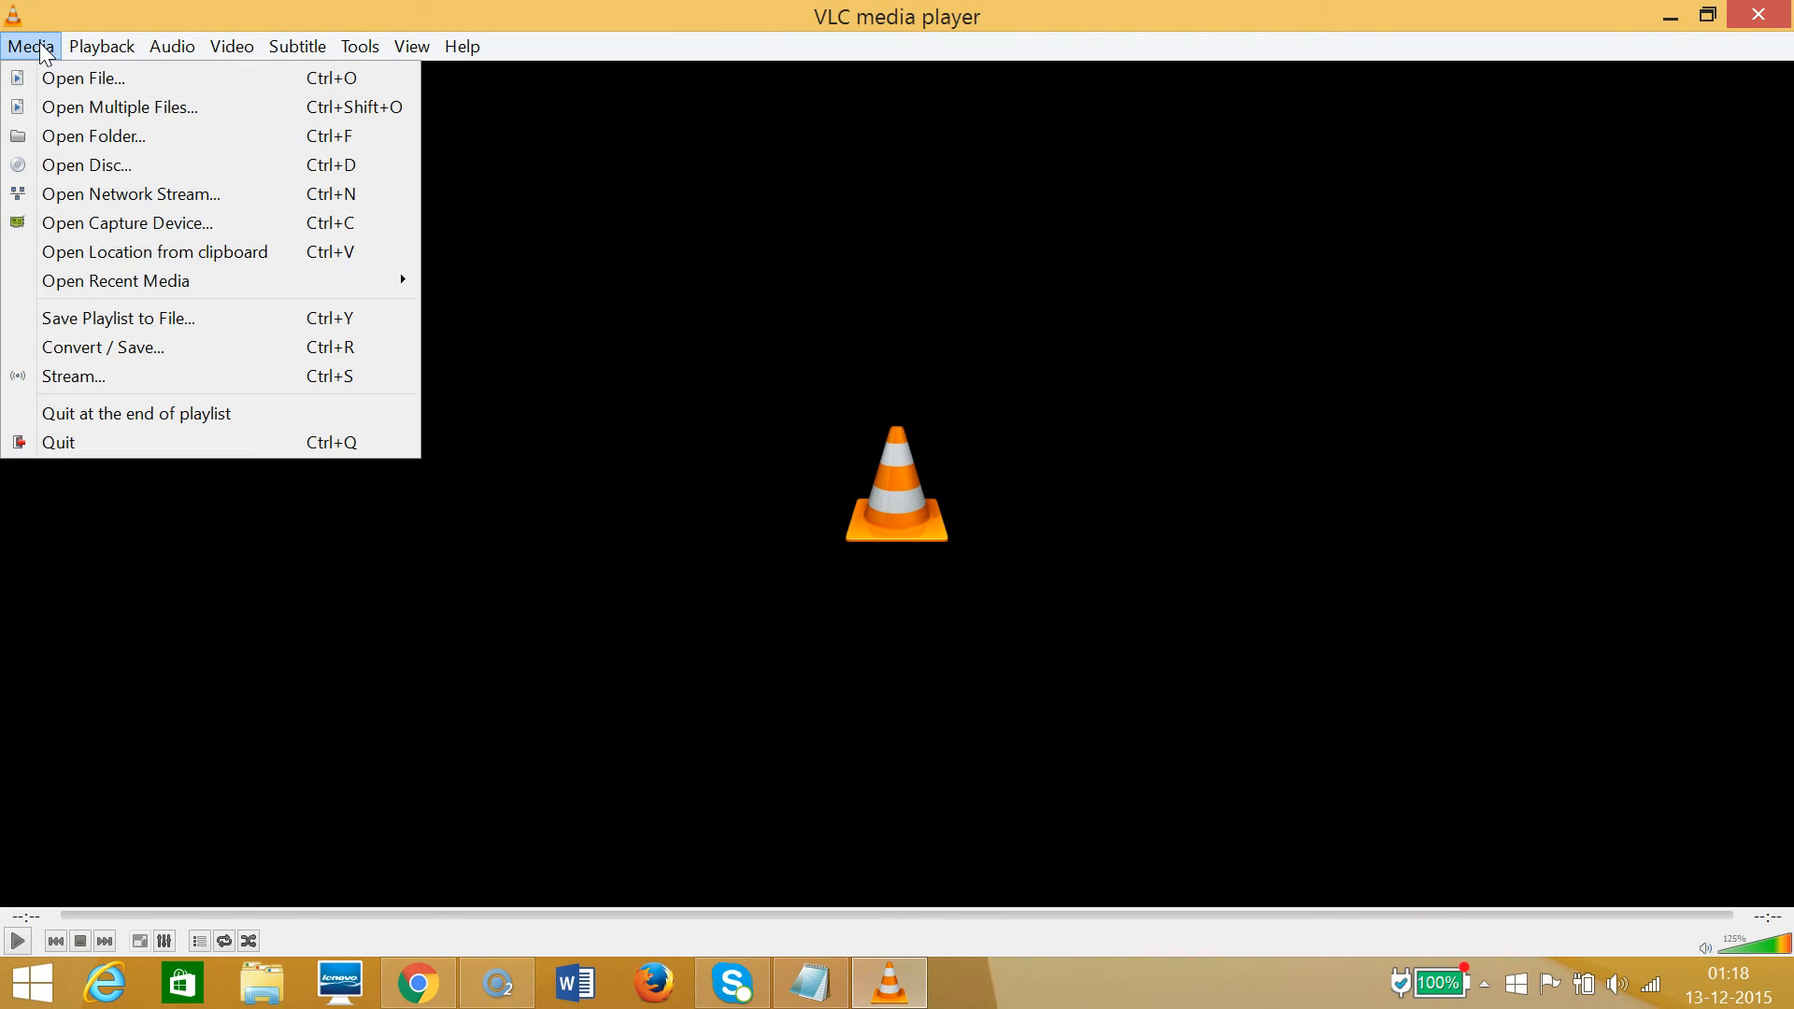
pyautogui.click(83, 78)
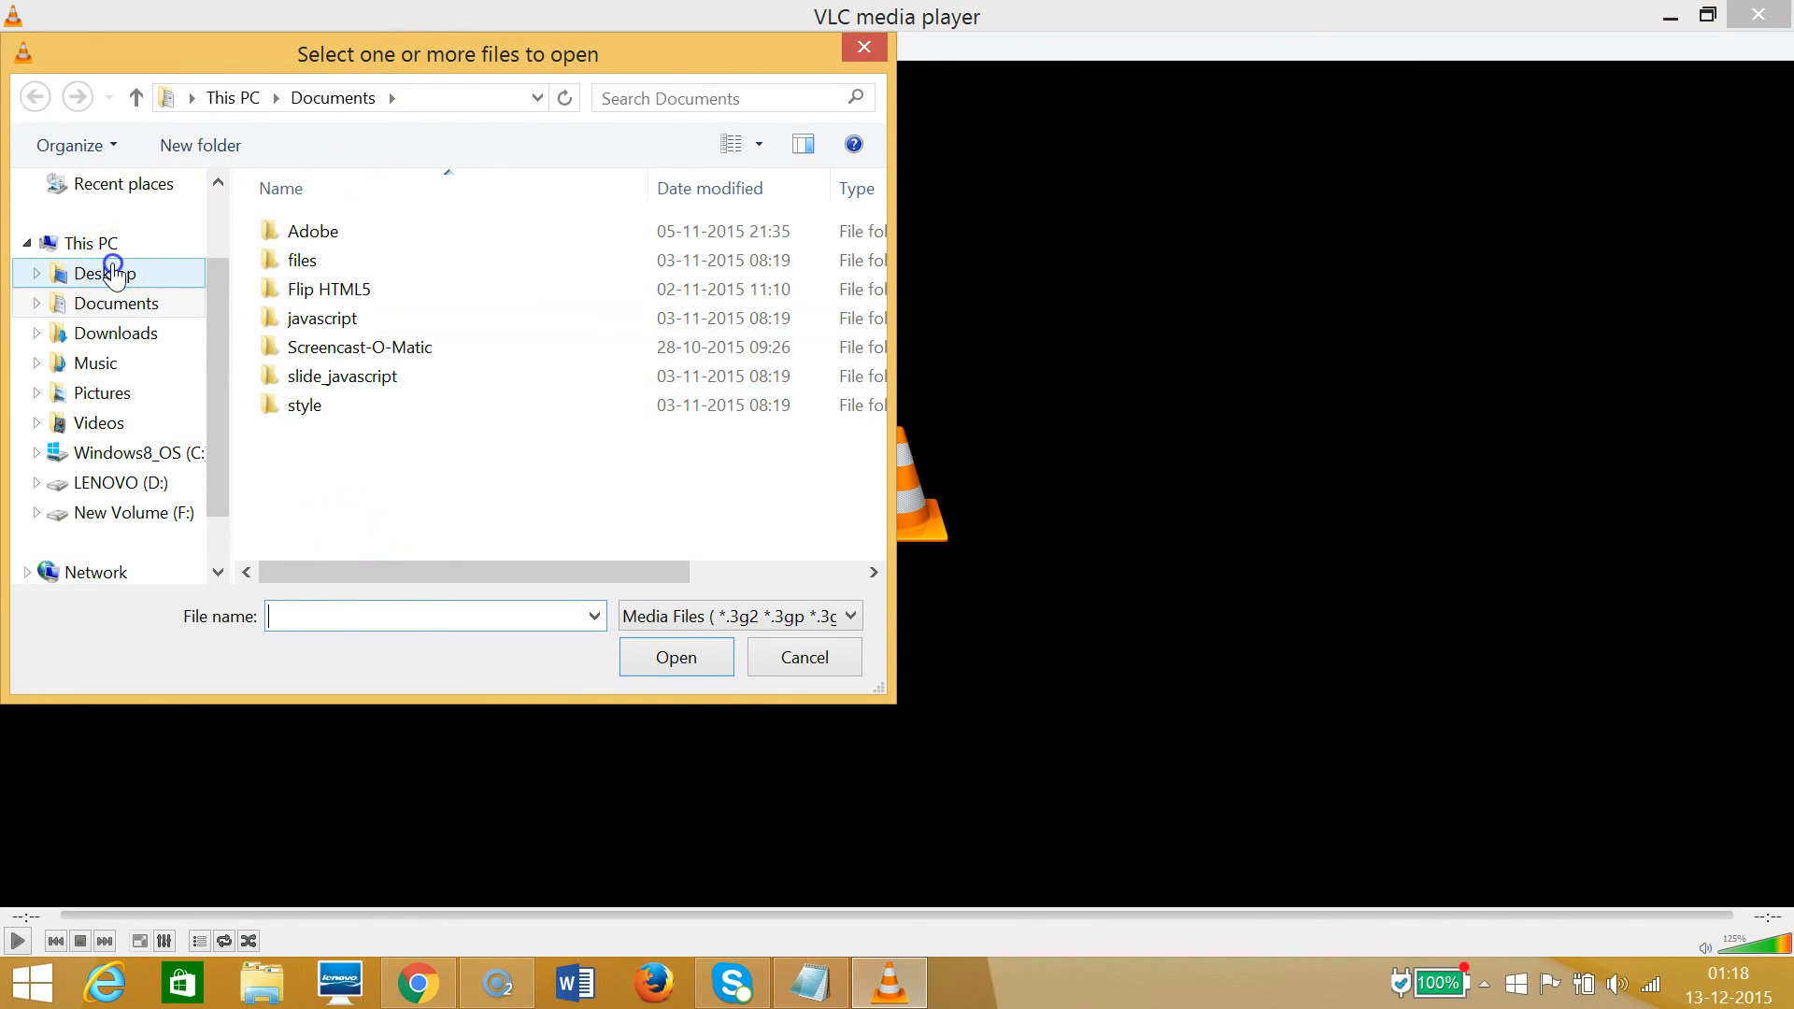
# Select 'How to Install a Wordpress Plugin' on the Desktop and open it.
pyautogui.click(103, 273)
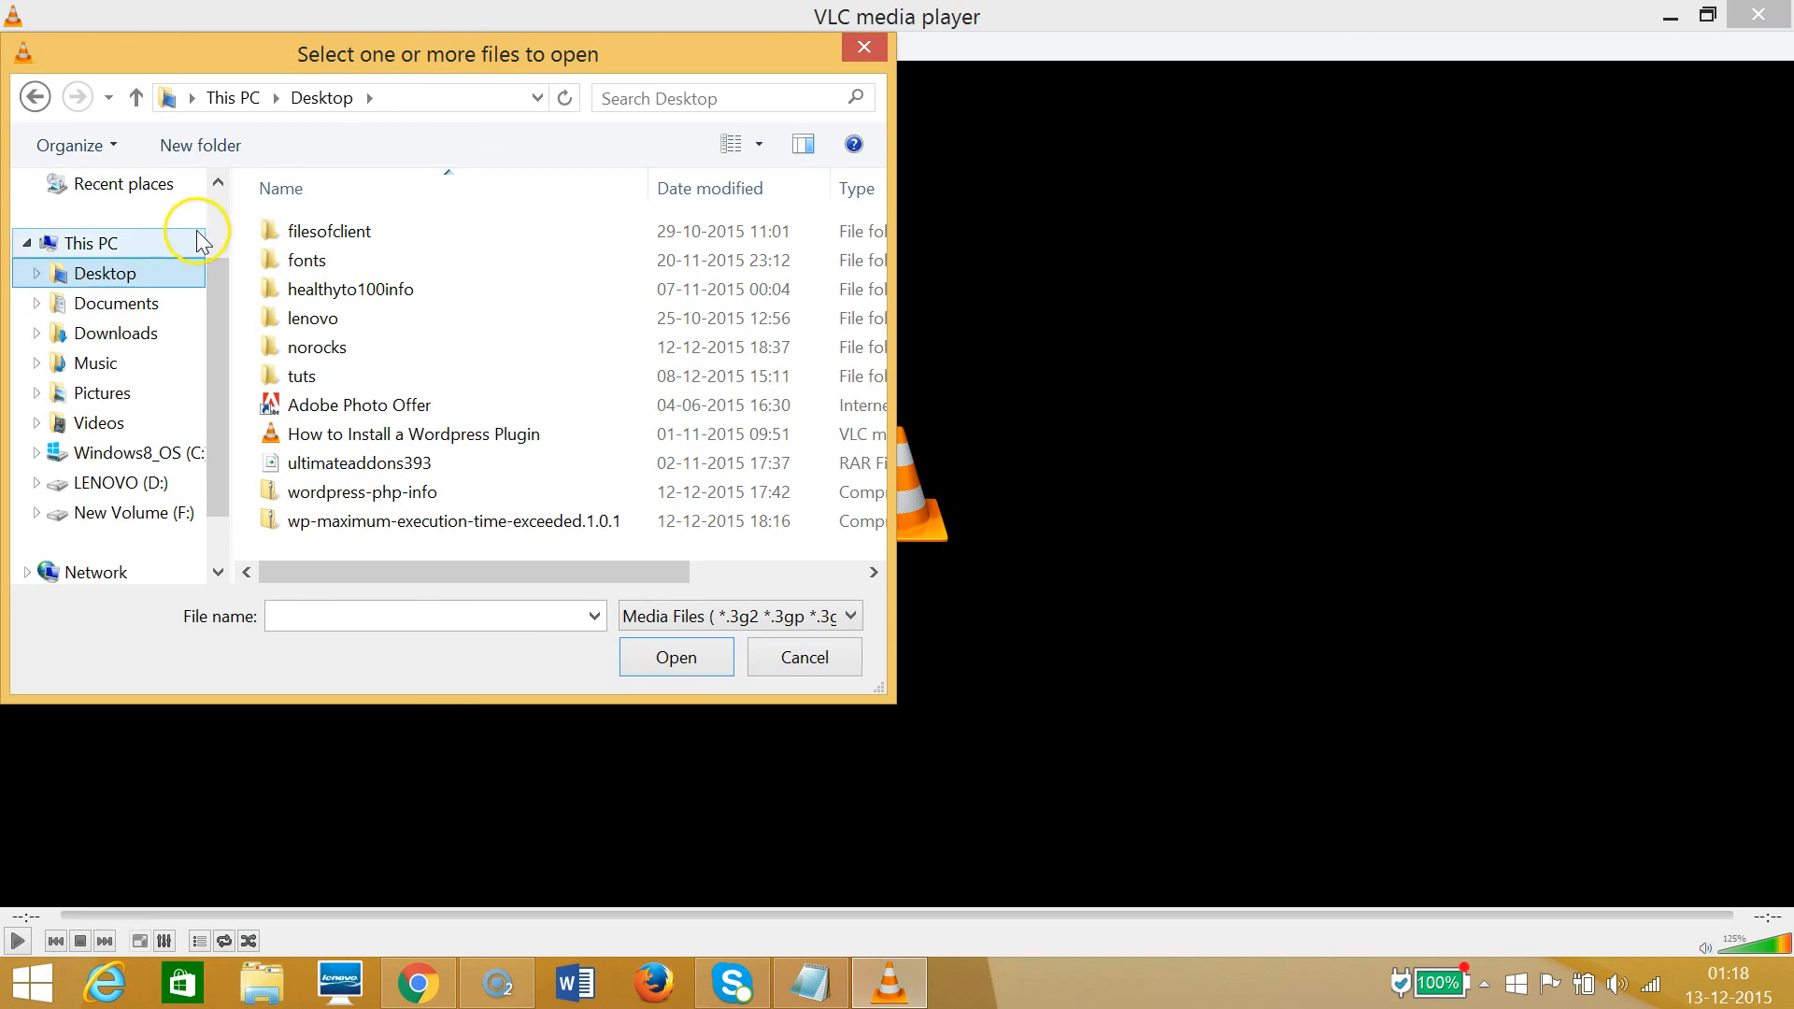
pyautogui.click(411, 434)
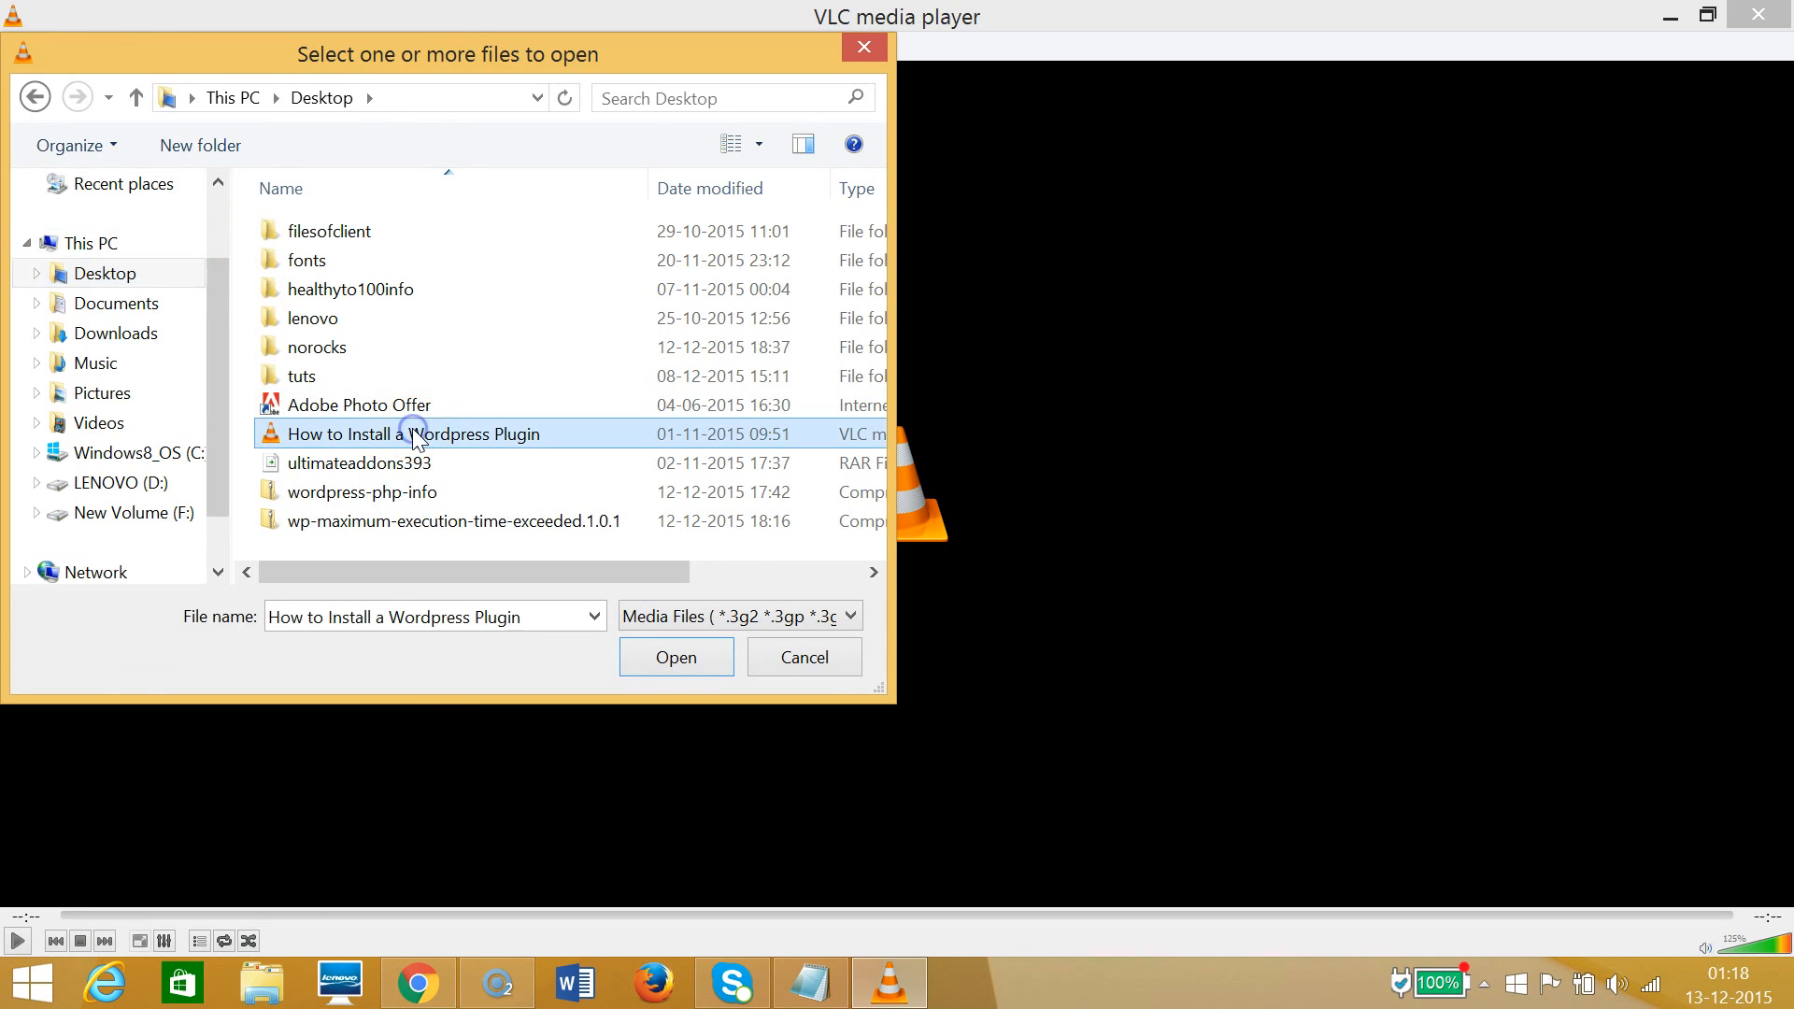
pyautogui.moveTo(352, 447)
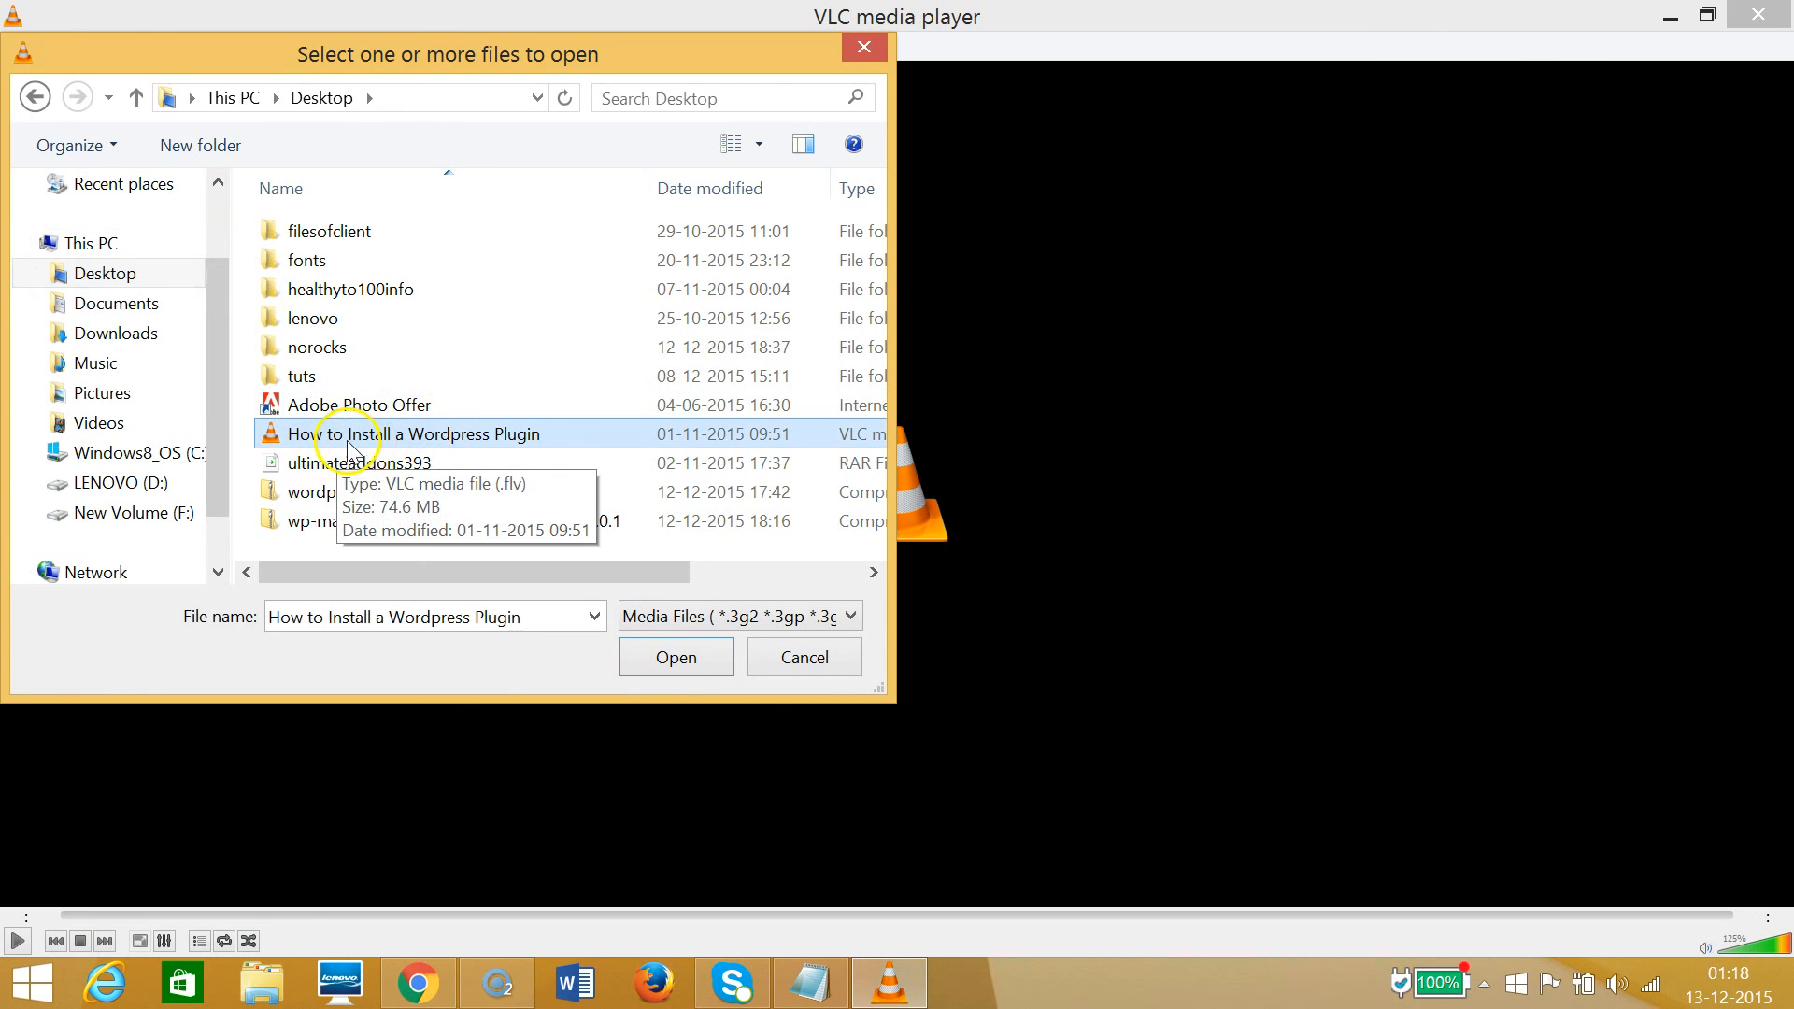
pyautogui.moveTo(445, 444)
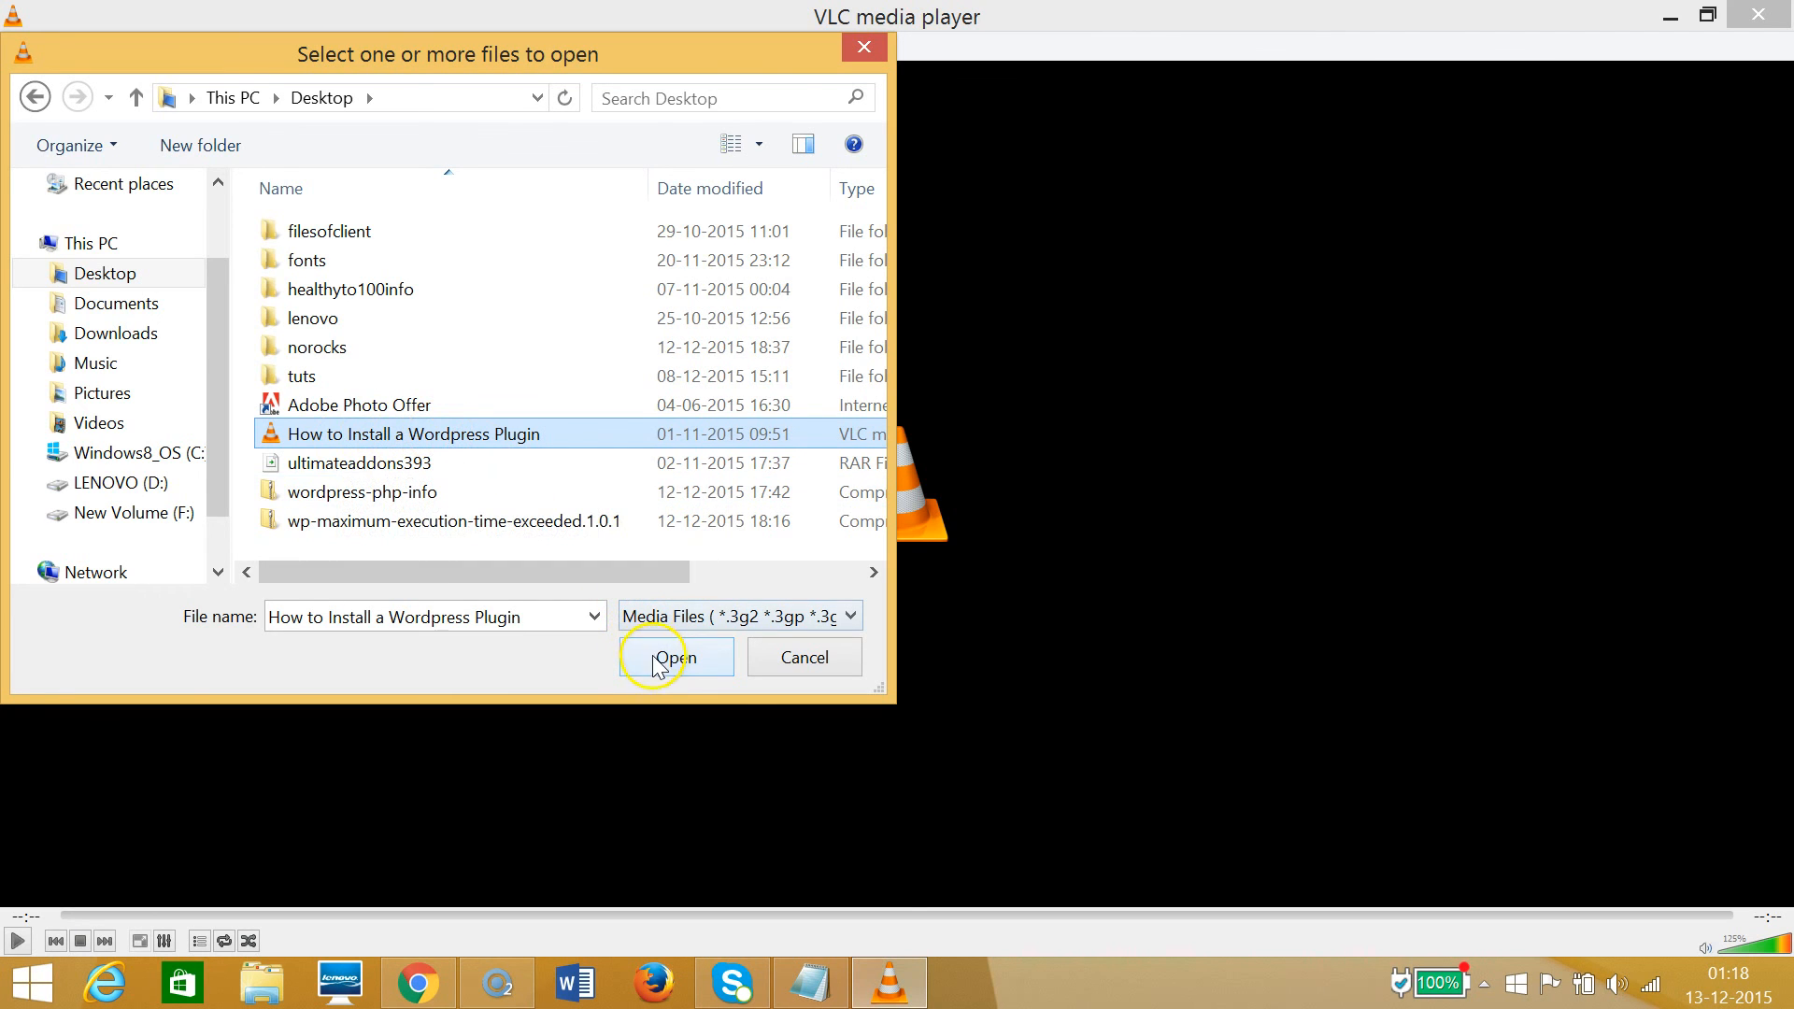
pyautogui.click(675, 656)
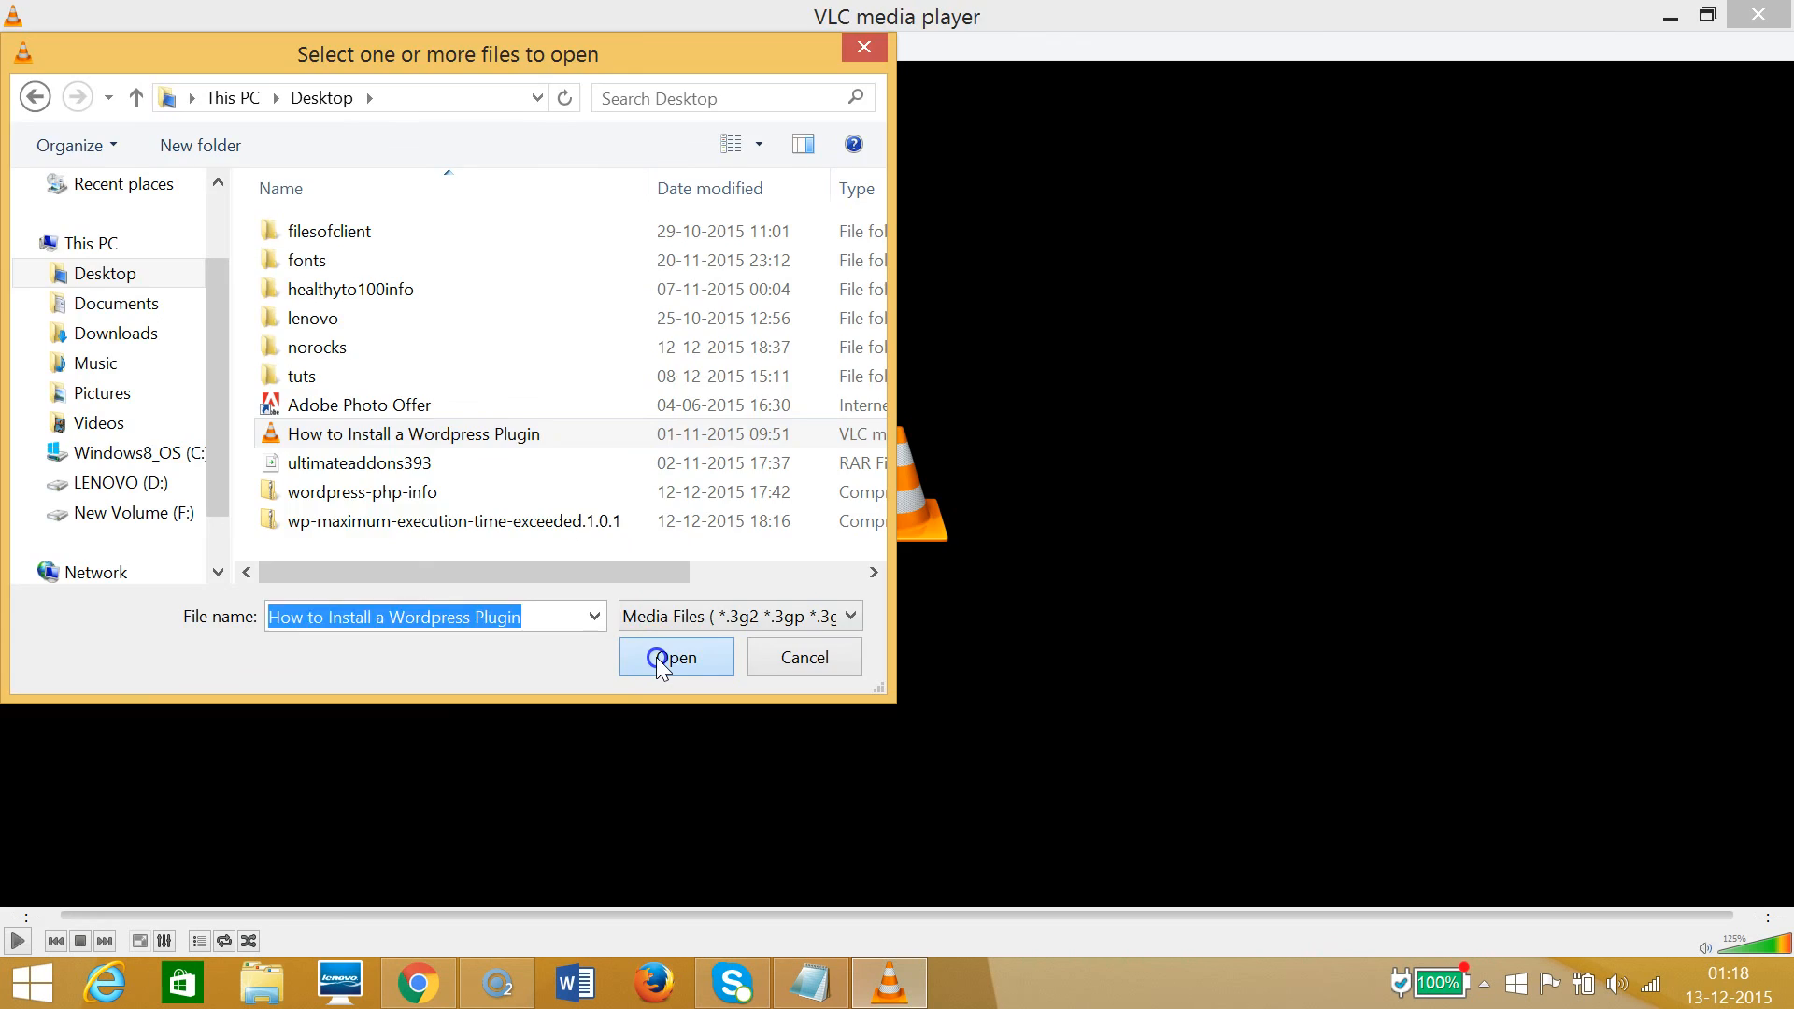
# Confirm the open so the Wordpress Plugin video starts playing in VLC.
pyautogui.click(674, 656)
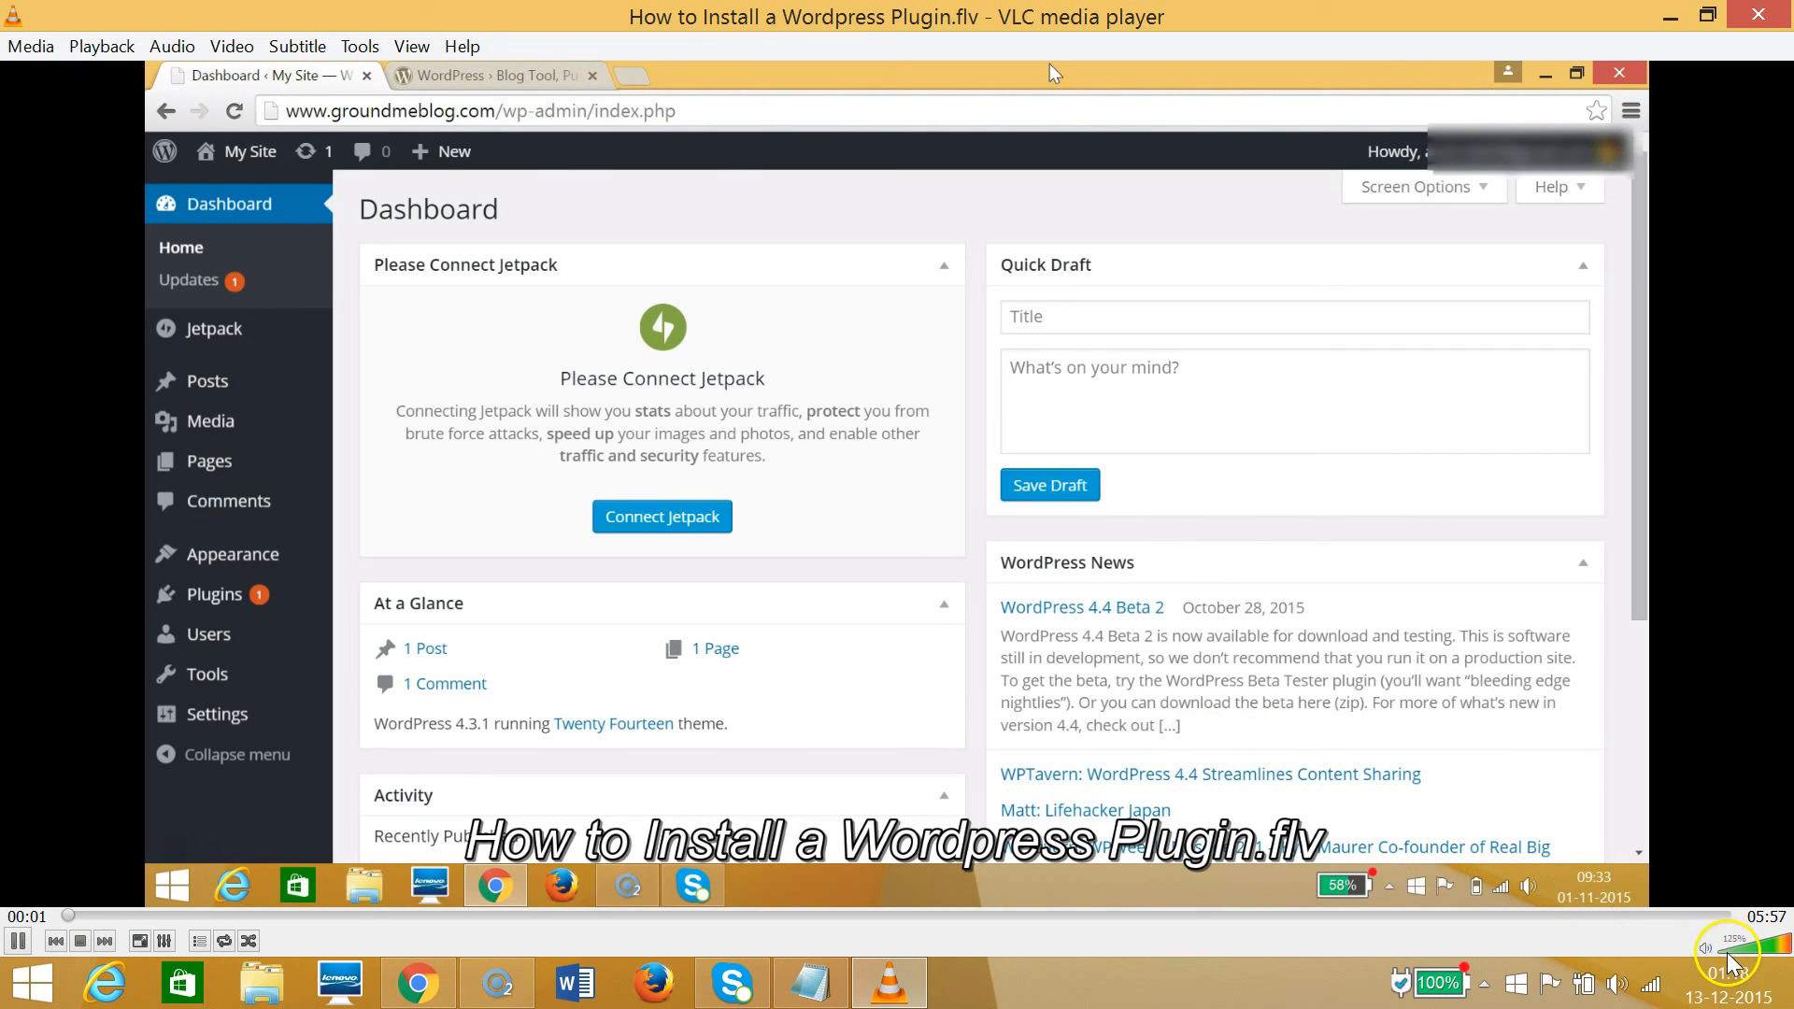
pyautogui.moveTo(893, 572)
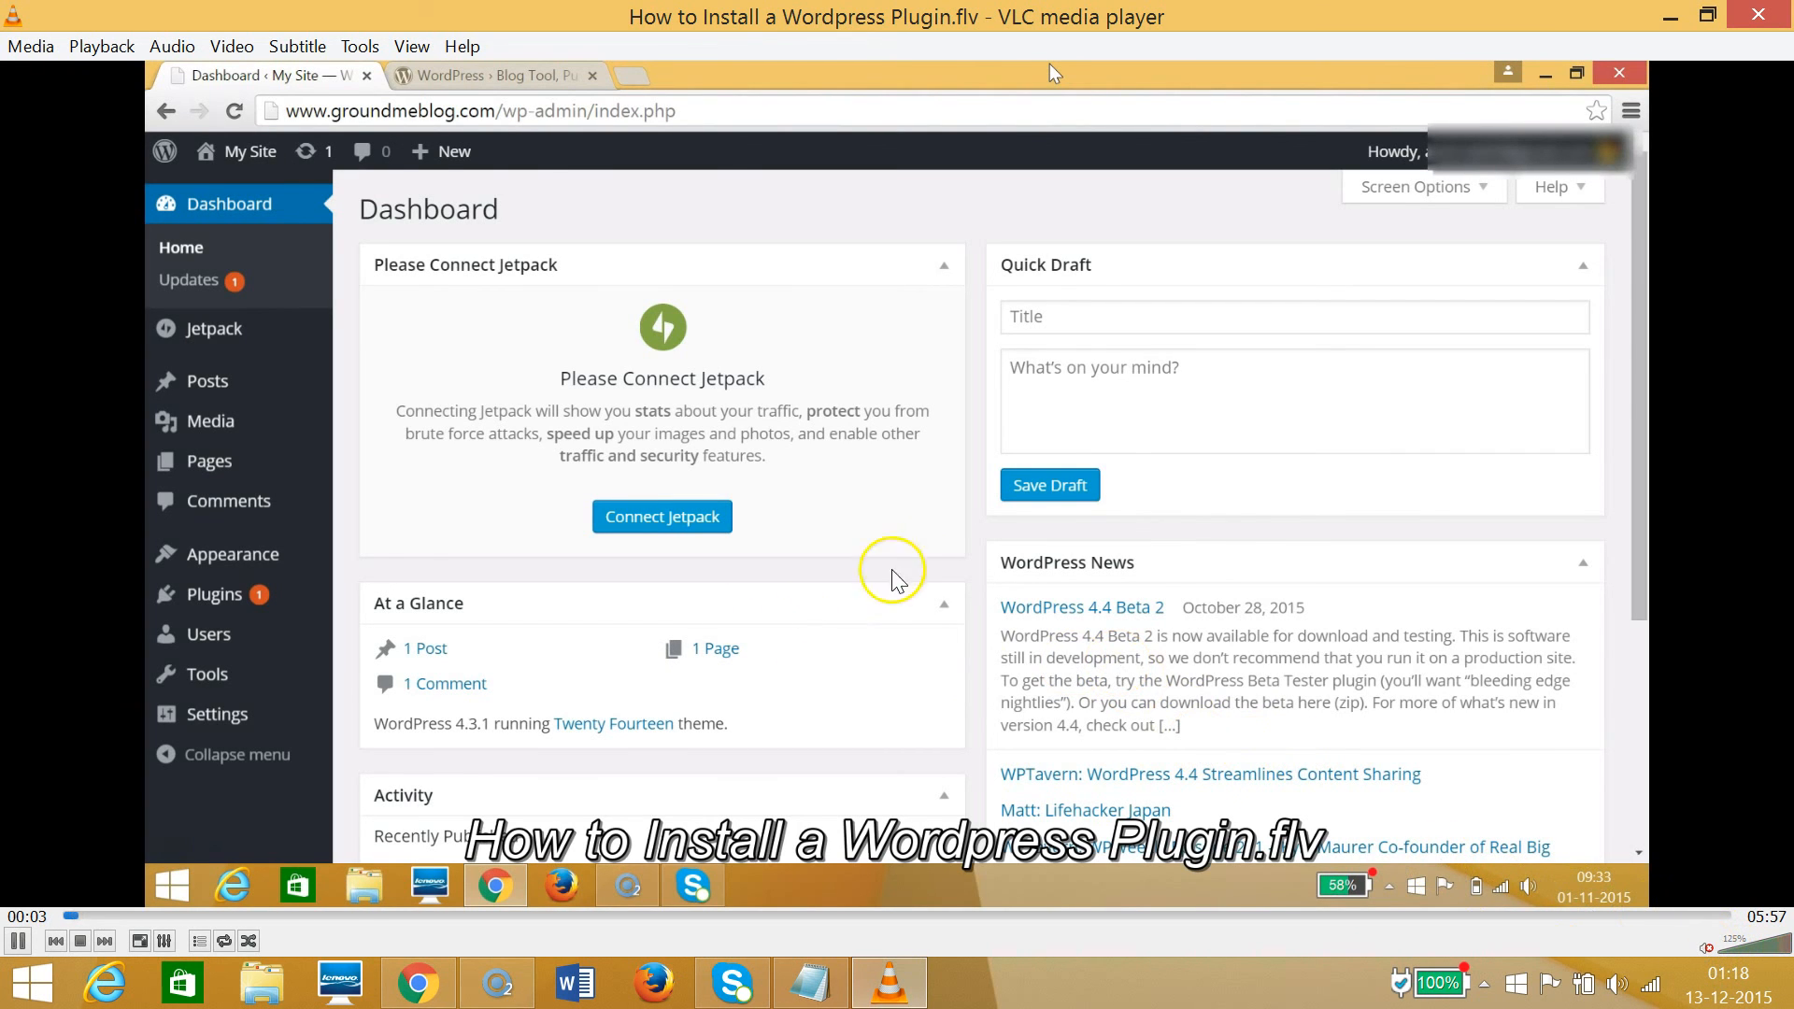